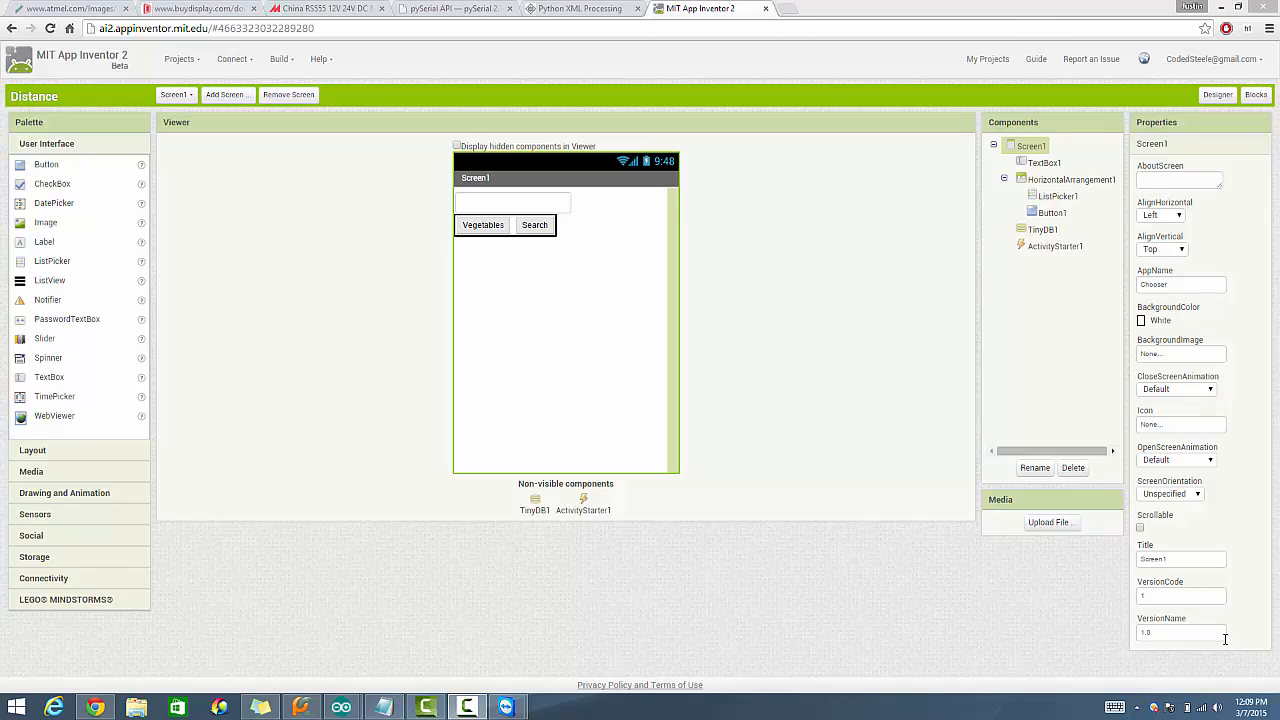
pyautogui.moveTo(556, 628)
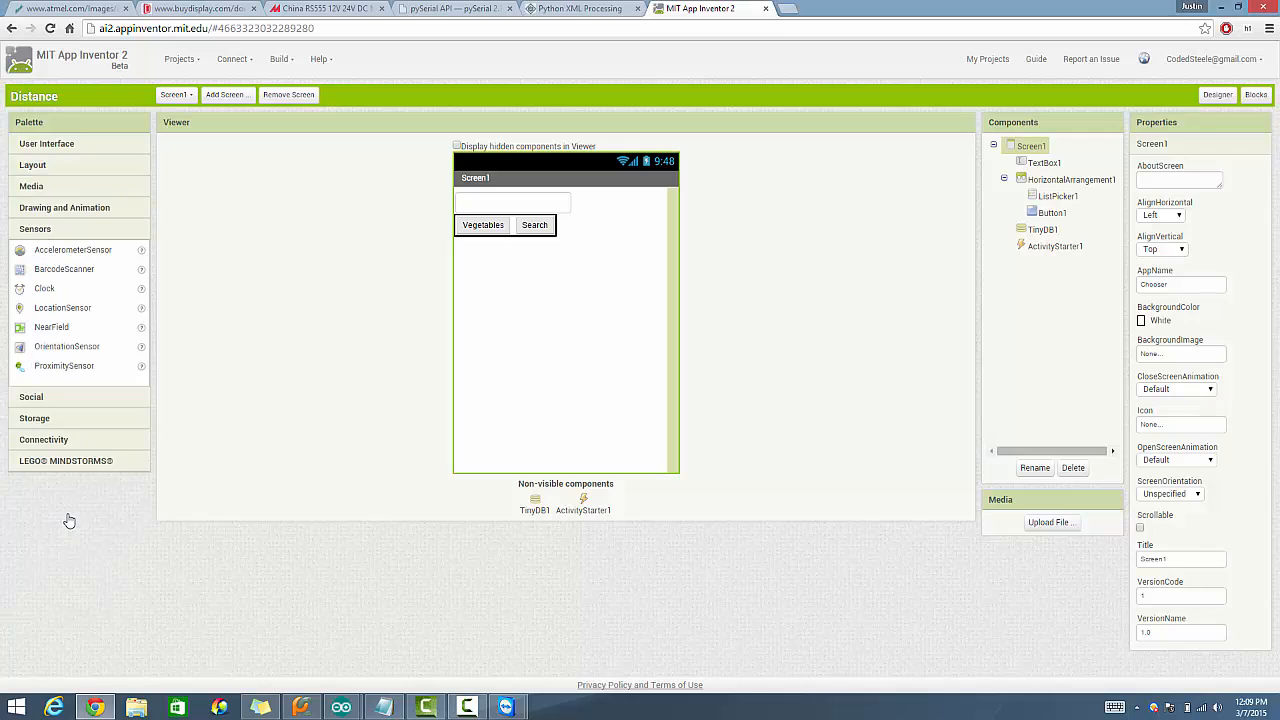
pyautogui.moveTo(108, 376)
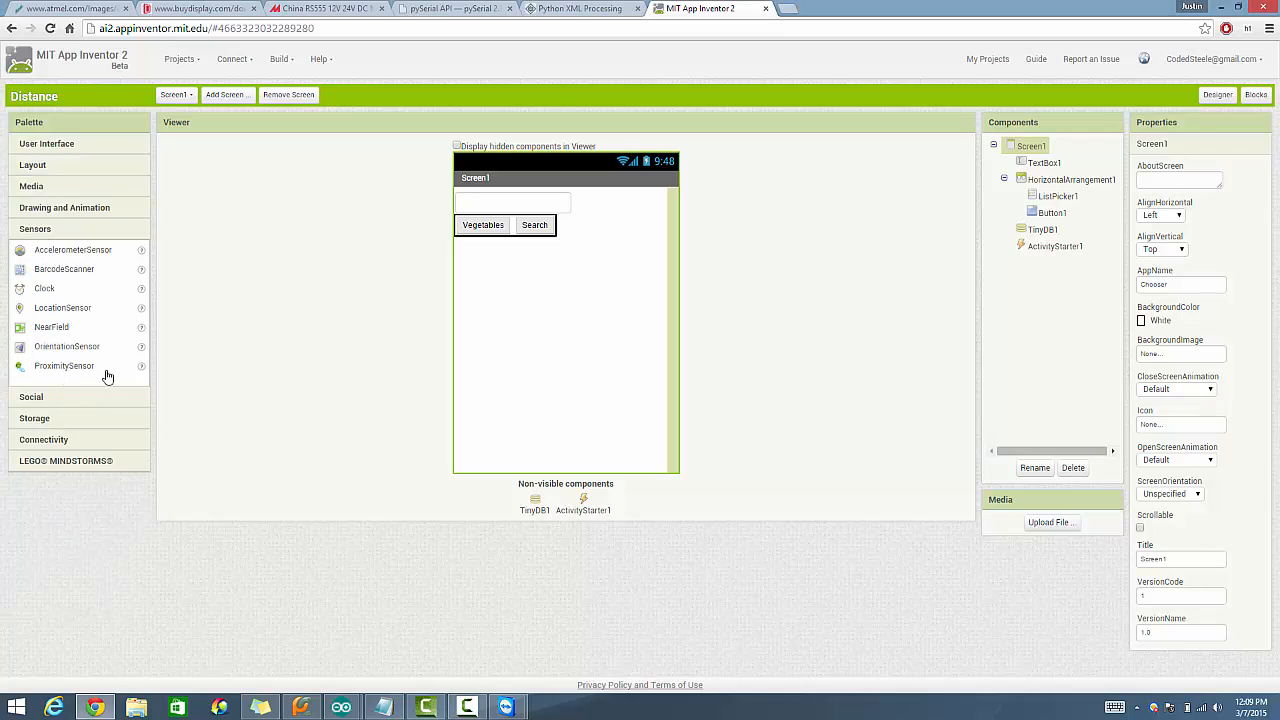
pyautogui.moveTo(116, 392)
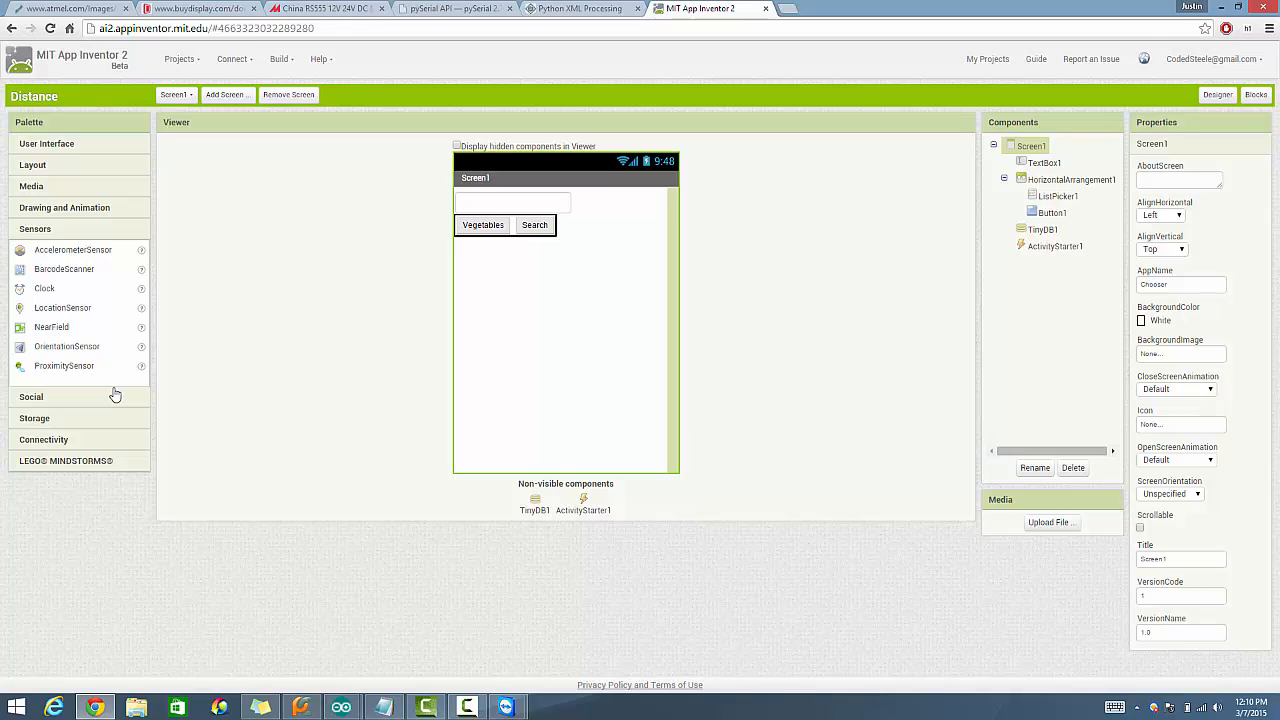
pyautogui.moveTo(96, 230)
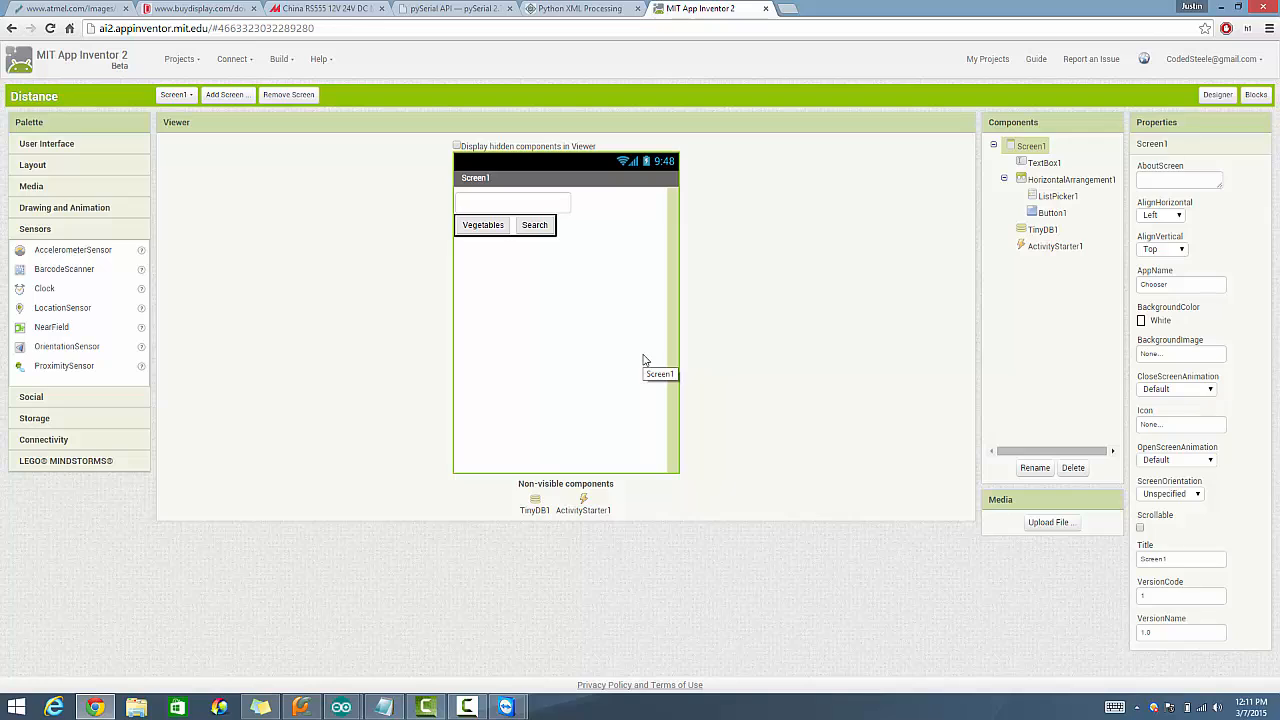
pyautogui.moveTo(602, 338)
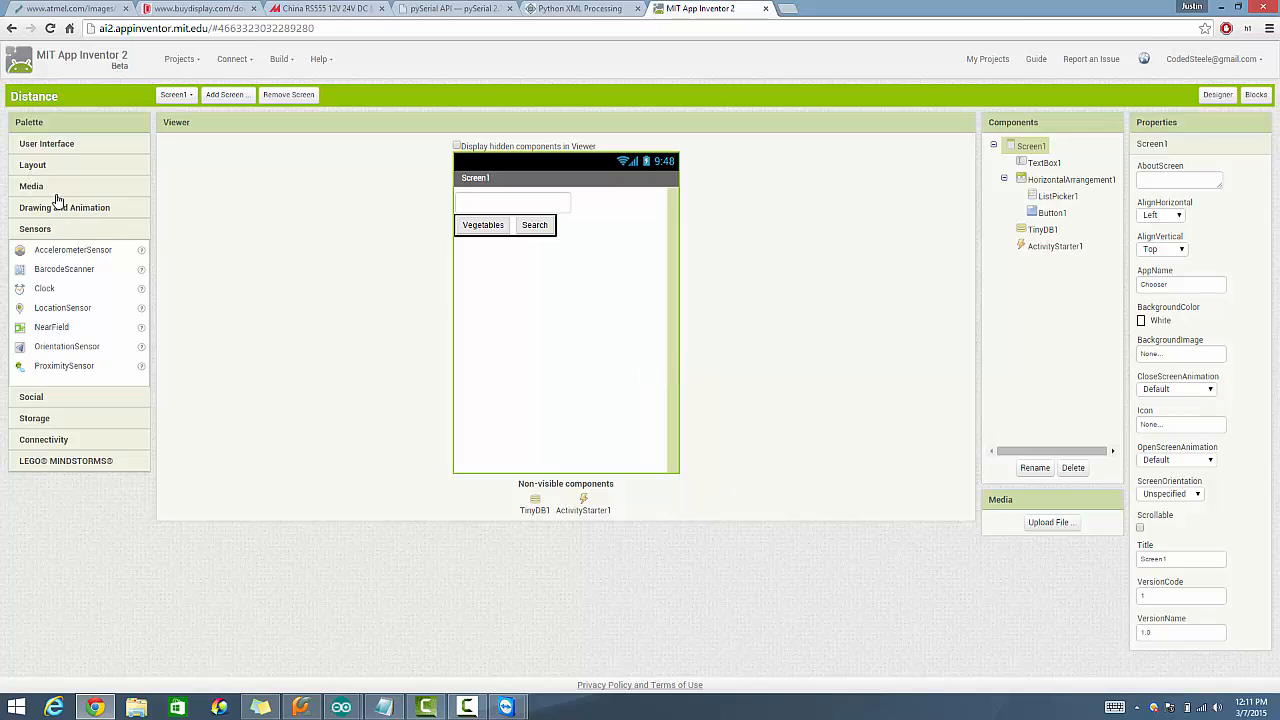
# - Show the User Interface drawer in the Palette to point out ListPicker and other components
pyautogui.click(46, 144)
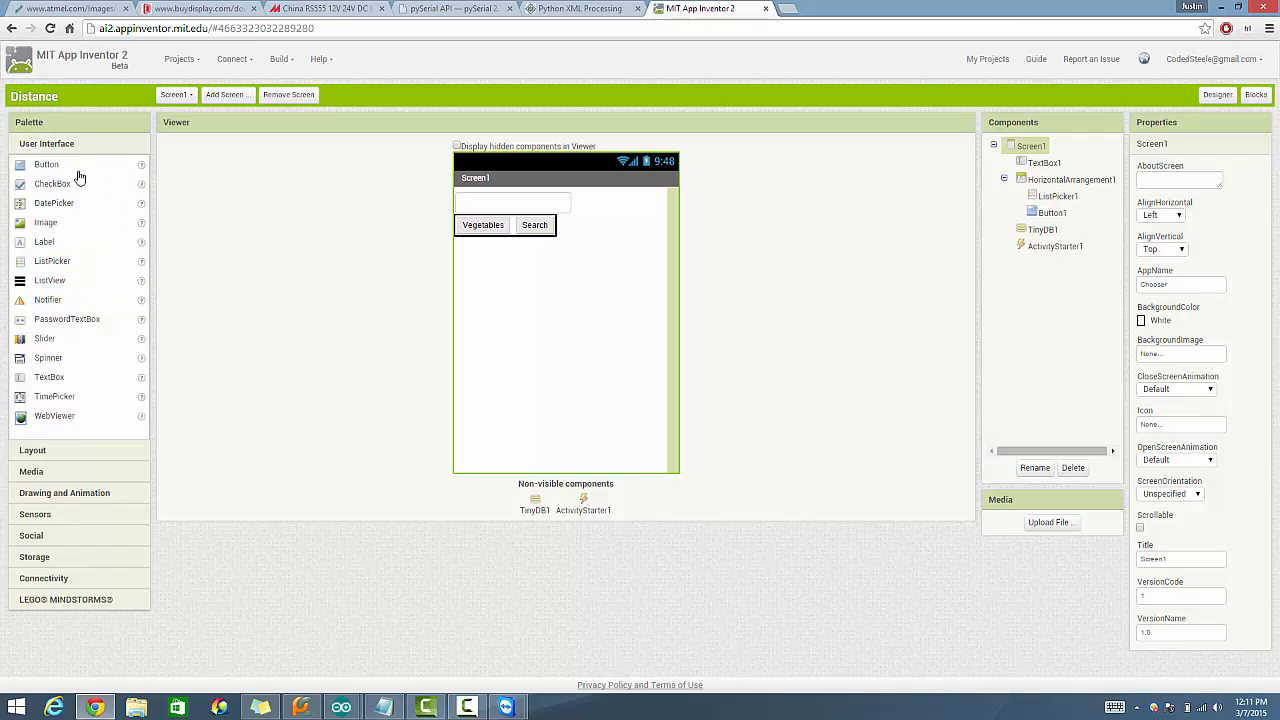
pyautogui.moveTo(58, 286)
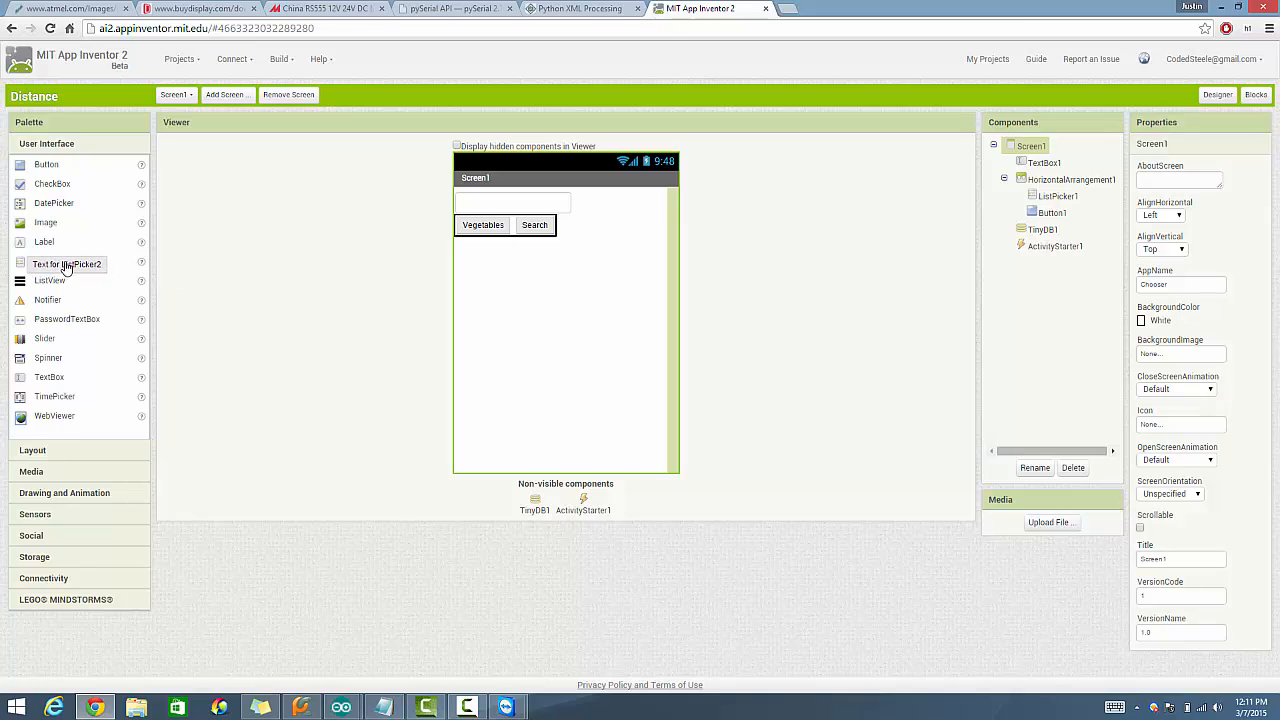
pyautogui.moveTo(978, 272)
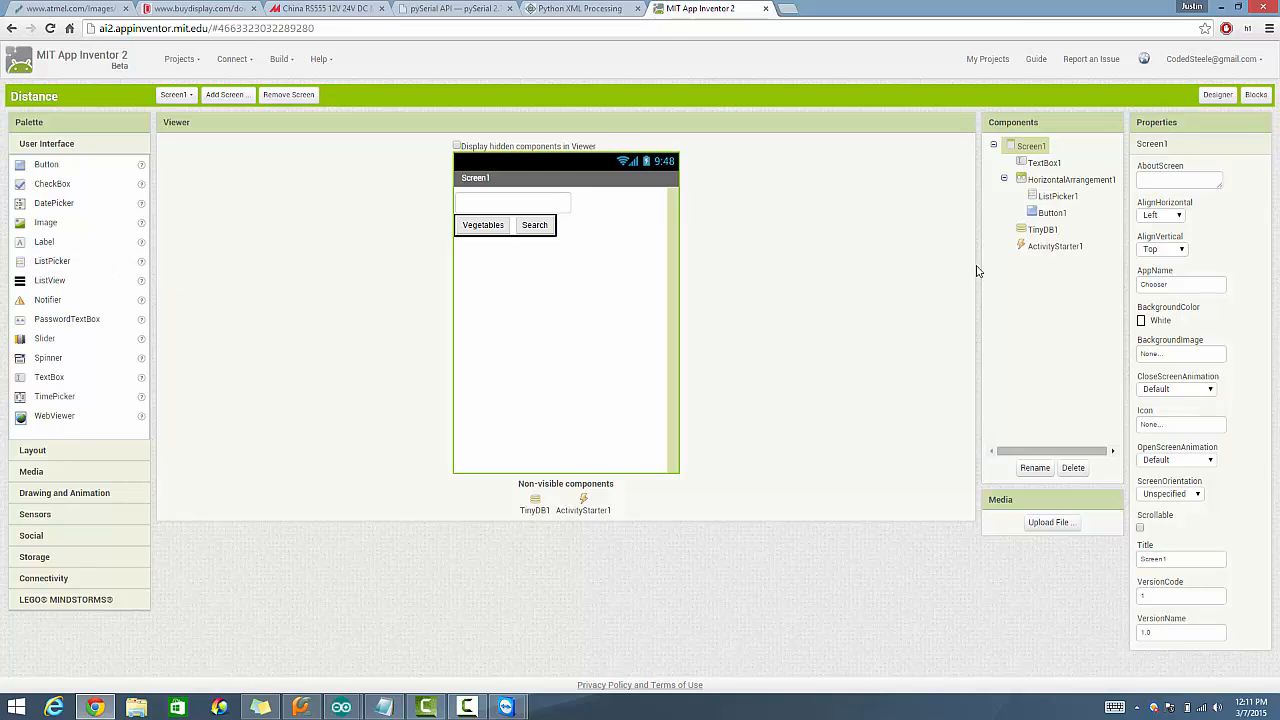
pyautogui.moveTo(828, 268)
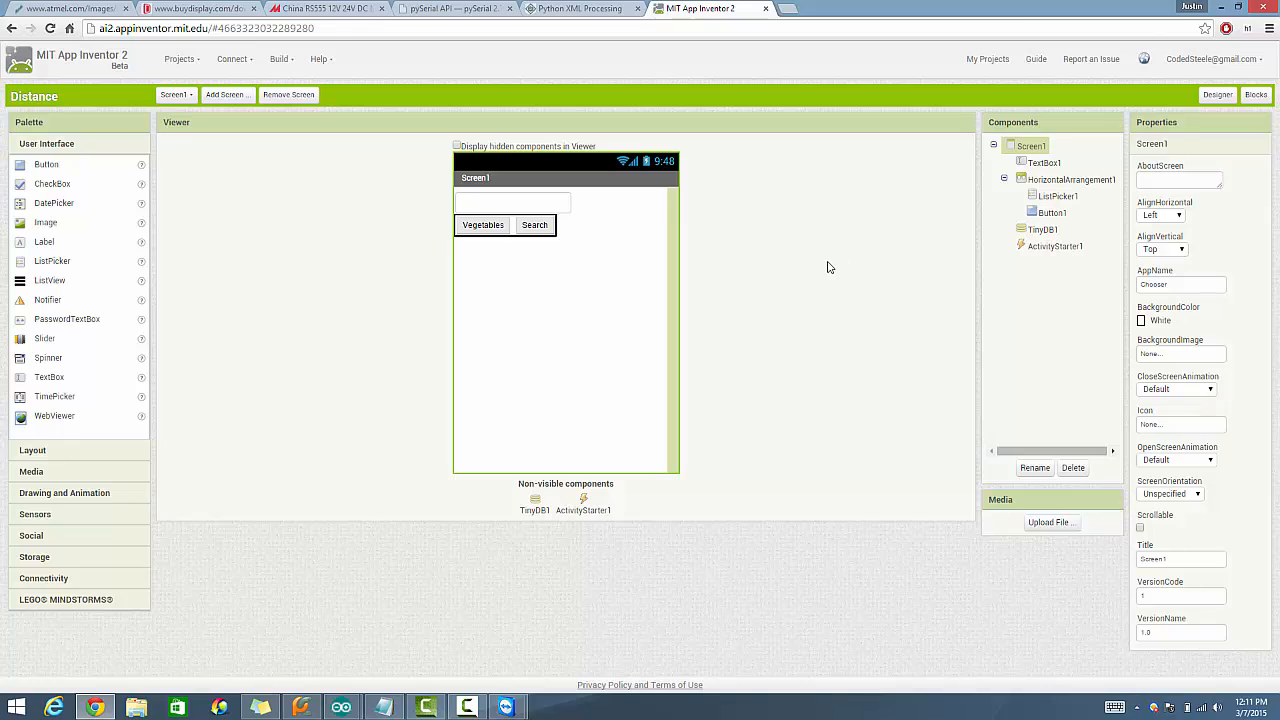
pyautogui.moveTo(72, 296)
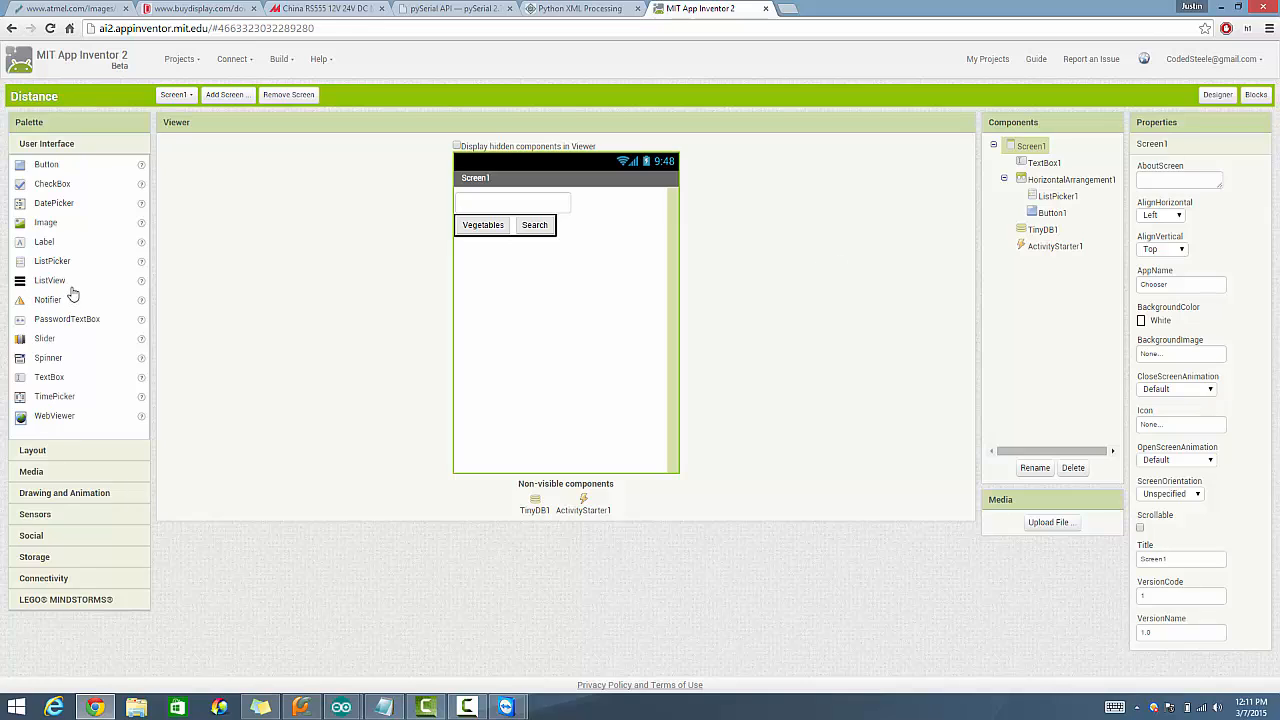
pyautogui.moveTo(68, 290)
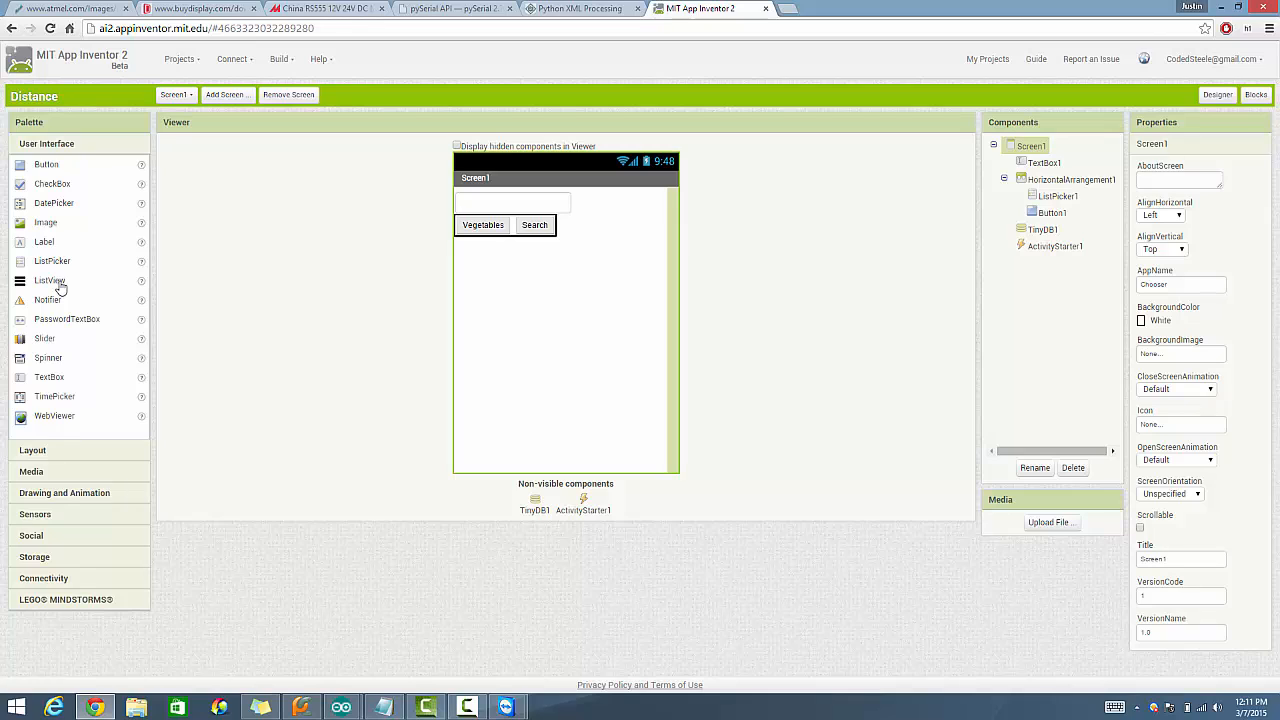
pyautogui.moveTo(52, 270)
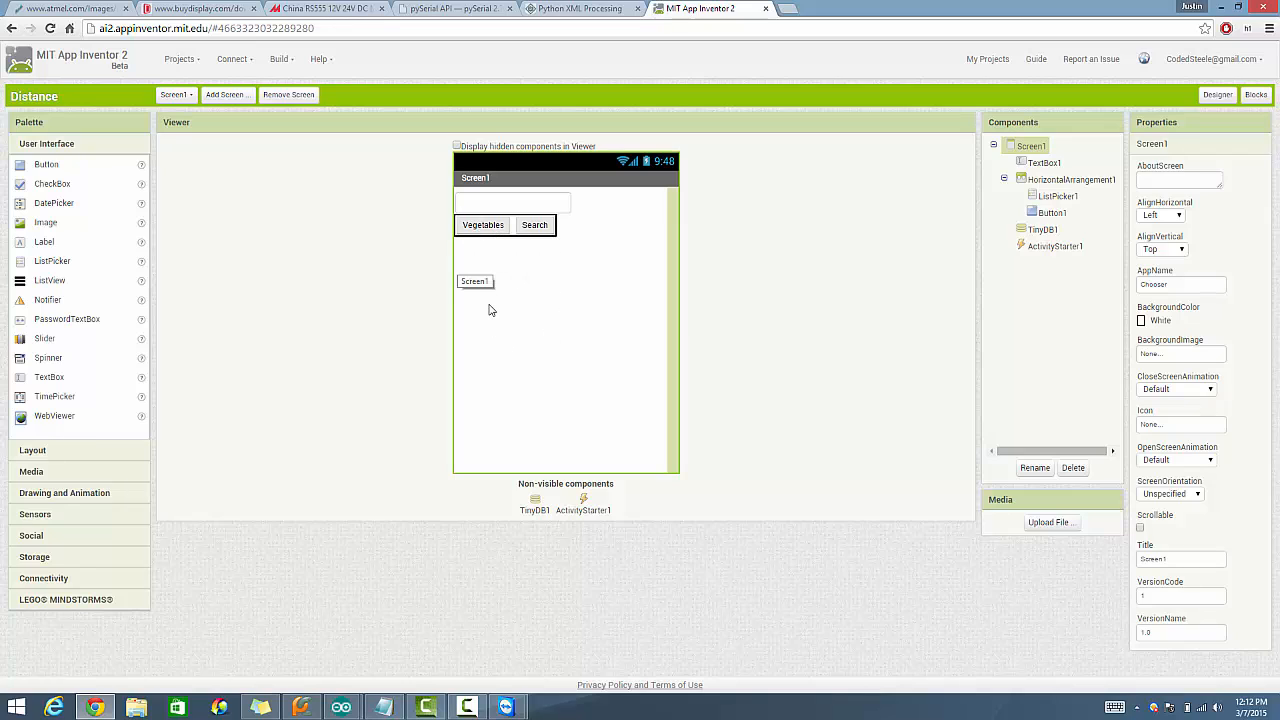
pyautogui.moveTo(476, 280); pyautogui.dragTo(508, 256)
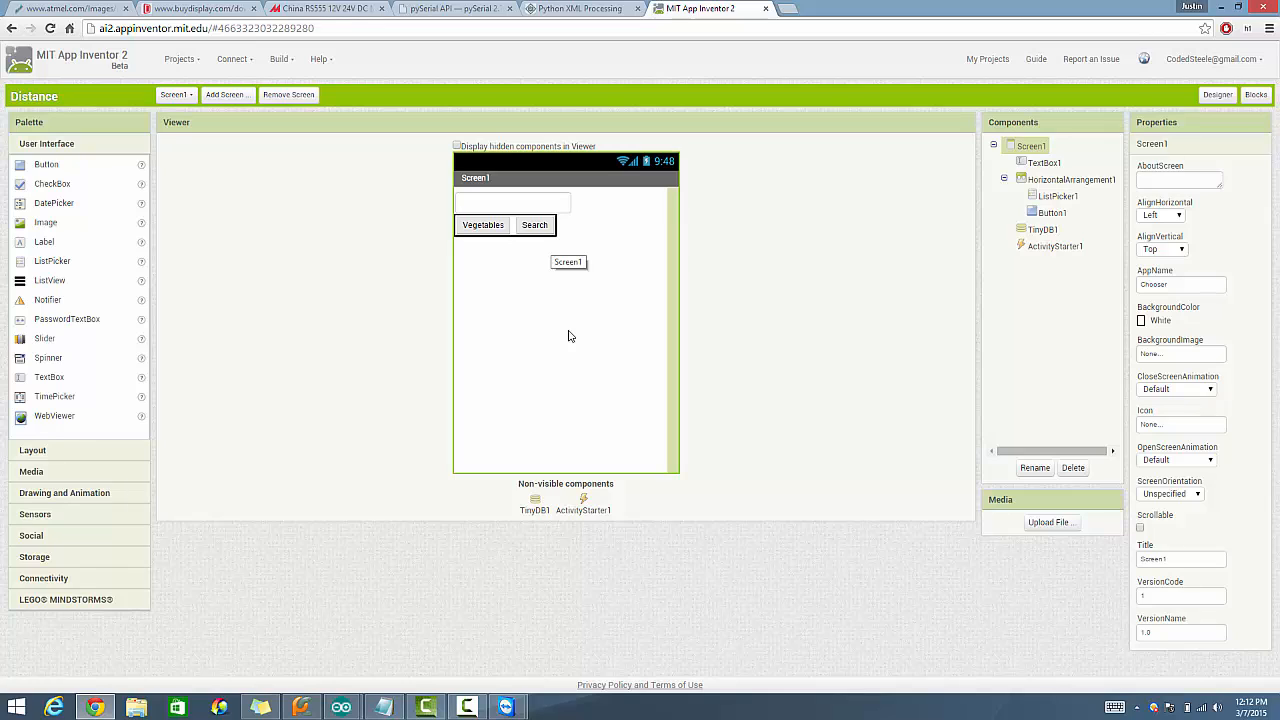
pyautogui.moveTo(504, 264)
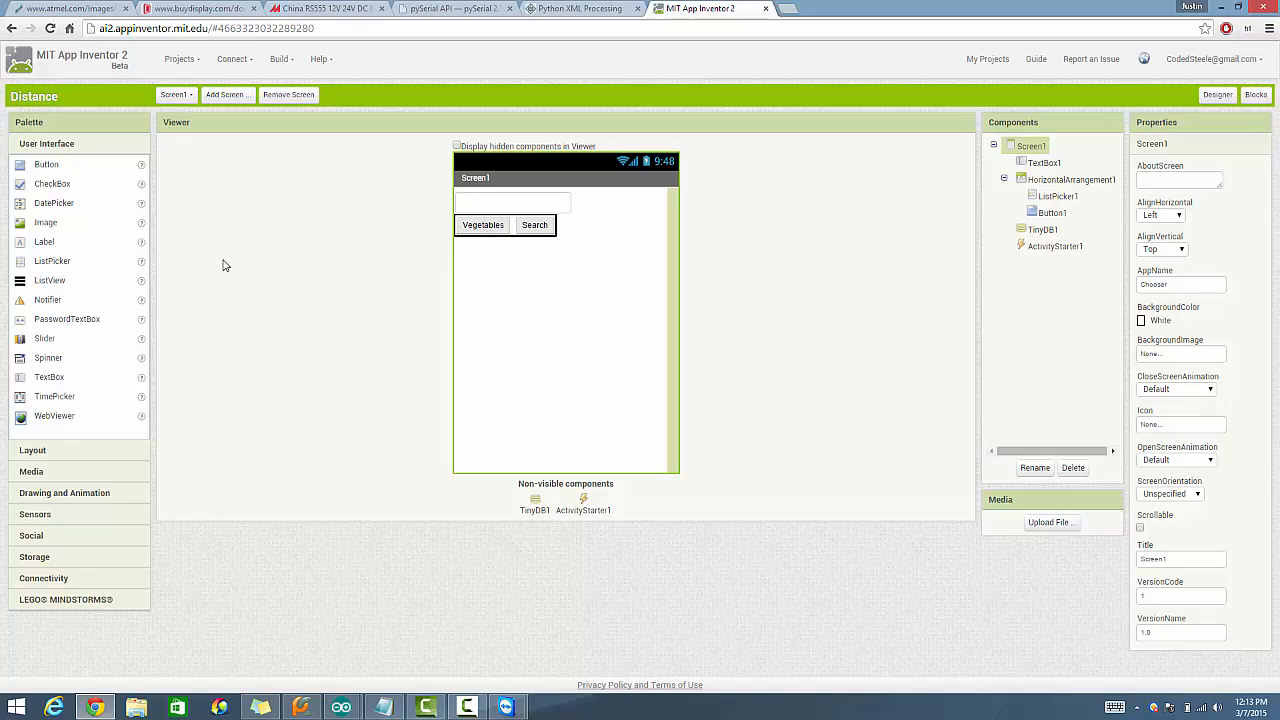
pyautogui.moveTo(52, 264)
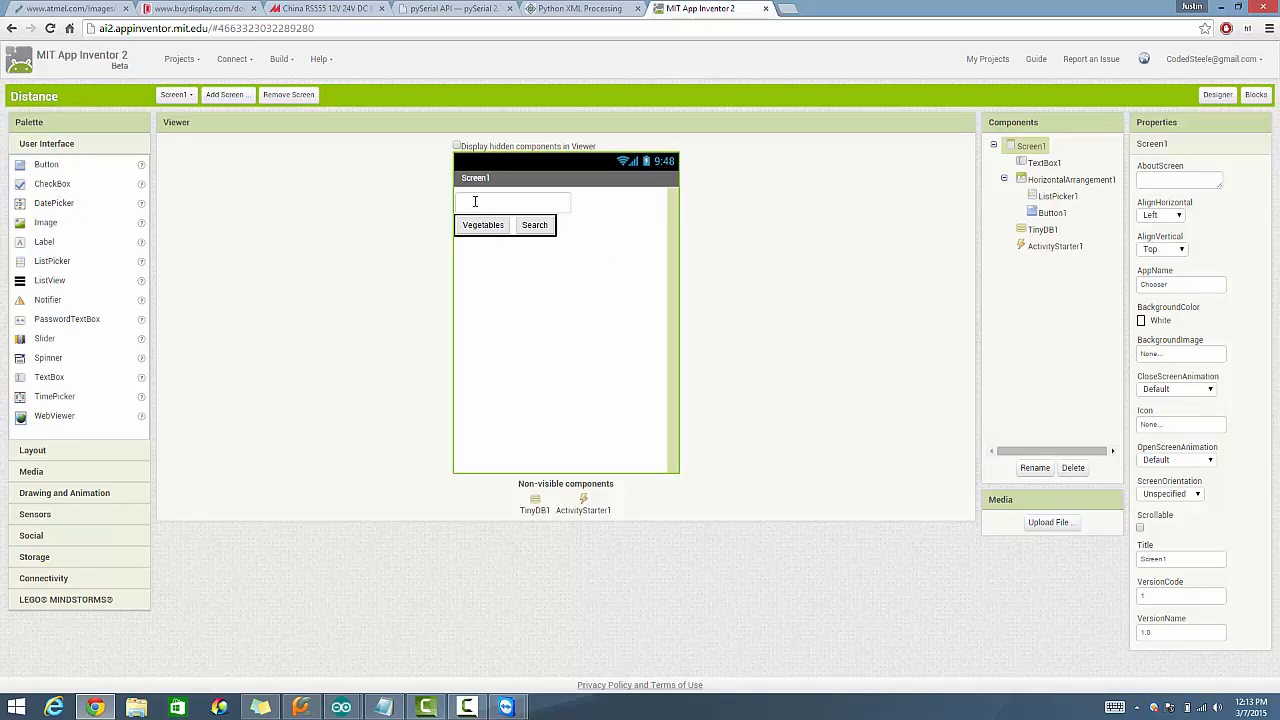
pyautogui.moveTo(496, 232)
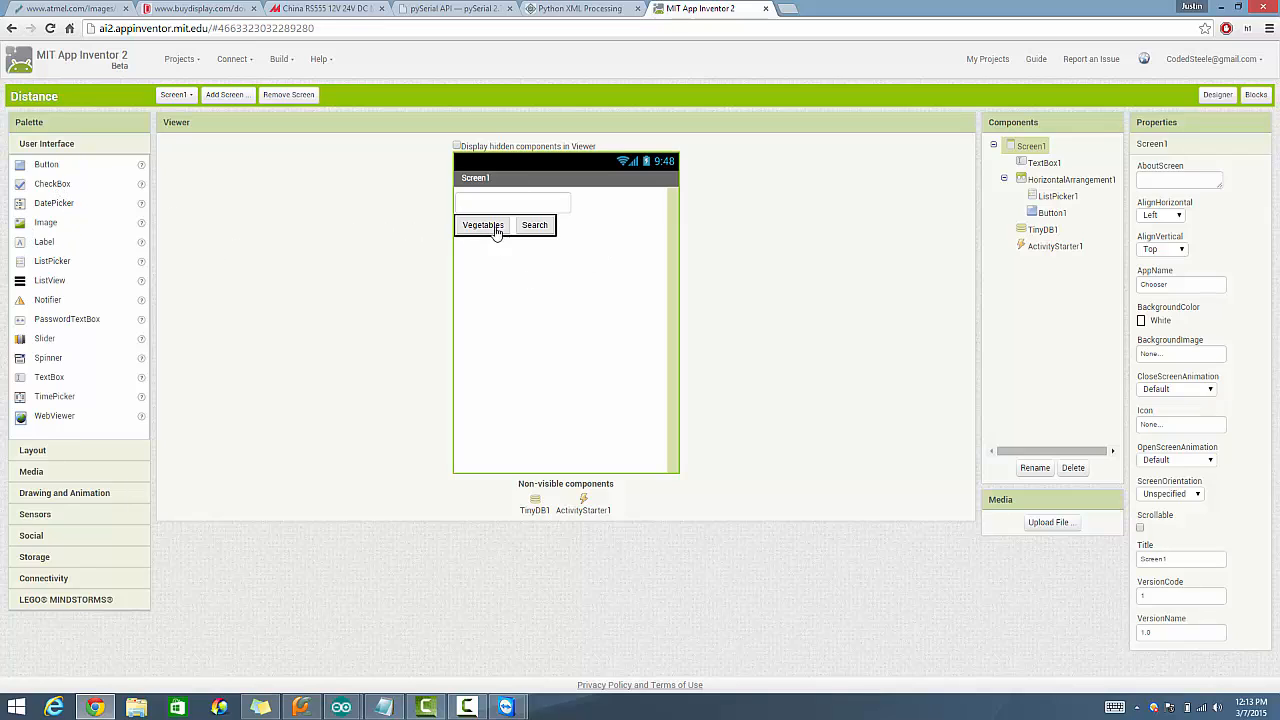
pyautogui.moveTo(576, 270)
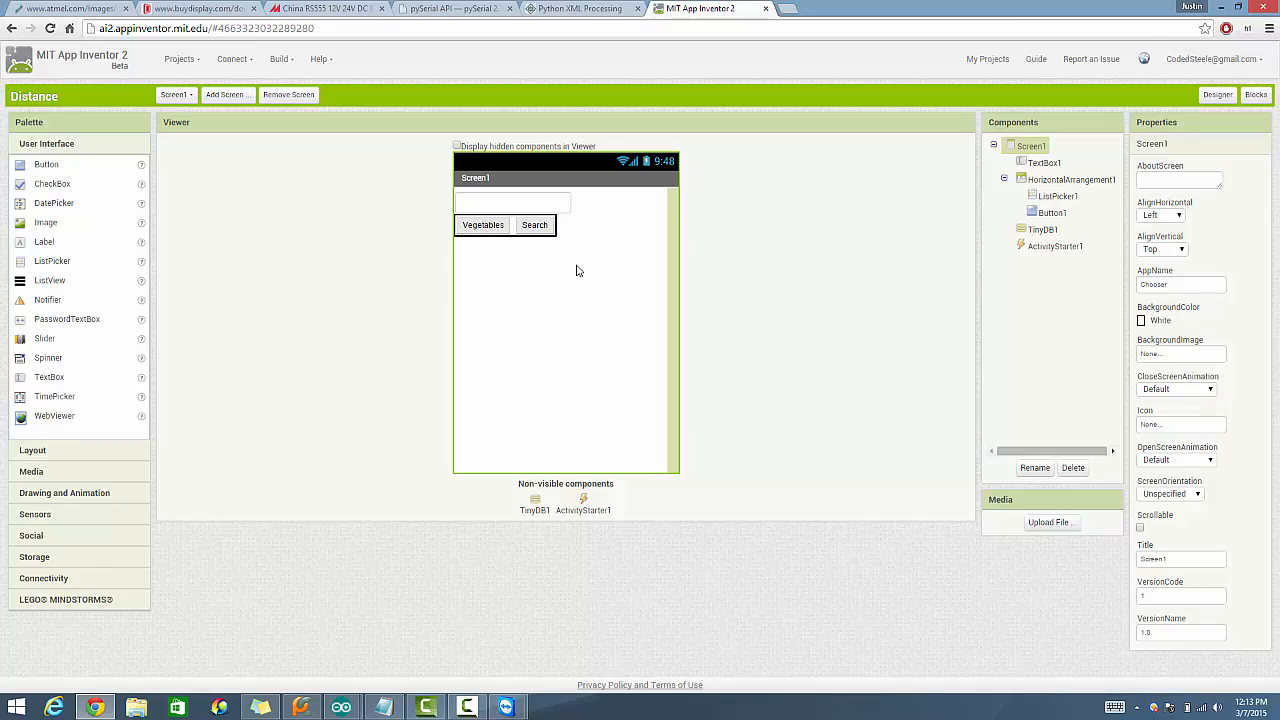
pyautogui.moveTo(556, 204)
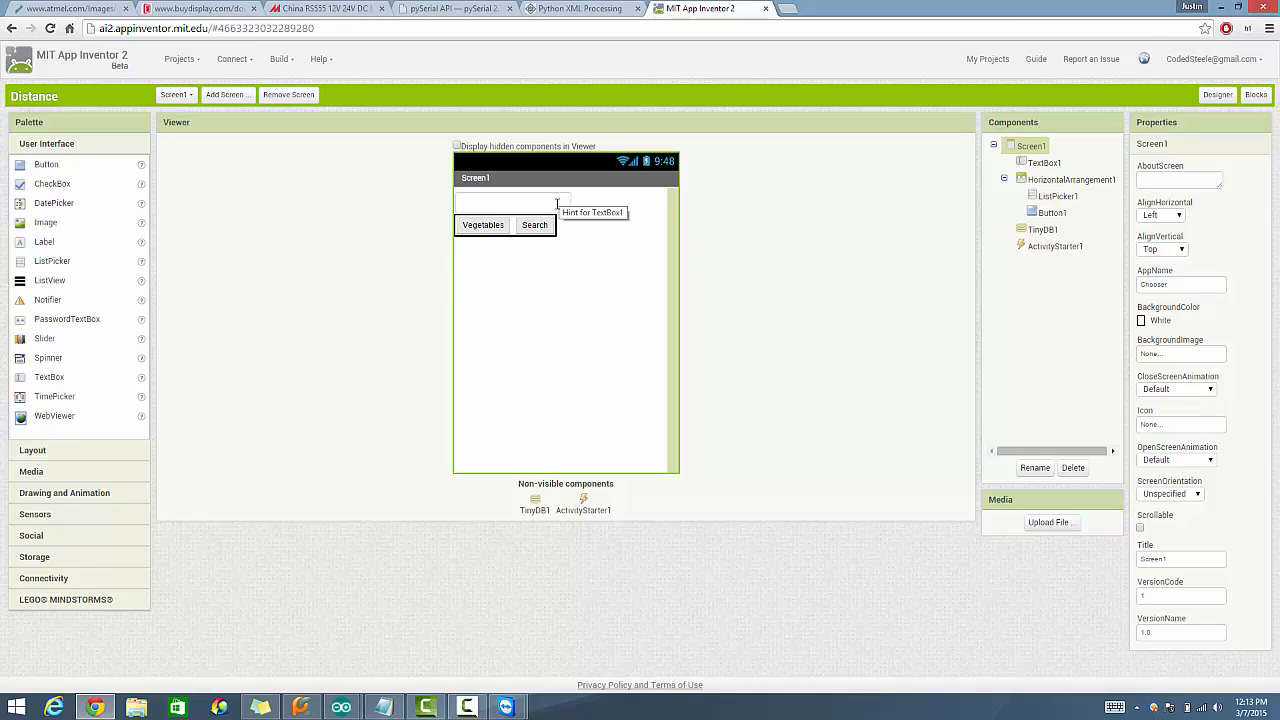
pyautogui.moveTo(140, 348)
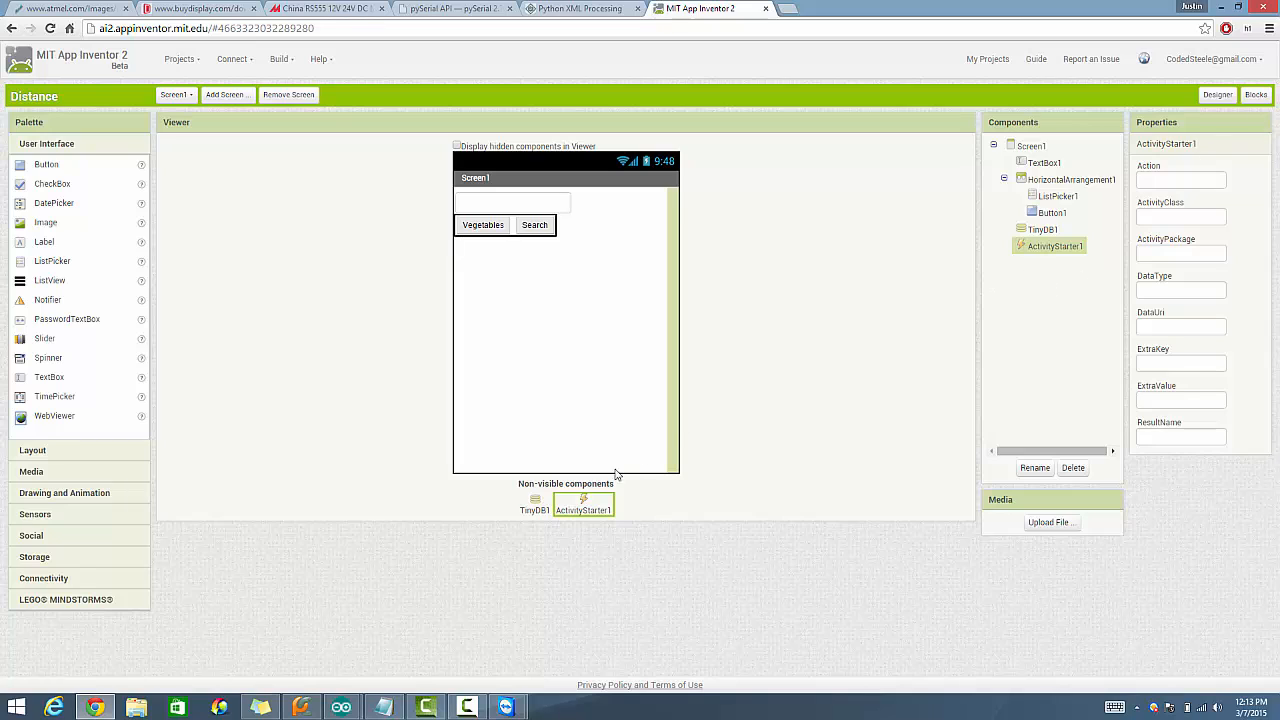
pyautogui.click(1042, 228)
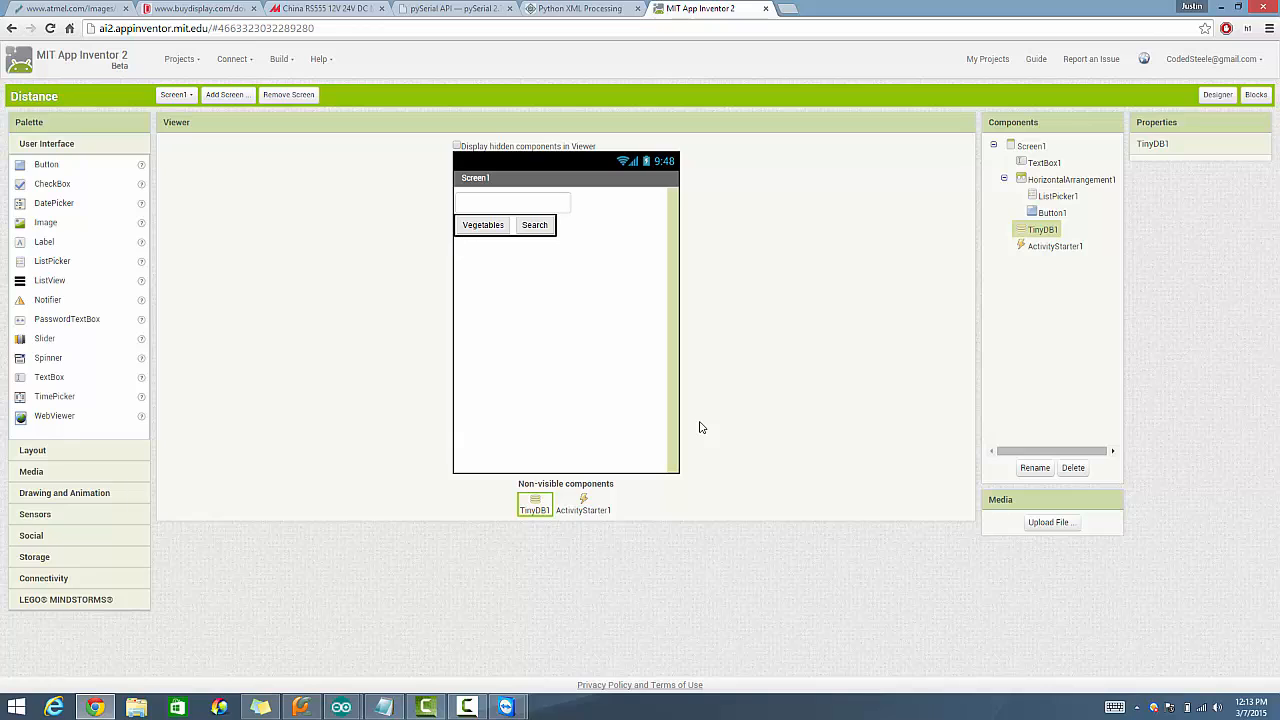
pyautogui.moveTo(550, 504)
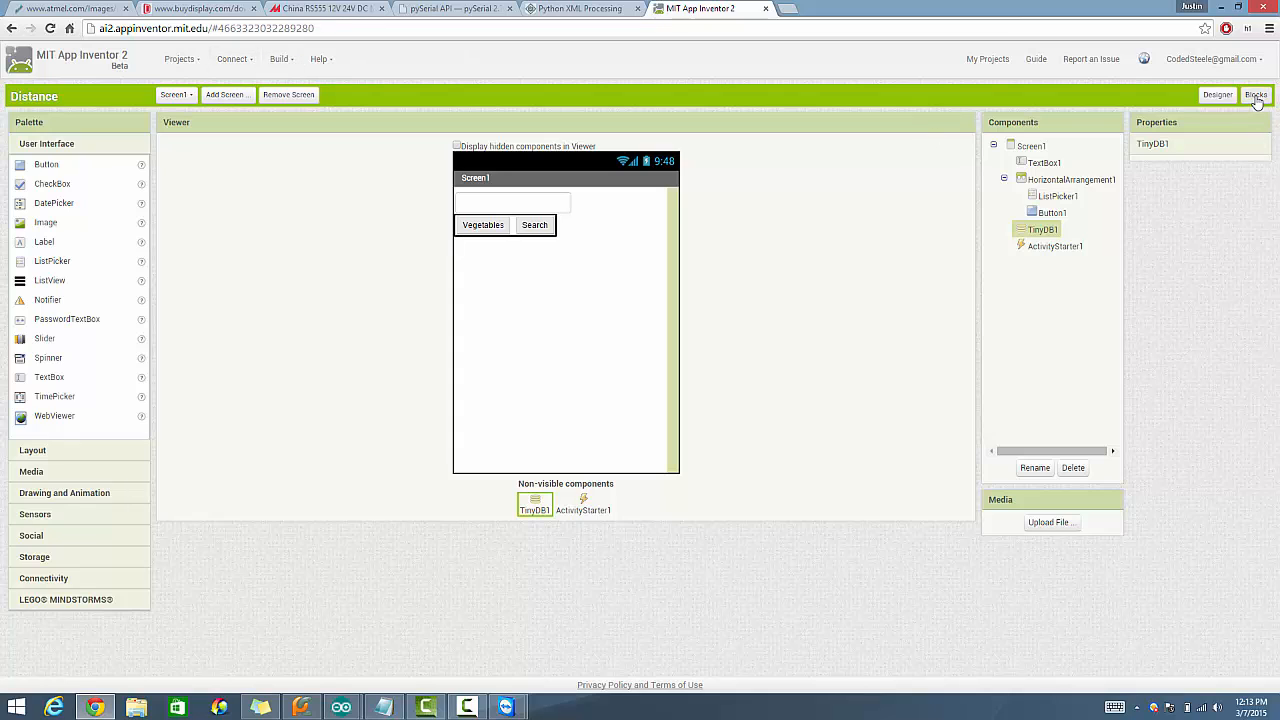
# - Switch to the Blocks editor and show ListPicker1's available blocks
pyautogui.click(1256, 94)
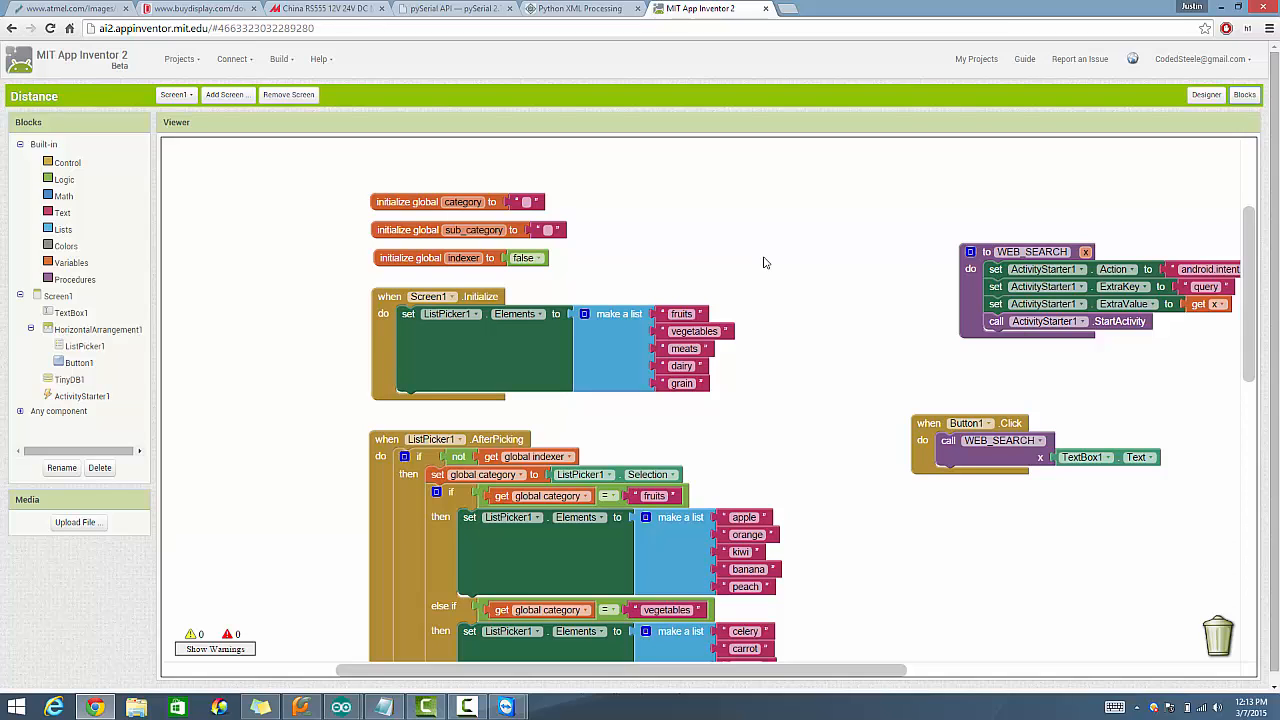
pyautogui.moveTo(668, 236)
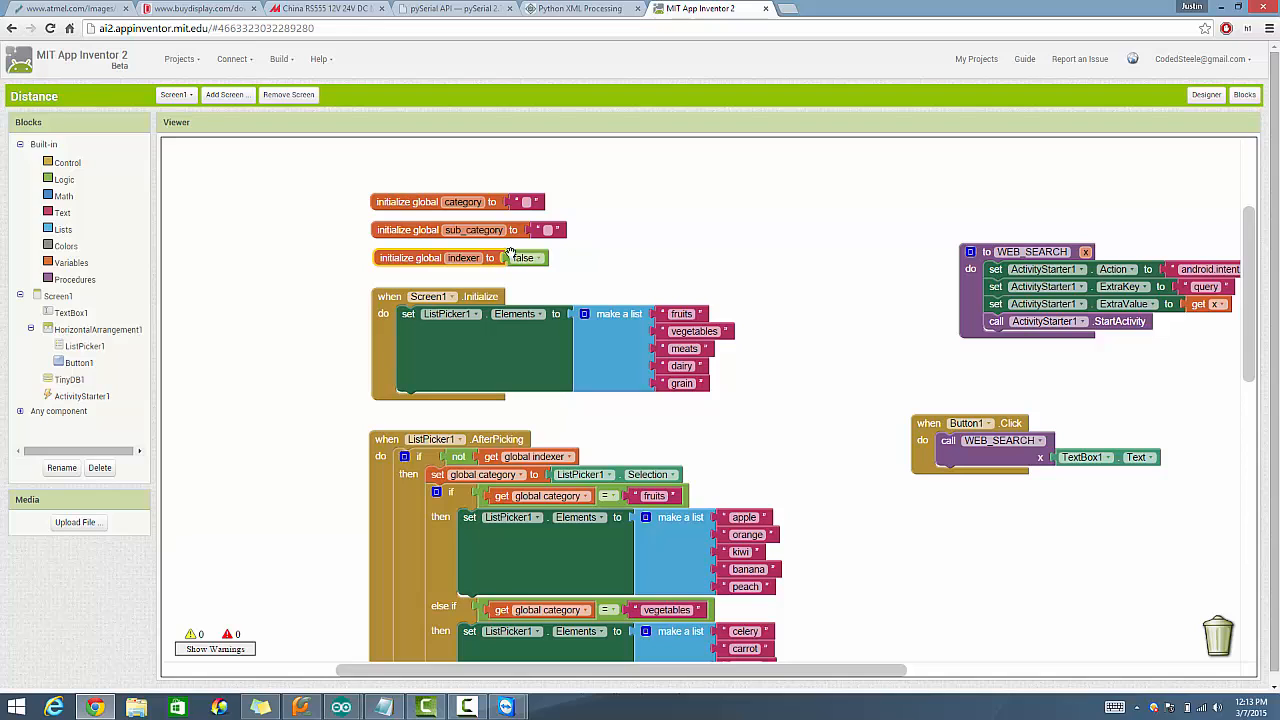
pyautogui.click(460, 256)
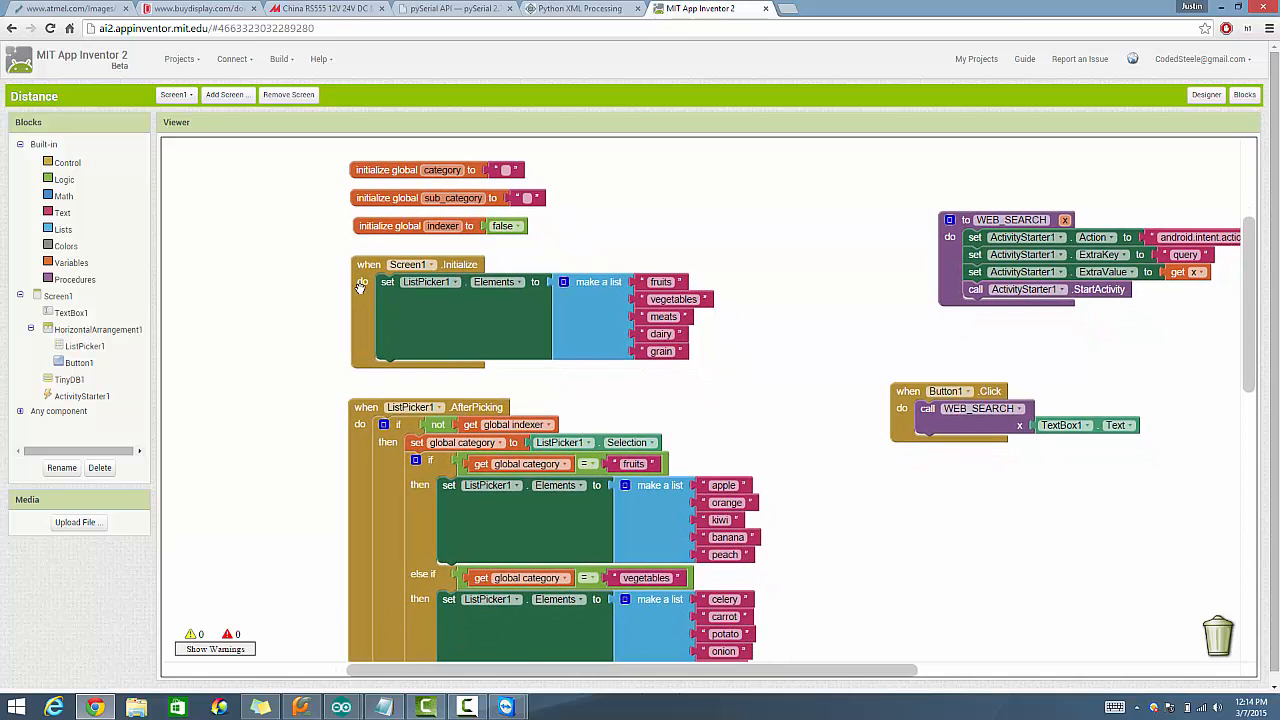
pyautogui.moveTo(540, 308)
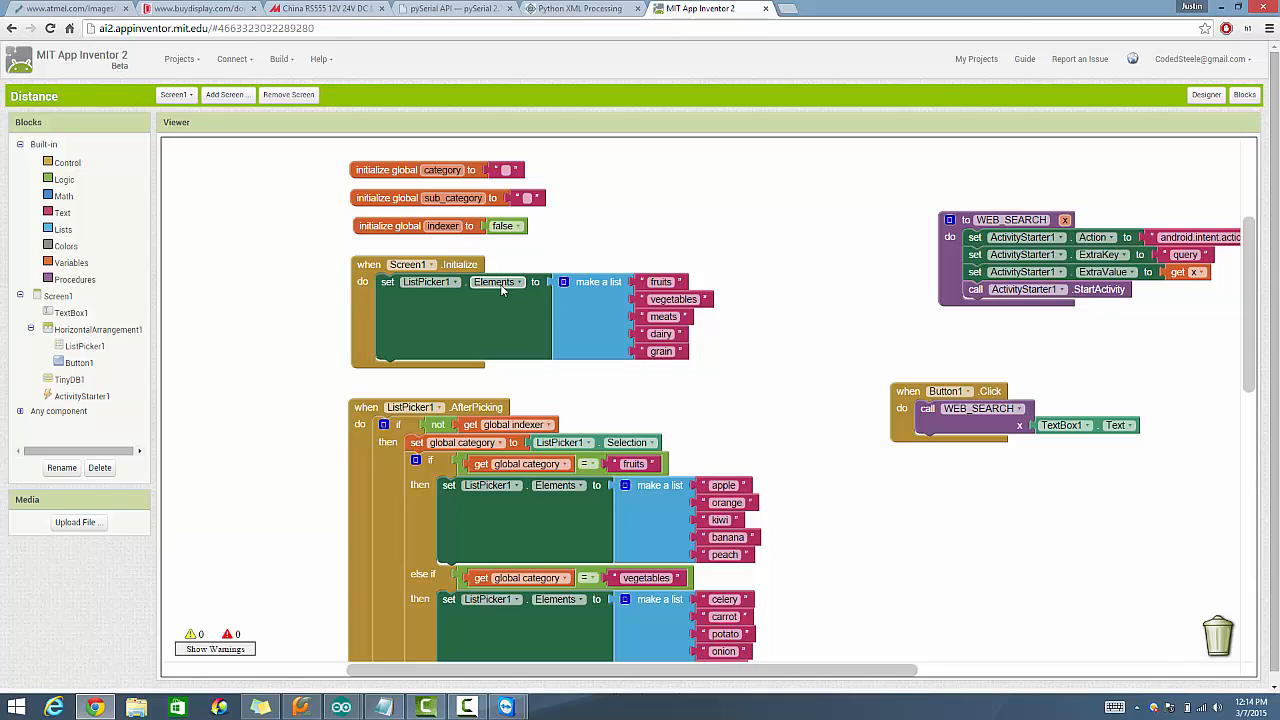
pyautogui.click(84, 344)
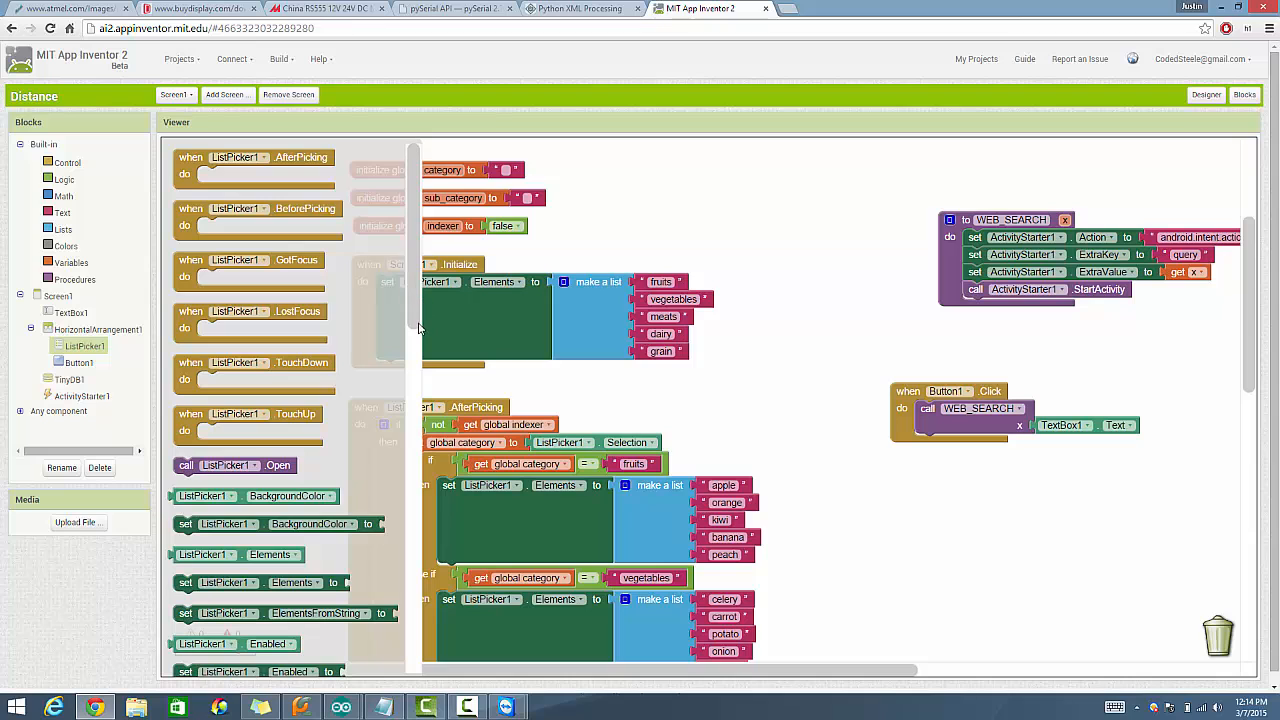
# - Scroll ListPicker1's block list down to its property getters and setters like Elements and Enabled
pyautogui.scroll(-3)
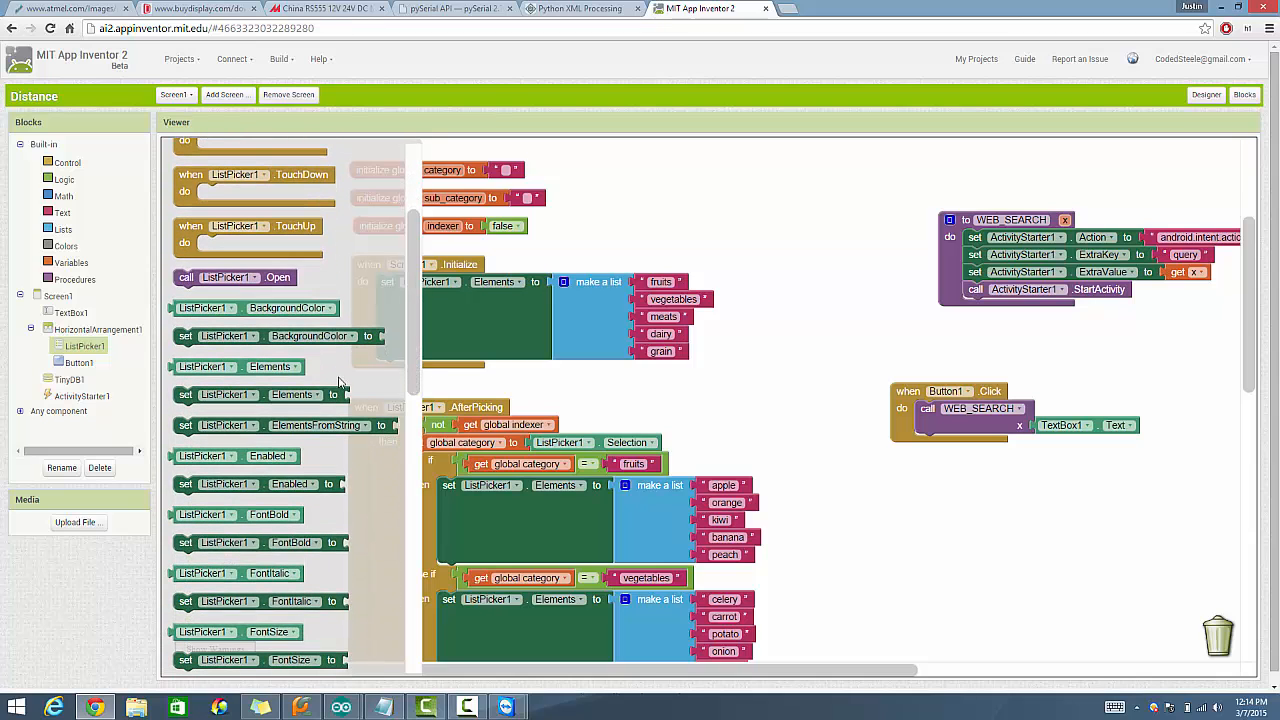
pyautogui.moveTo(588, 316)
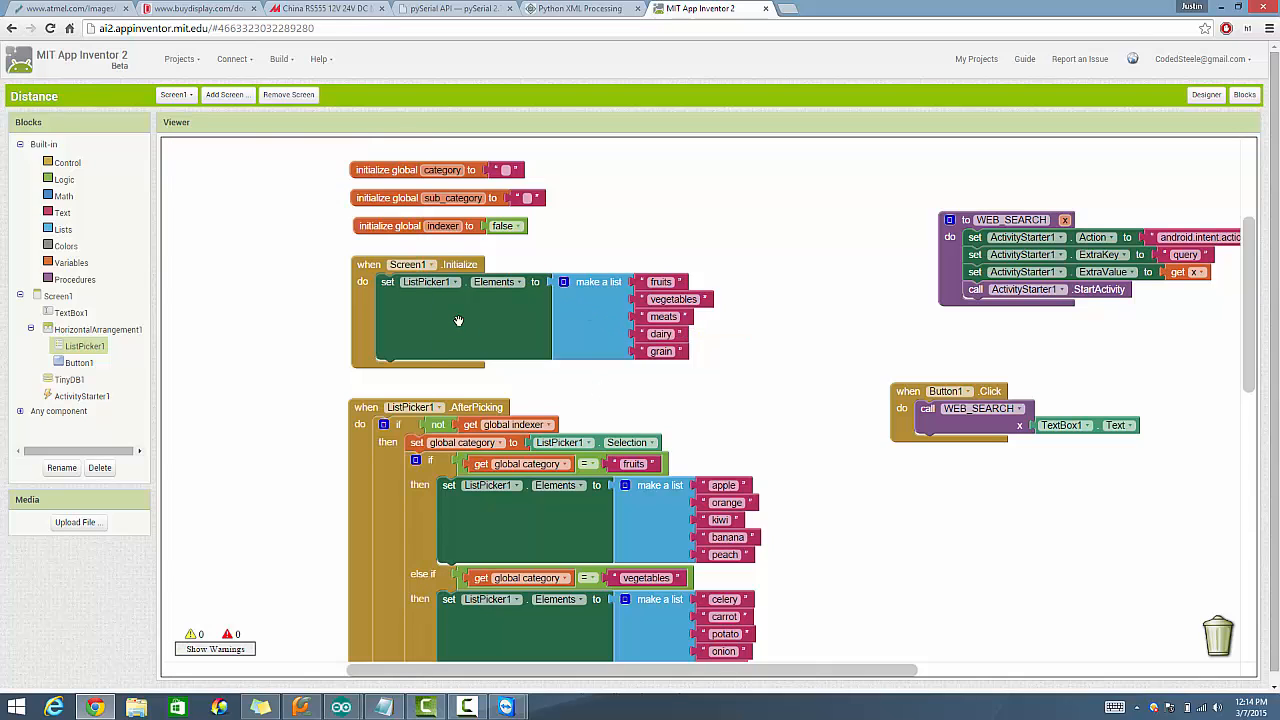
pyautogui.moveTo(676, 344)
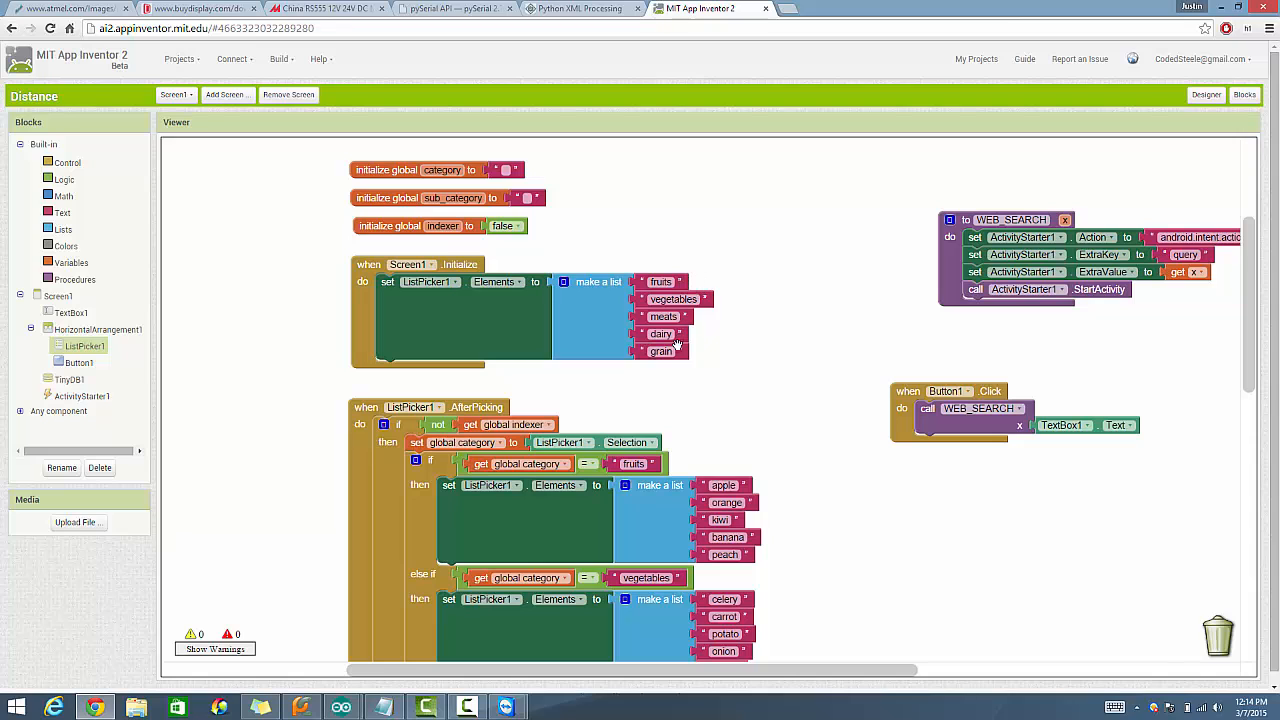
pyautogui.moveTo(326, 376)
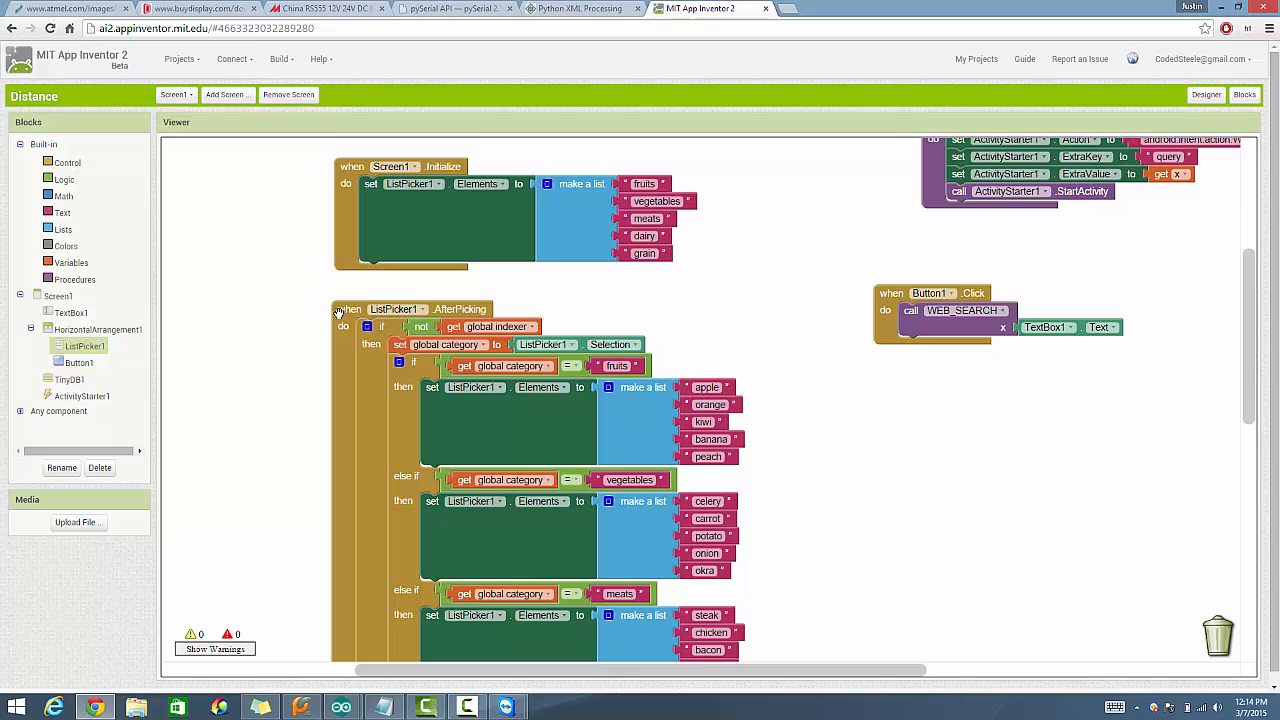
pyautogui.moveTo(528, 276)
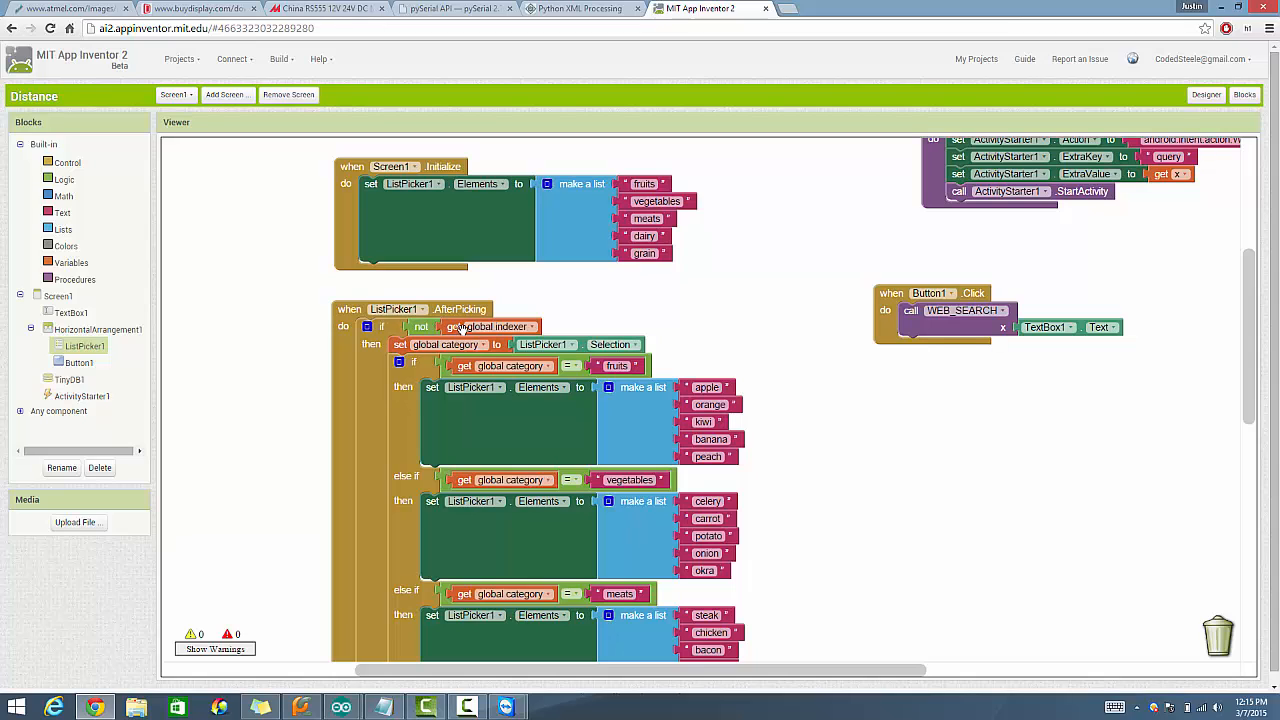
pyautogui.moveTo(490, 328)
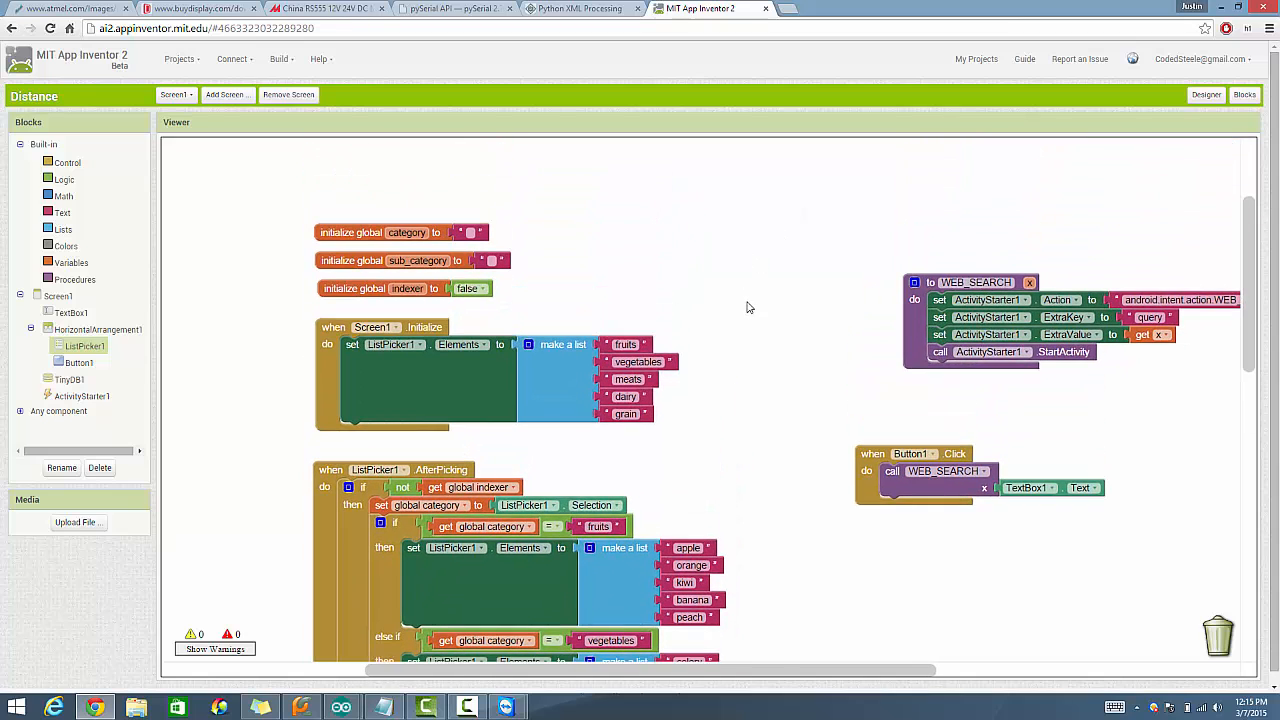
pyautogui.scroll(-3)
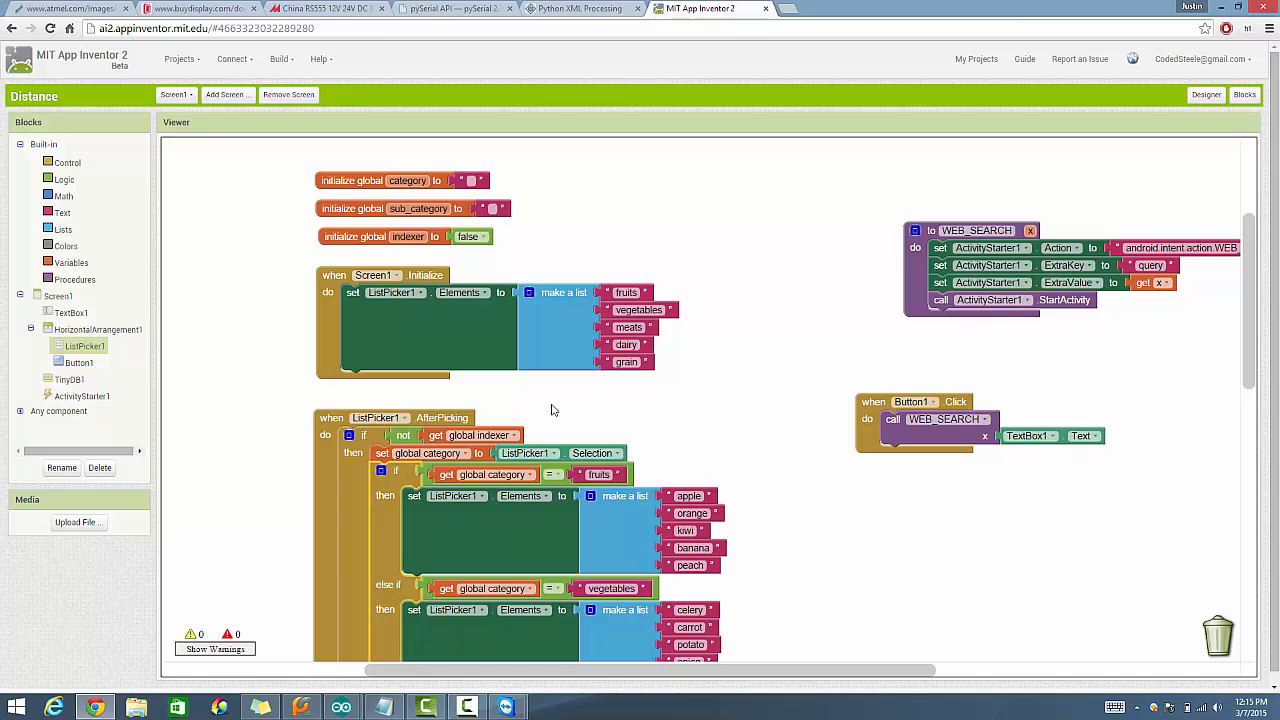
pyautogui.scroll(-3)
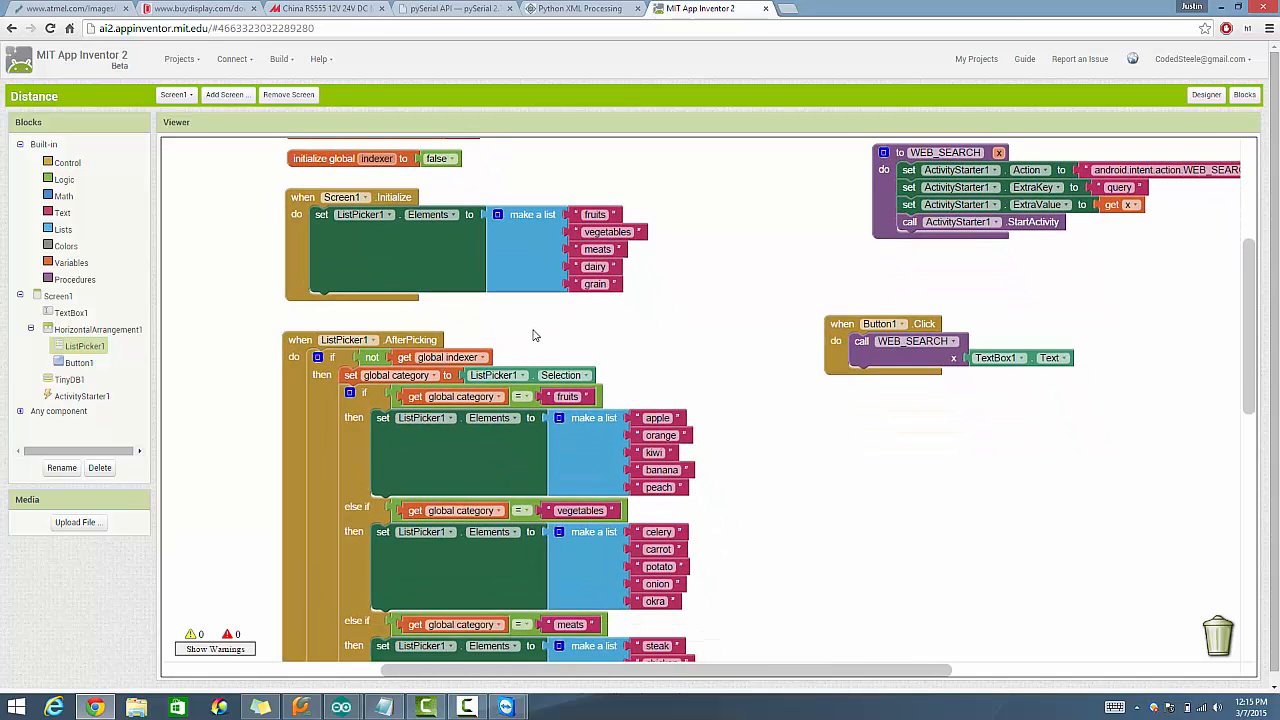
pyautogui.scroll(-3)
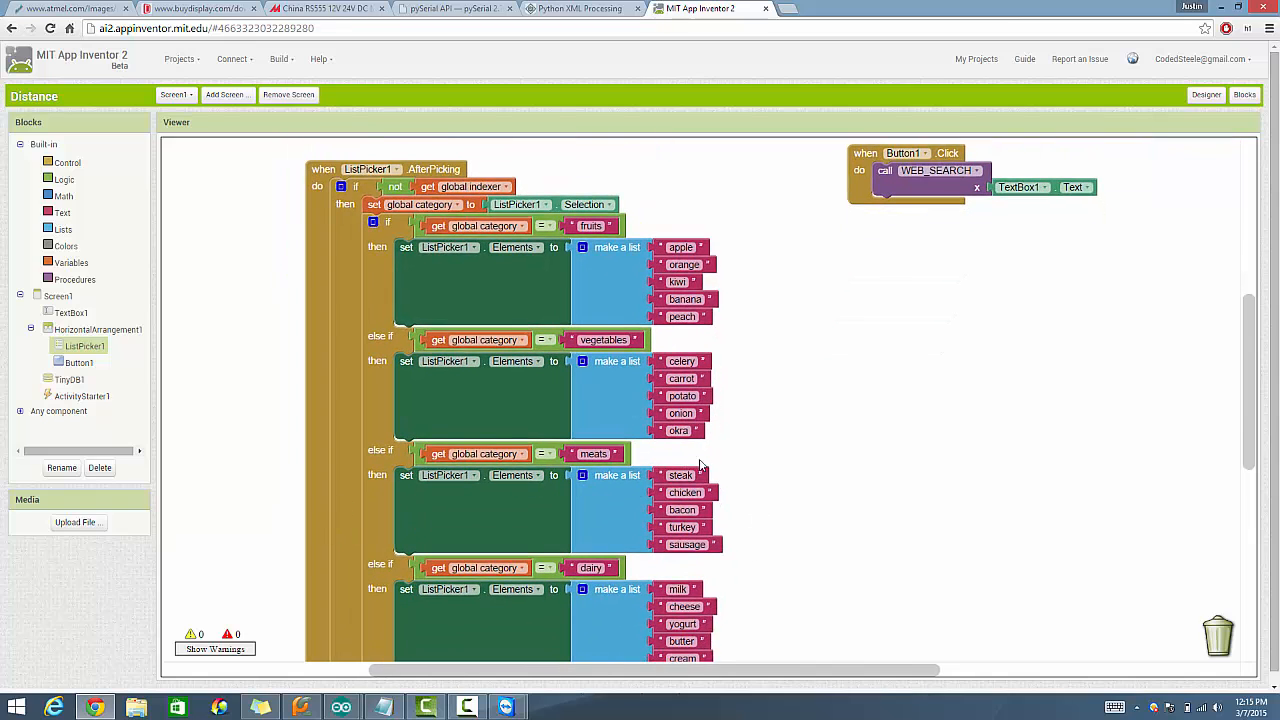
pyautogui.scroll(-3)
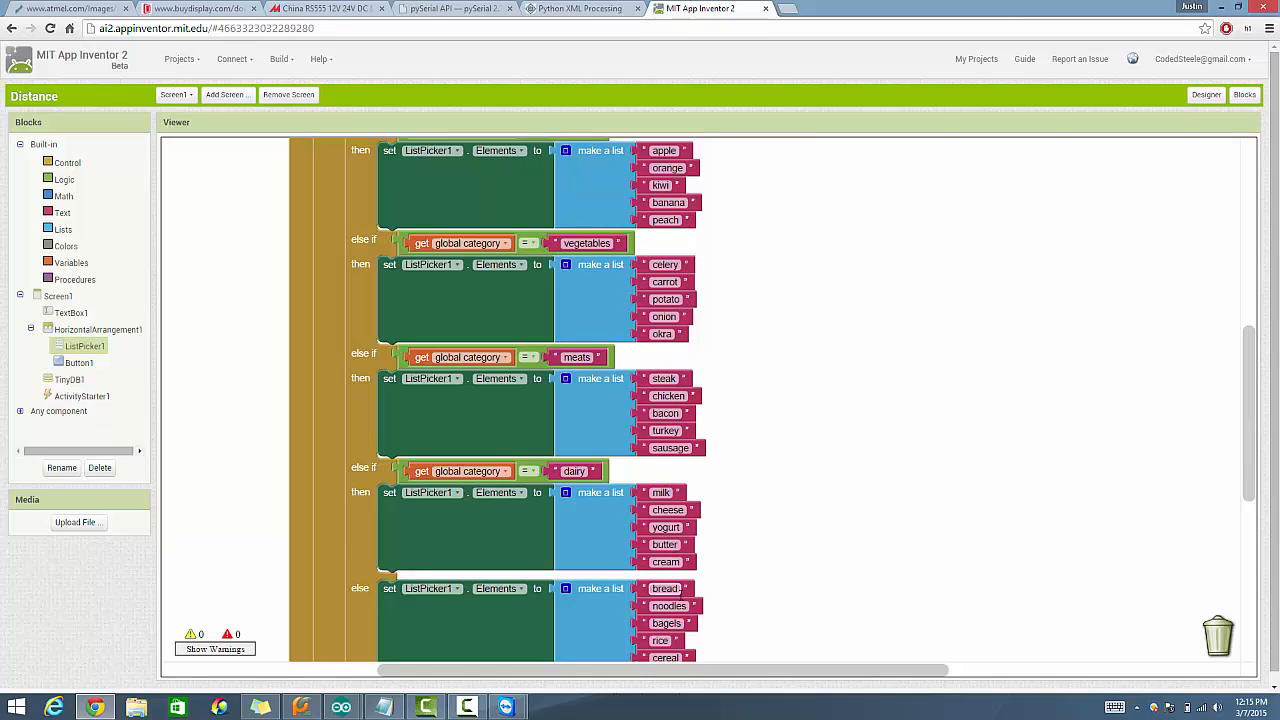
pyautogui.scroll(-3)
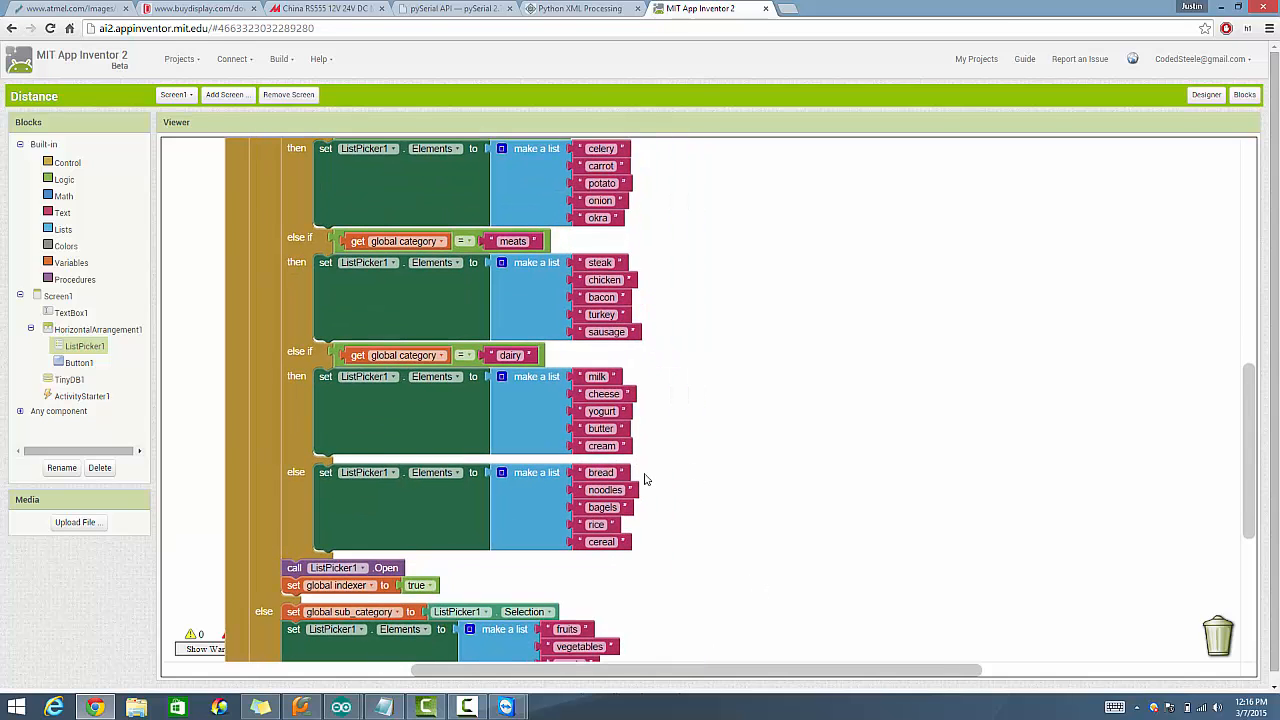
pyautogui.moveTo(790, 280)
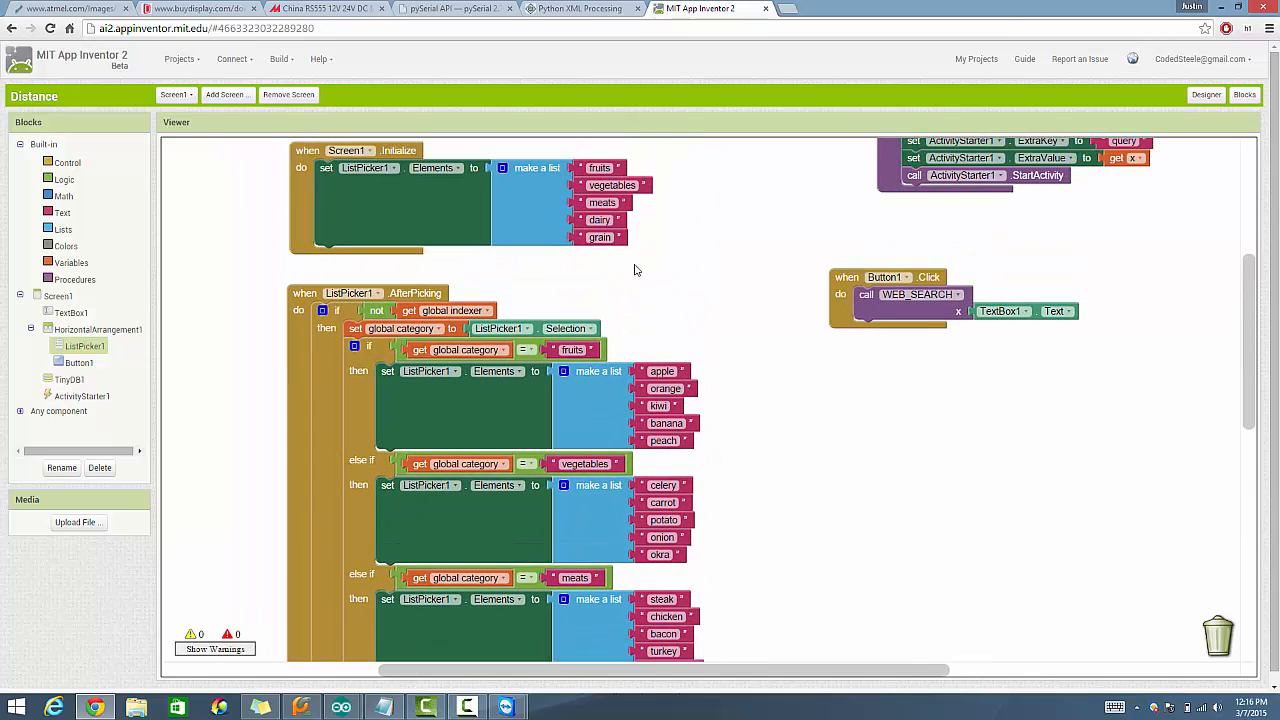
pyautogui.scroll(-3)
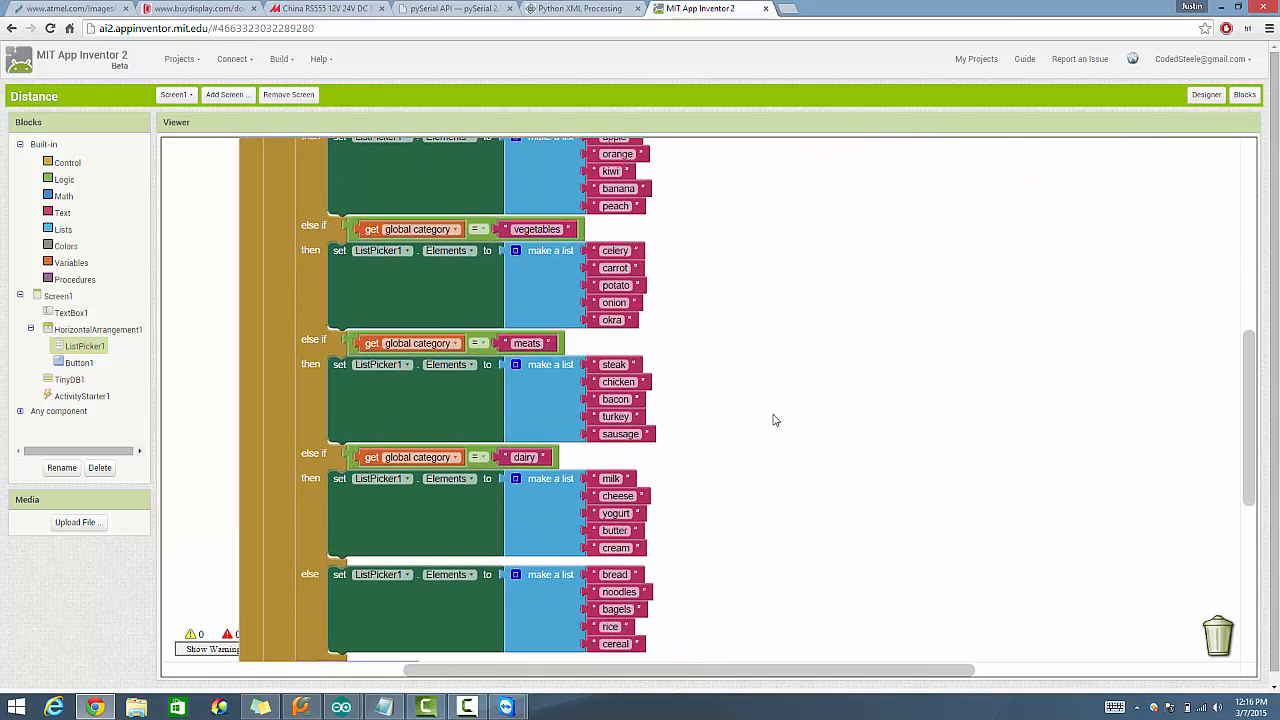
pyautogui.scroll(-3)
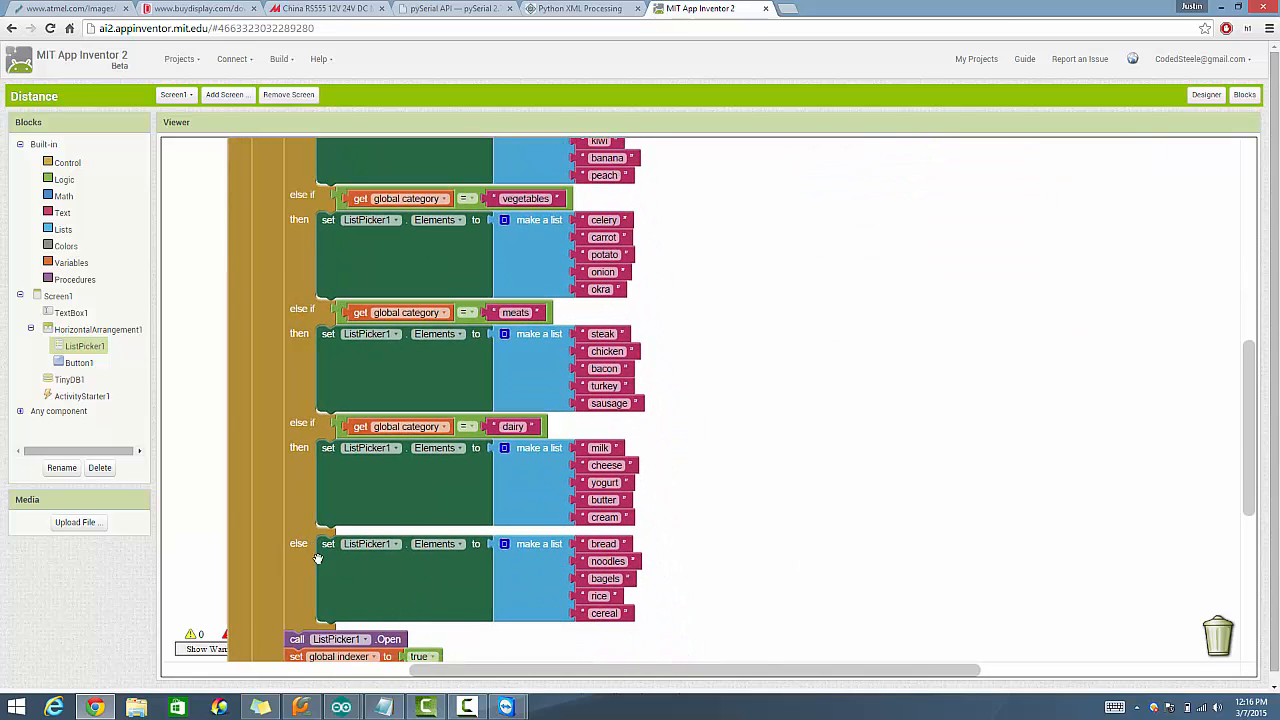
pyautogui.moveTo(348, 590)
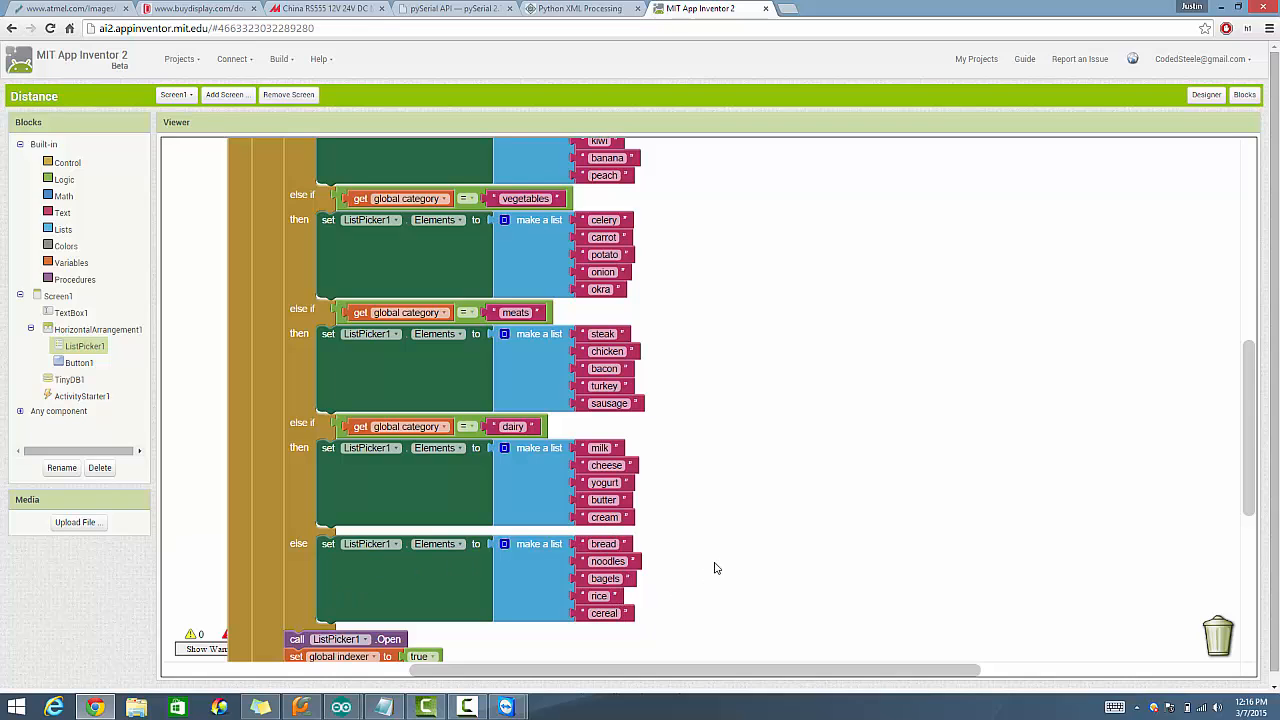
pyautogui.moveTo(734, 560)
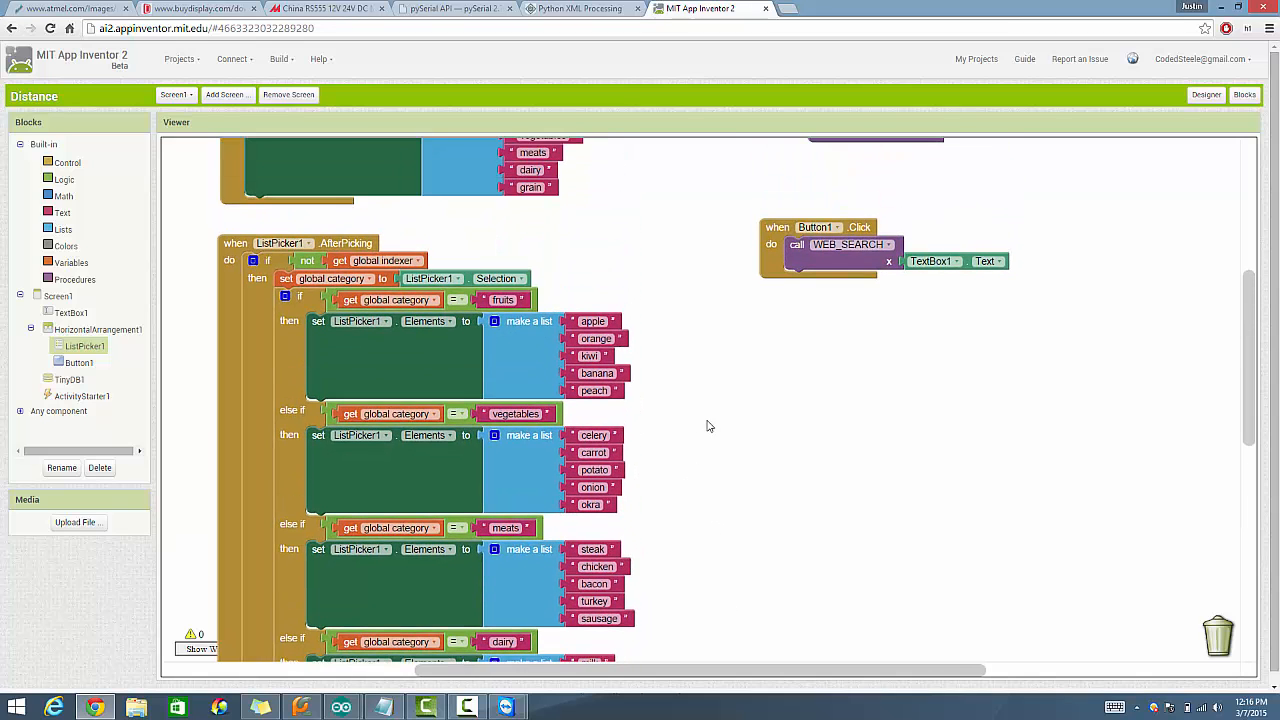
pyautogui.scroll(-3)
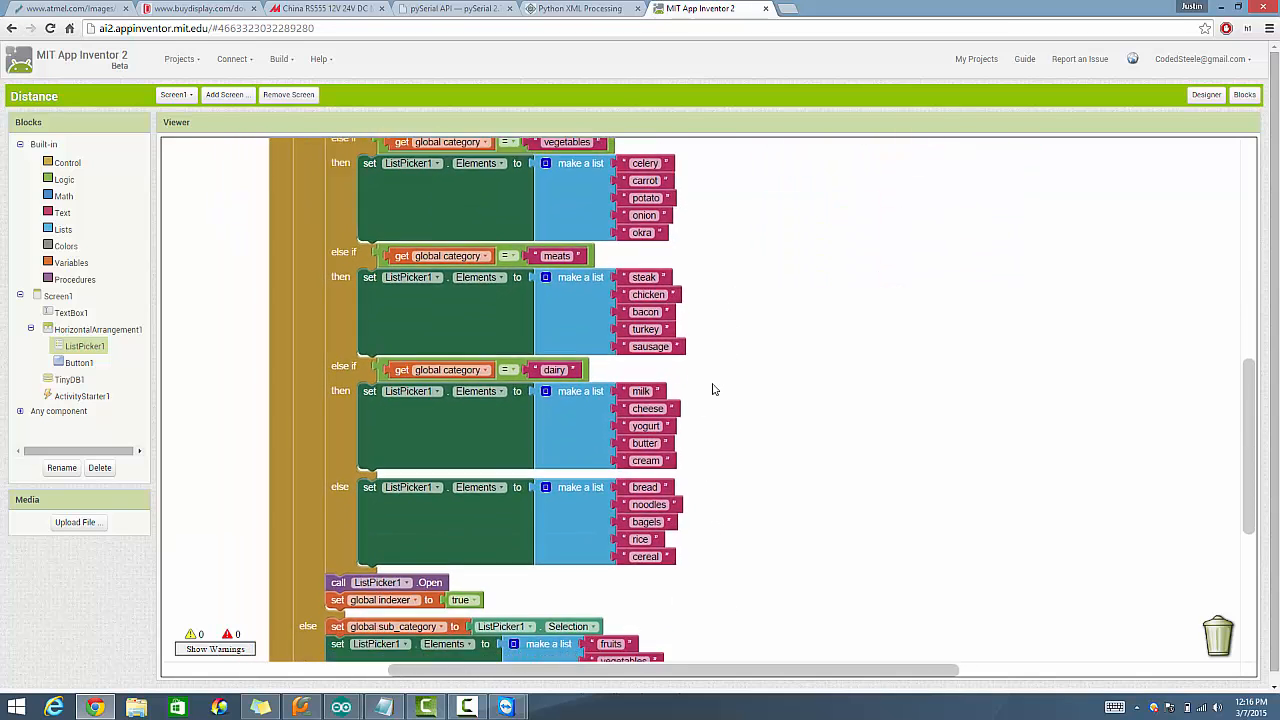
pyautogui.scroll(-3)
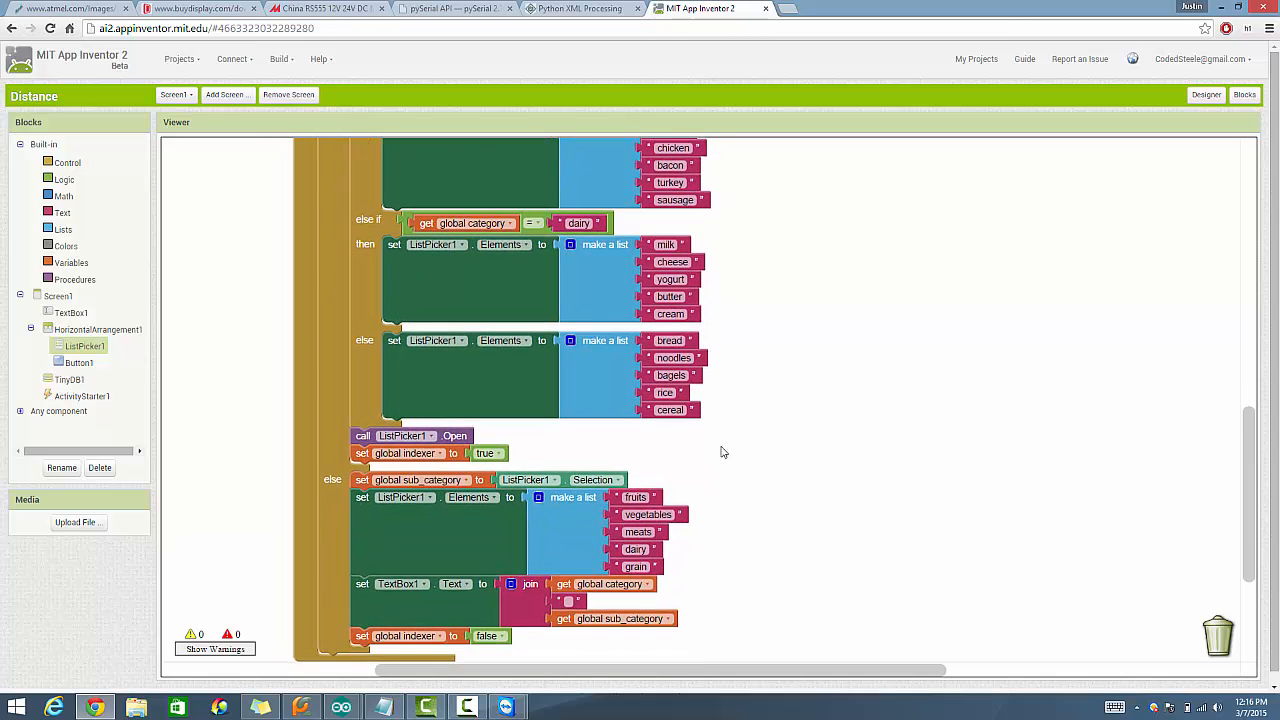
pyautogui.scroll(-3)
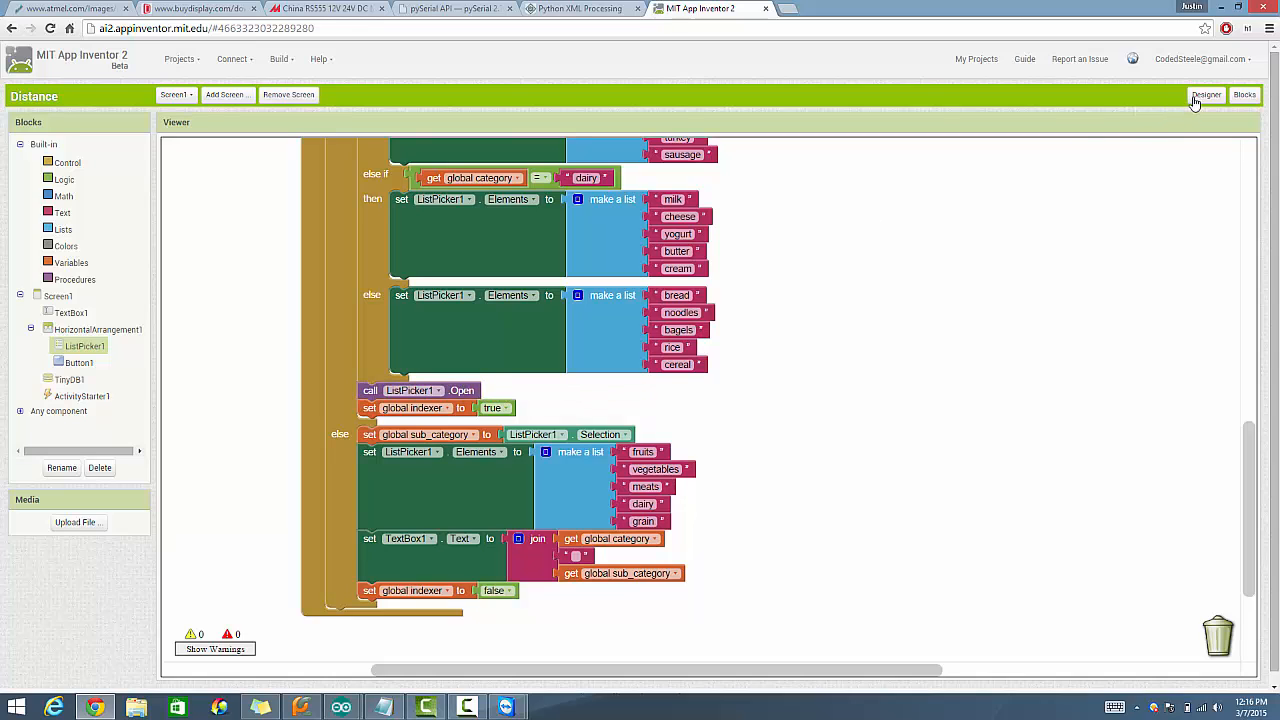
# - Switch to the Designer view of Distance's screen
pyautogui.click(1208, 94)
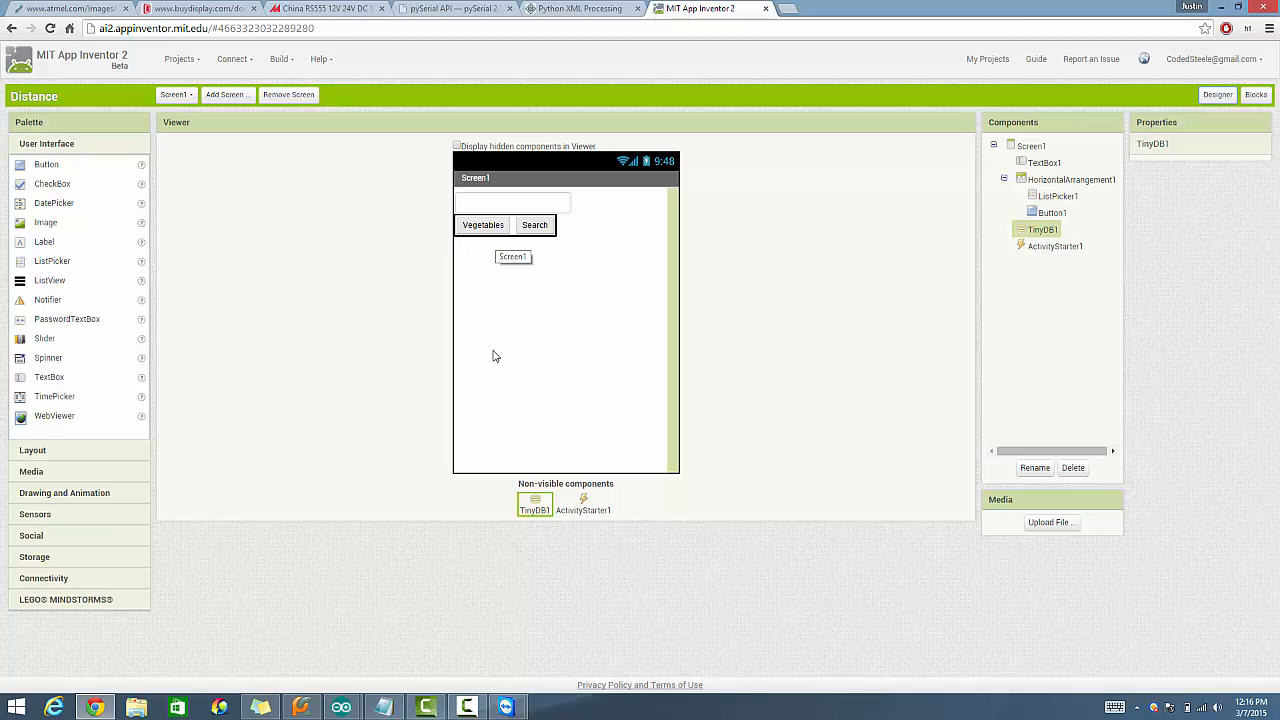
pyautogui.moveTo(1176, 102)
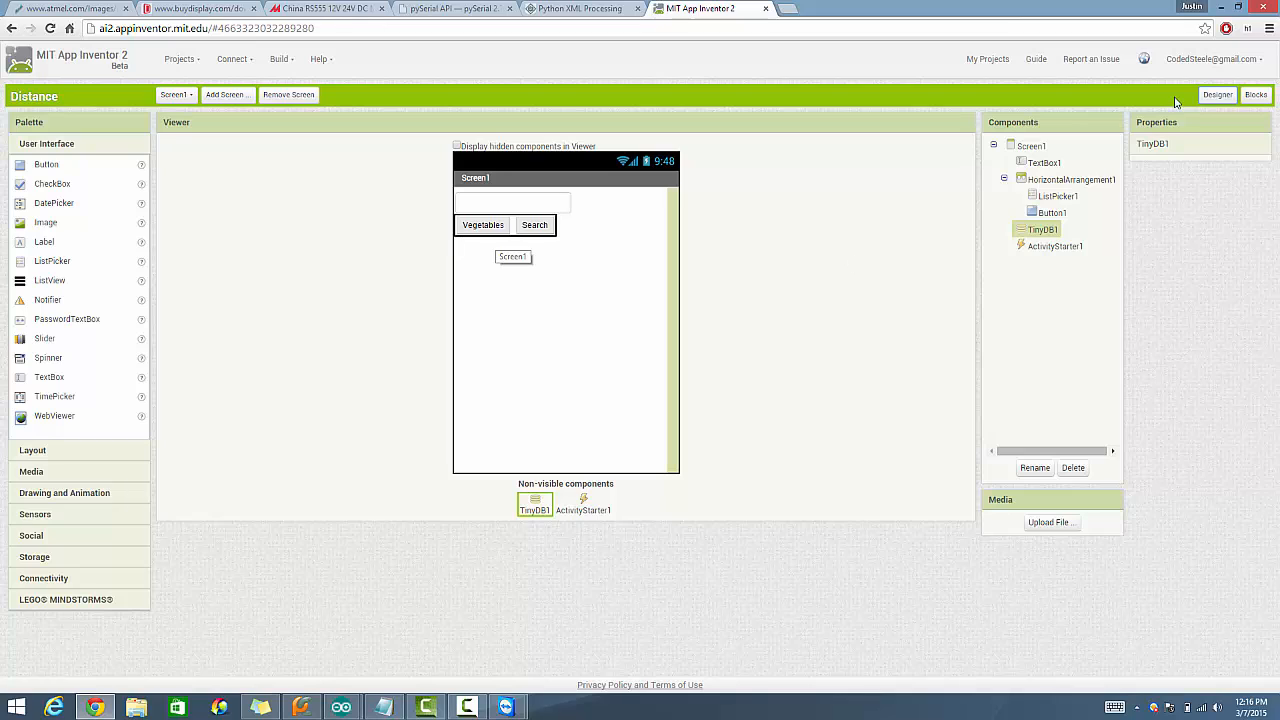
# - Return to the Blocks editor showing the event blocks
pyautogui.click(1256, 94)
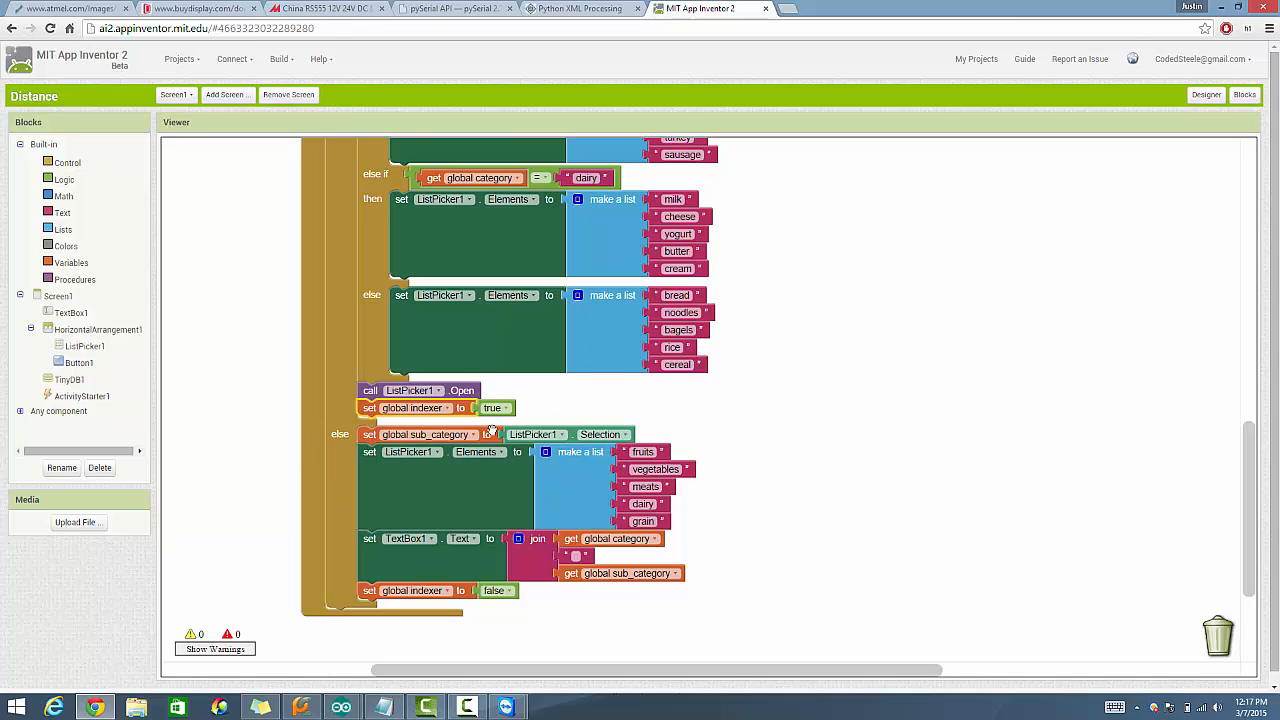
pyautogui.moveTo(518, 400)
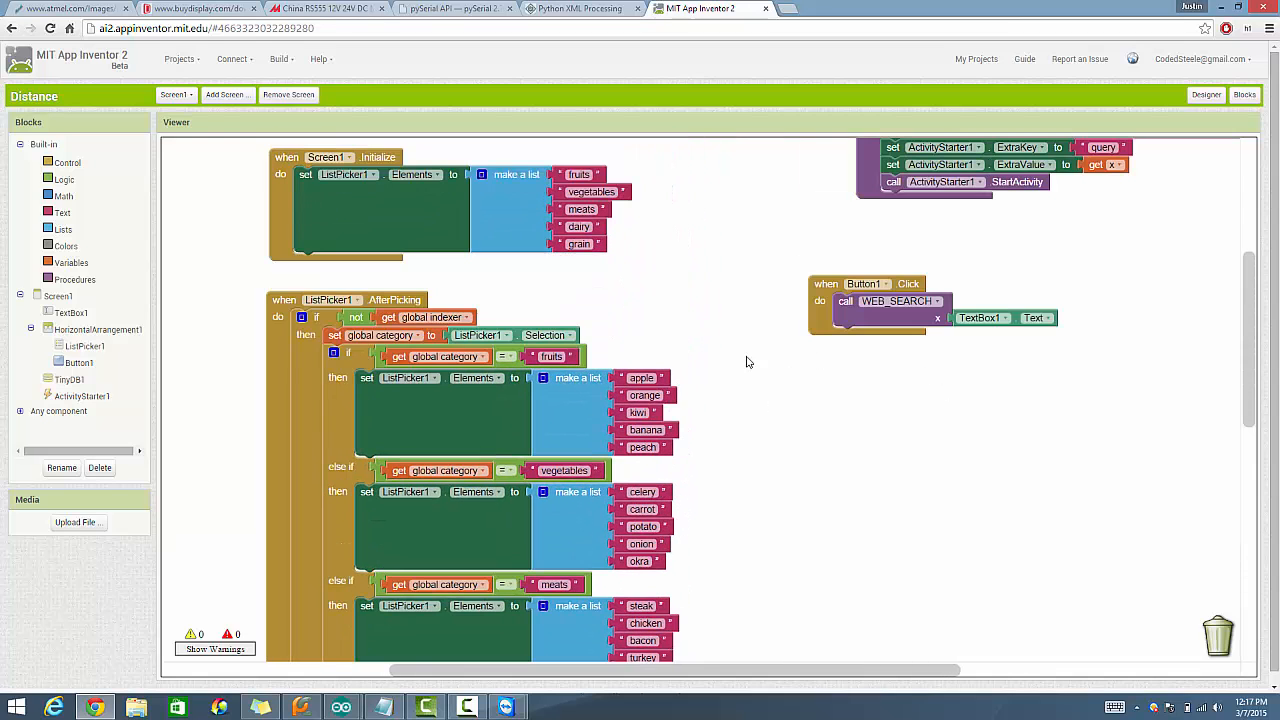
pyautogui.scroll(-3)
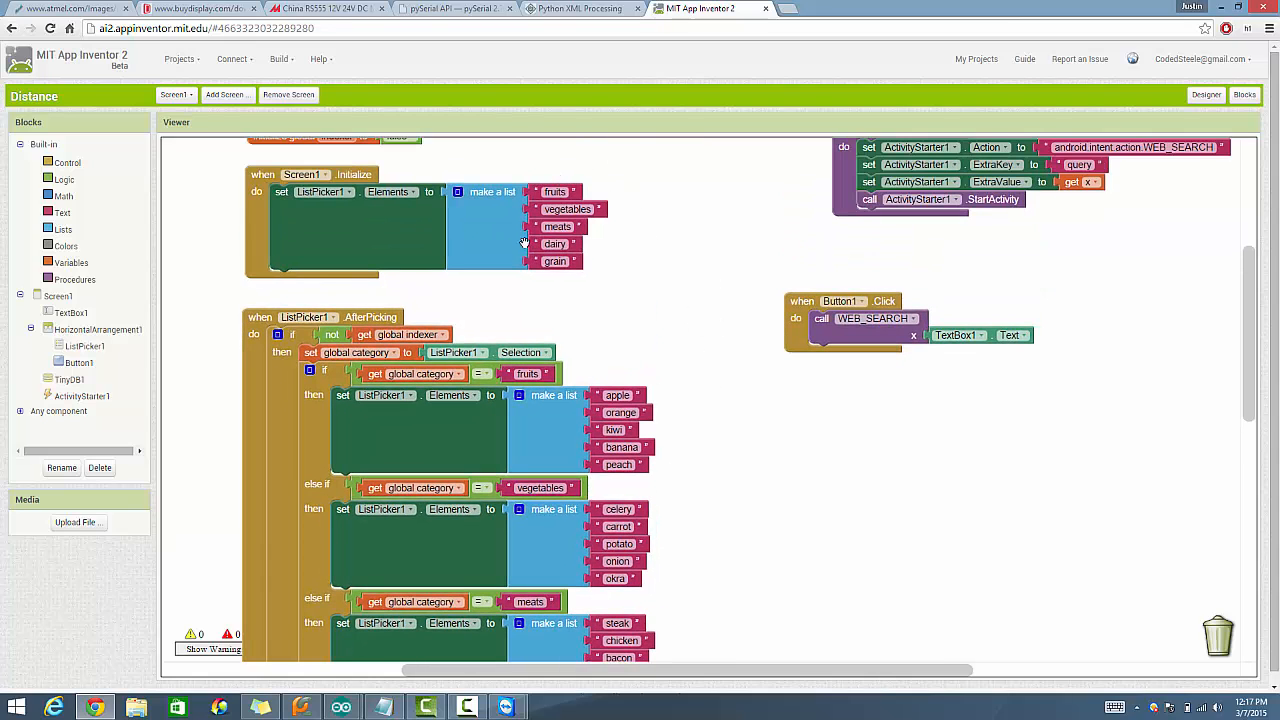
pyautogui.moveTo(616, 224)
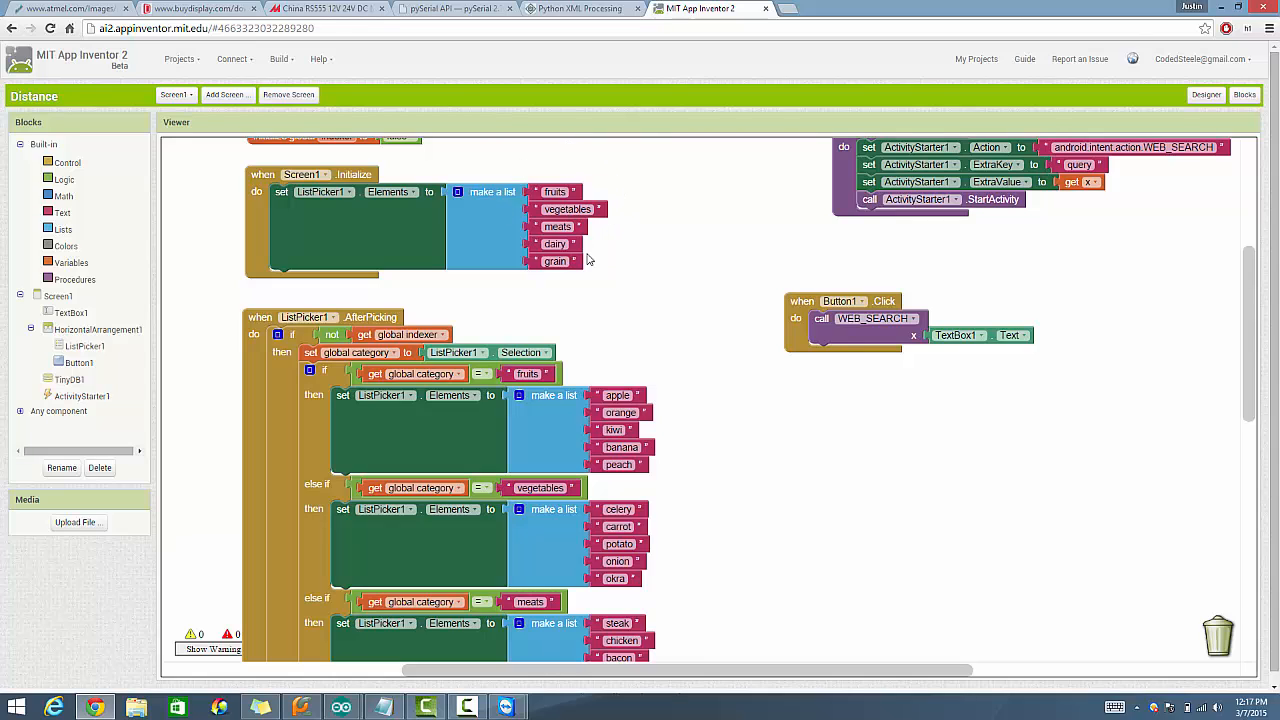
pyautogui.moveTo(612, 304)
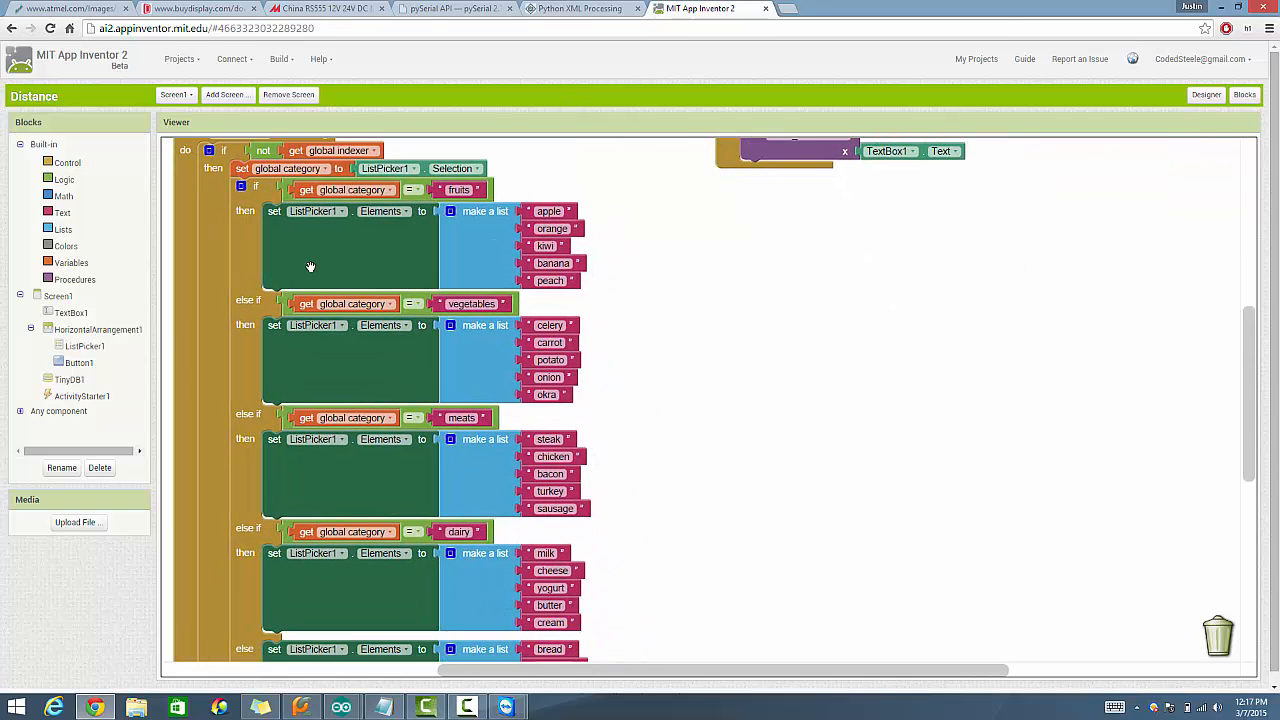
pyautogui.scroll(-3)
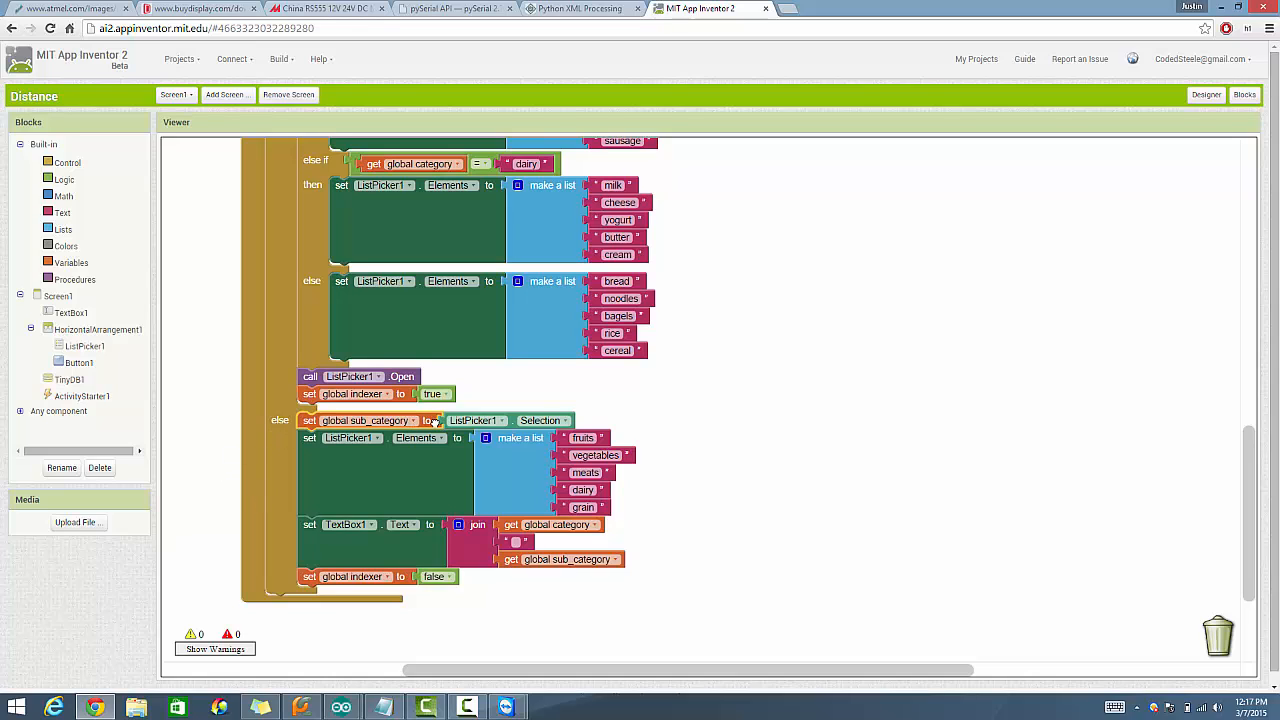
pyautogui.moveTo(430, 420)
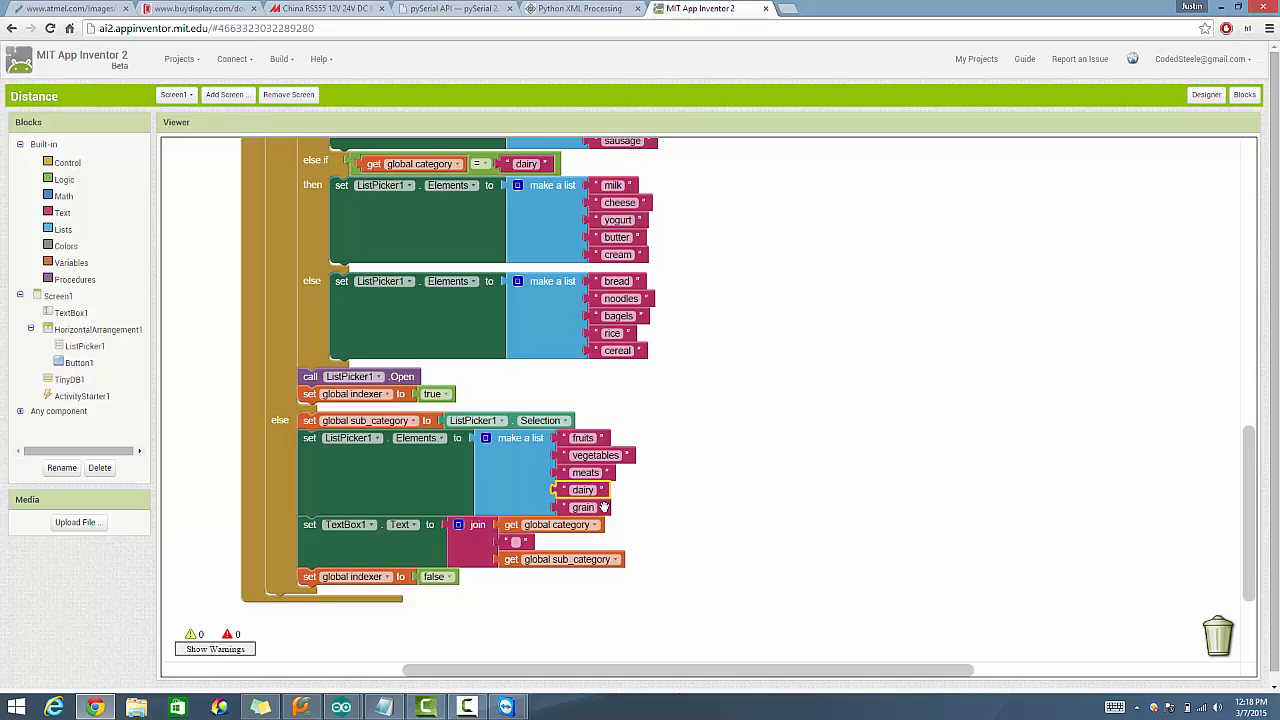
pyautogui.moveTo(452, 438)
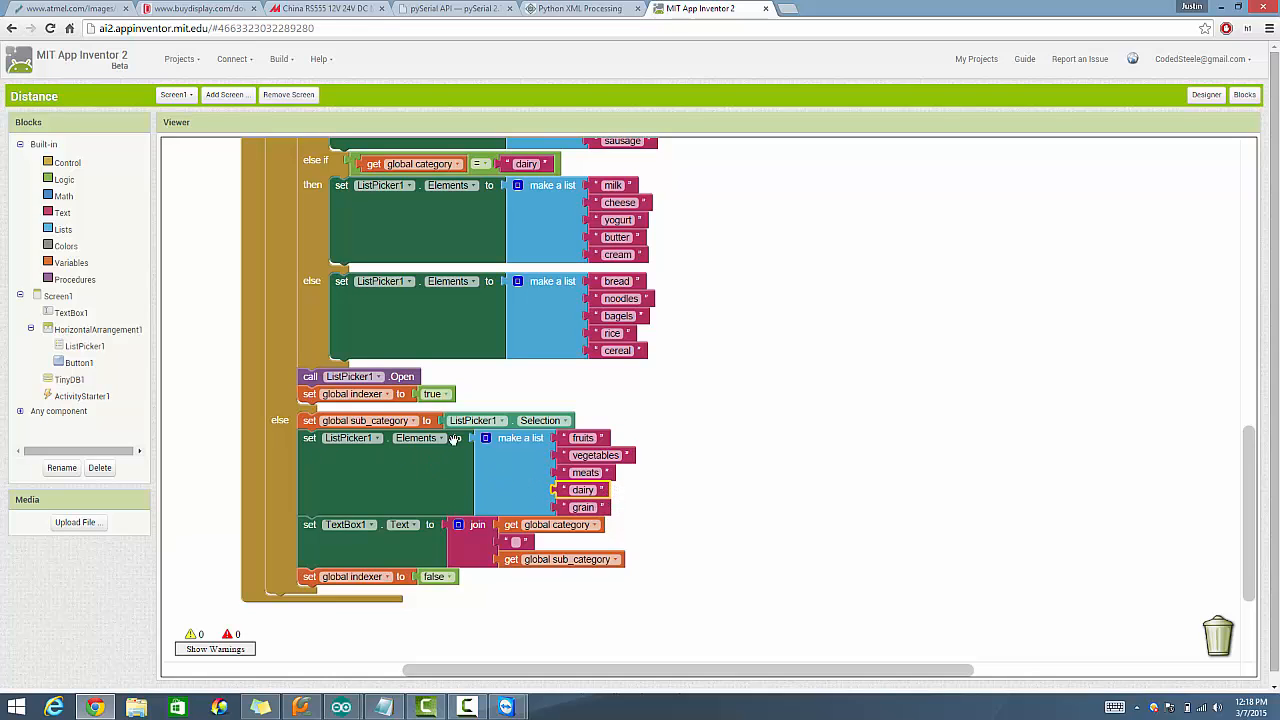
pyautogui.moveTo(364, 456)
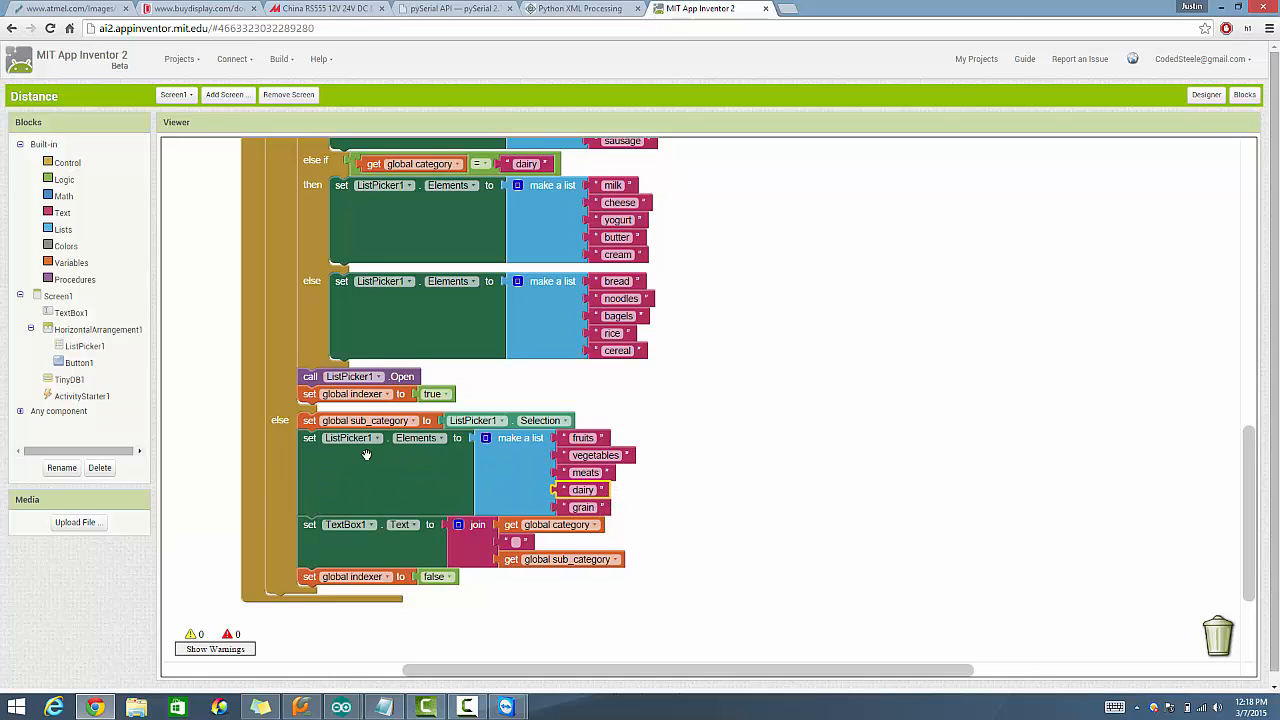
pyautogui.moveTo(396, 450)
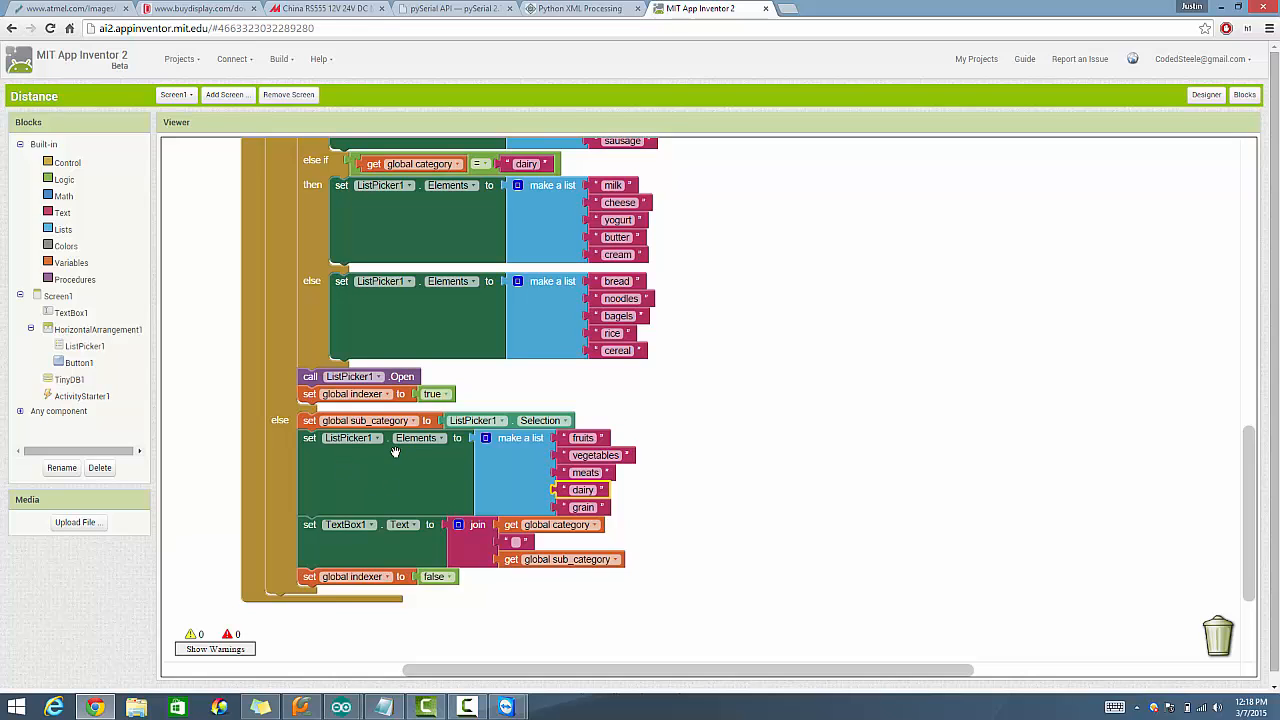
pyautogui.moveTo(492, 540)
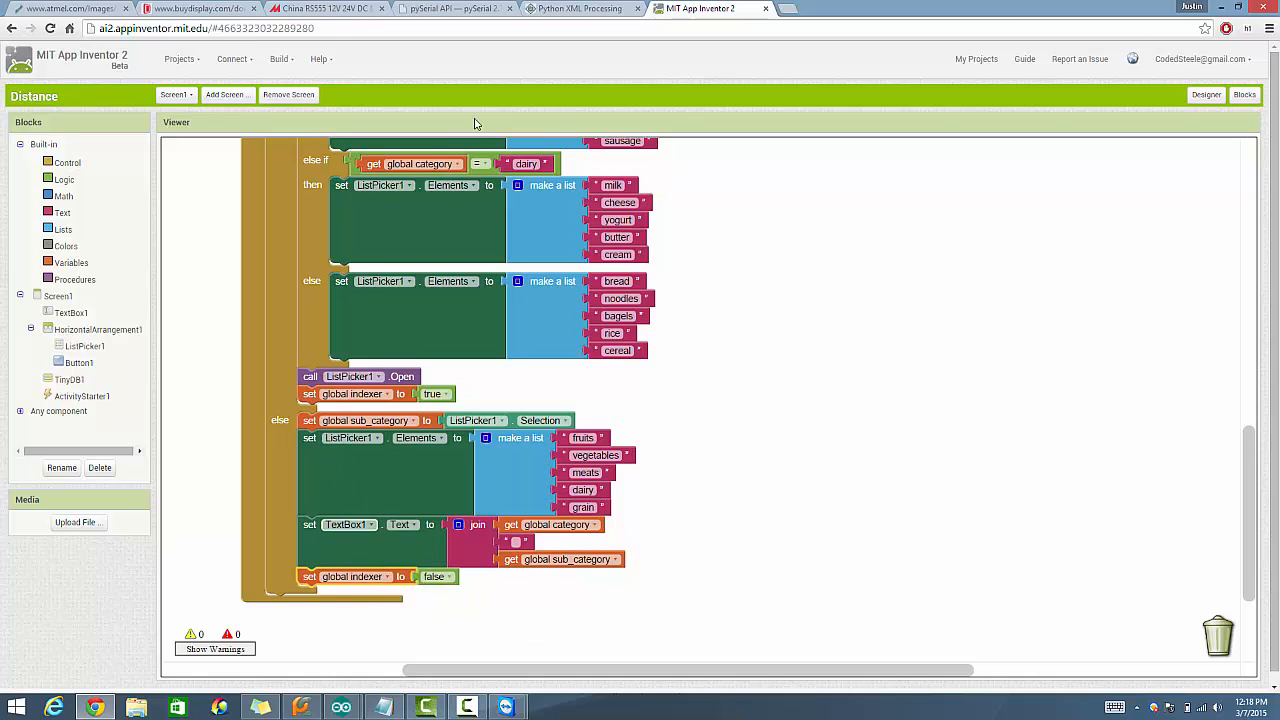
pyautogui.moveTo(658, 400)
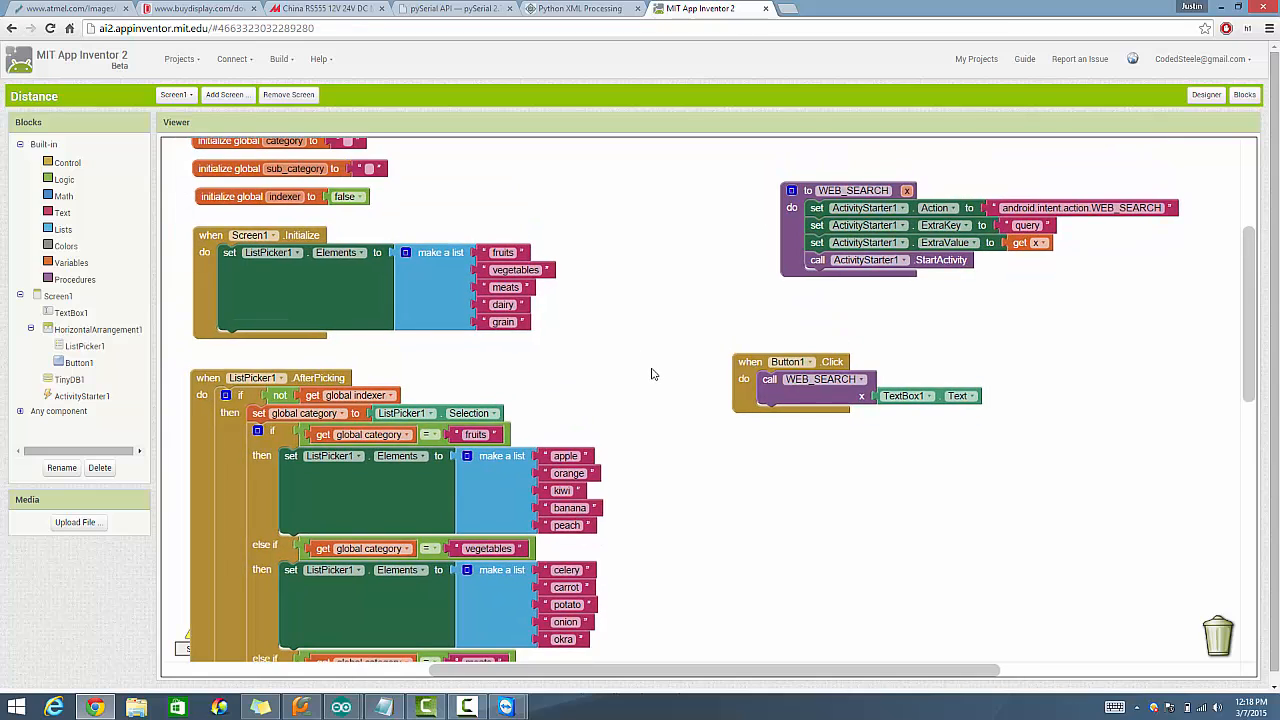
pyautogui.moveTo(630, 334)
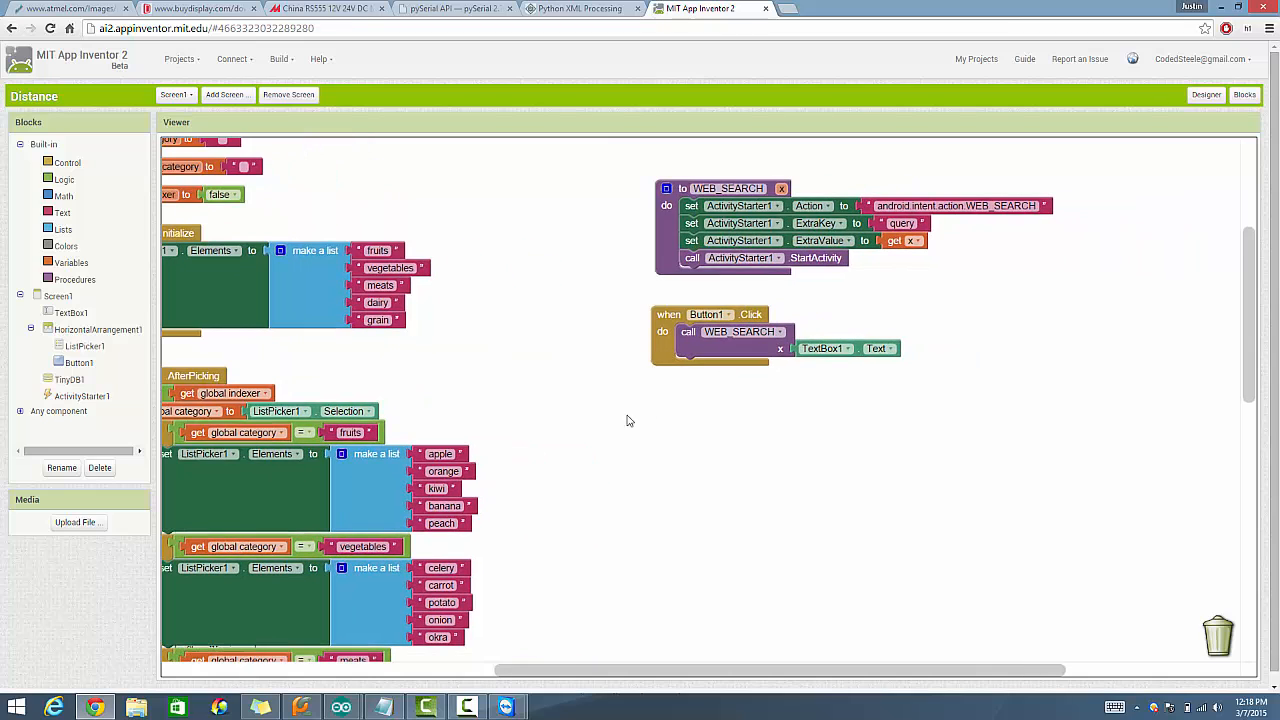
pyautogui.moveTo(604, 400)
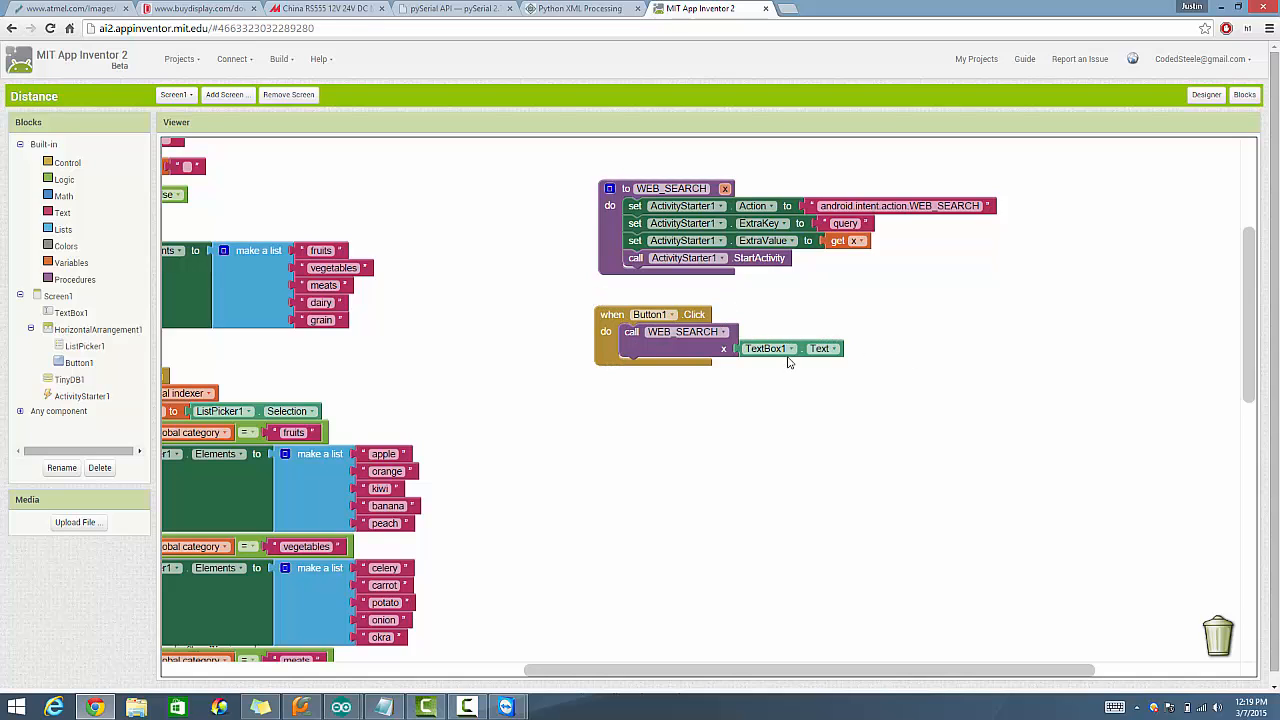
# - Move the workspace to the WEB_SEARCH procedure and the when Button1.Click block
pyautogui.click(684, 332)
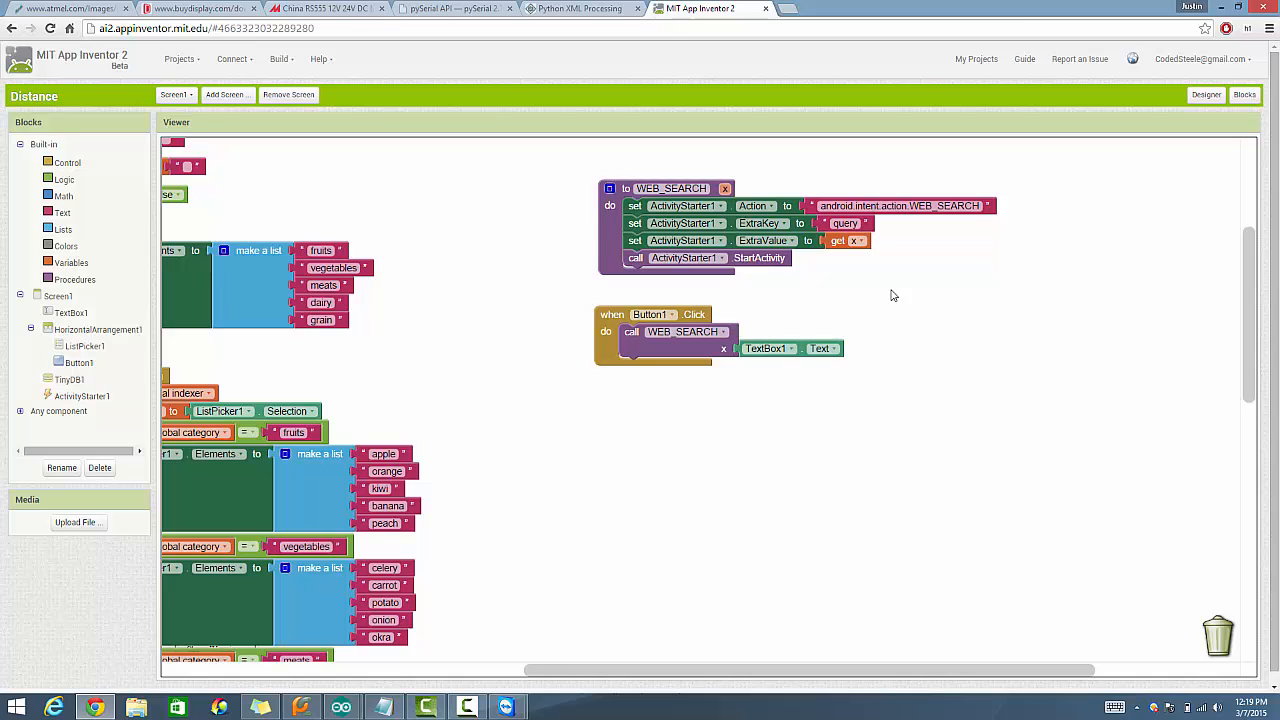
pyautogui.moveTo(798, 192)
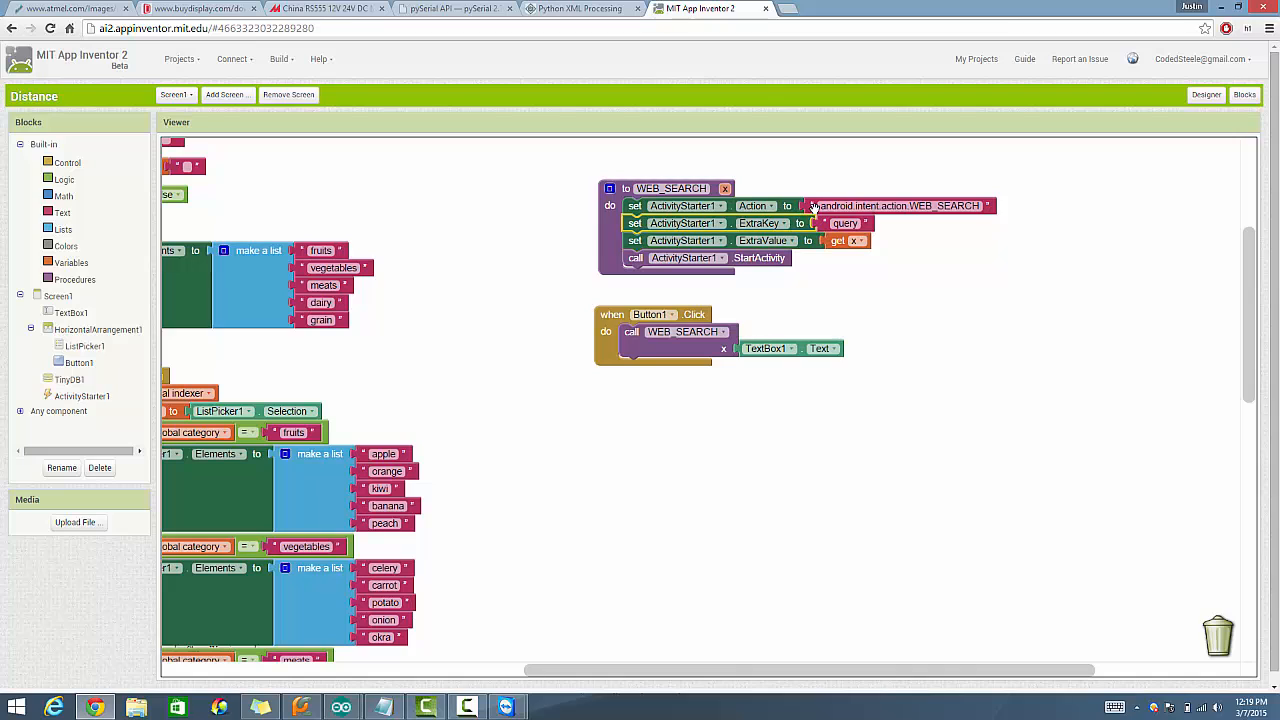
pyautogui.click(896, 204)
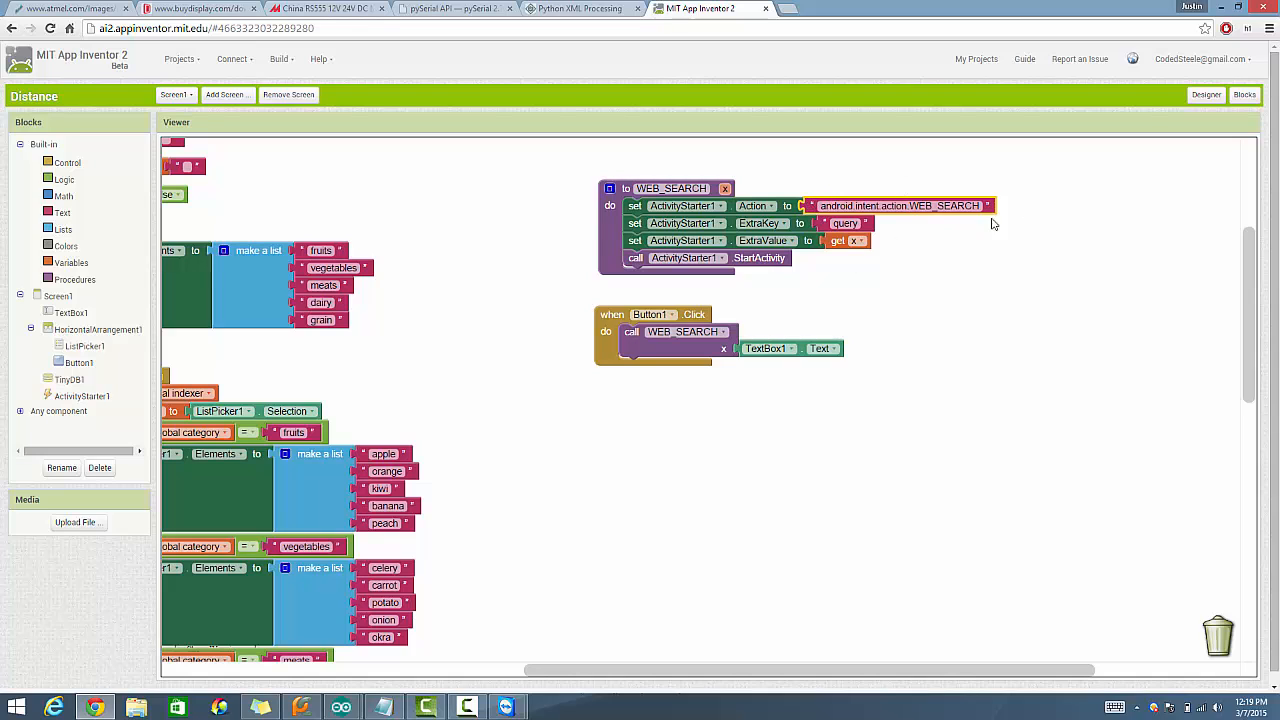
pyautogui.moveTo(992, 204)
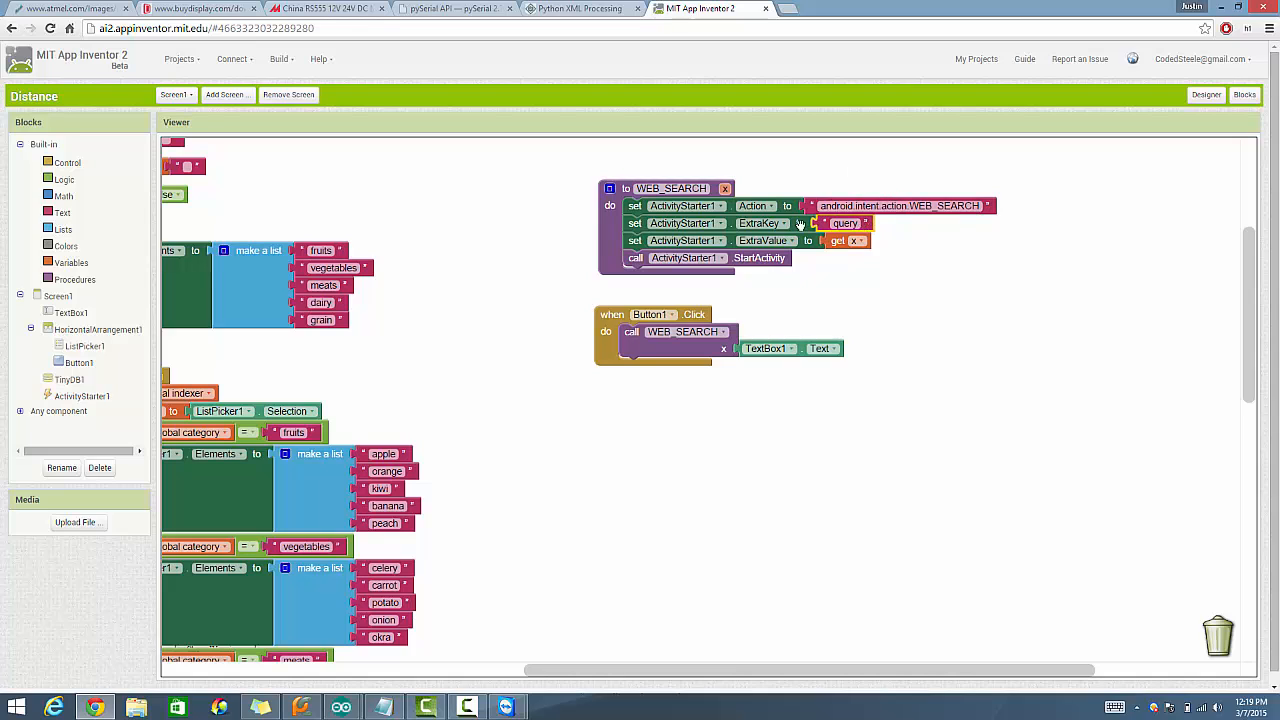
pyautogui.moveTo(832, 256)
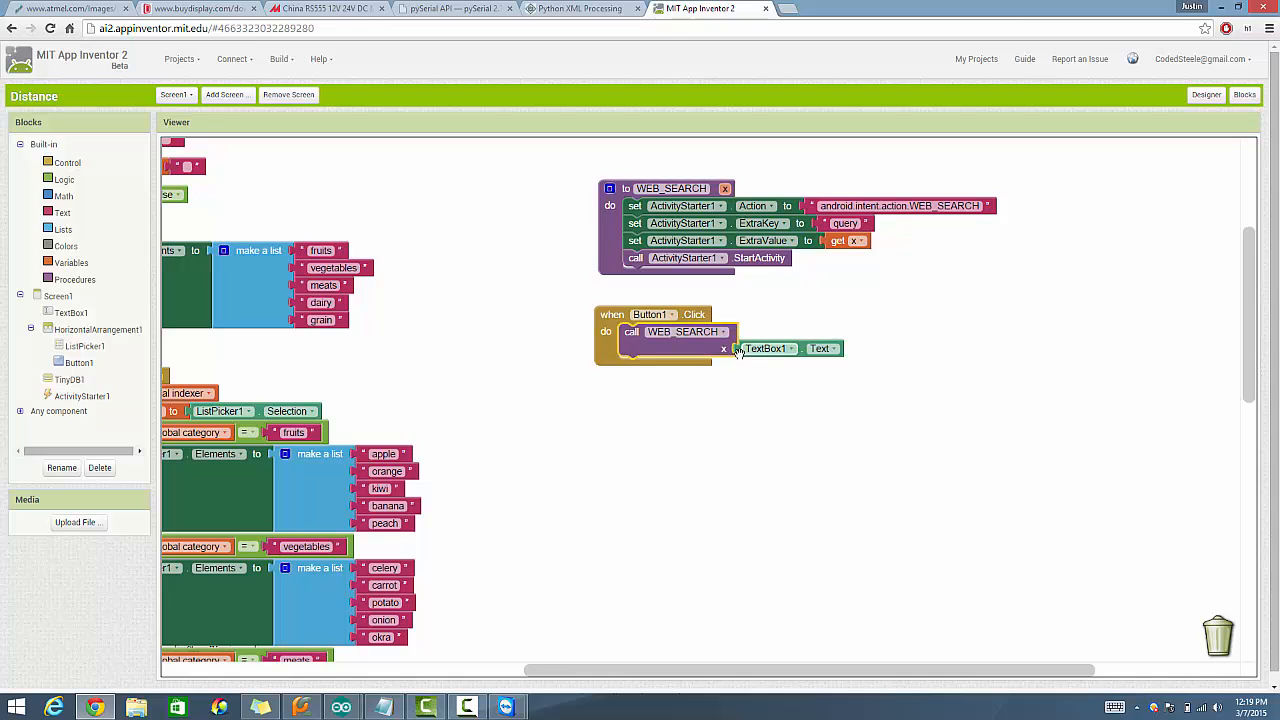
pyautogui.moveTo(728, 352)
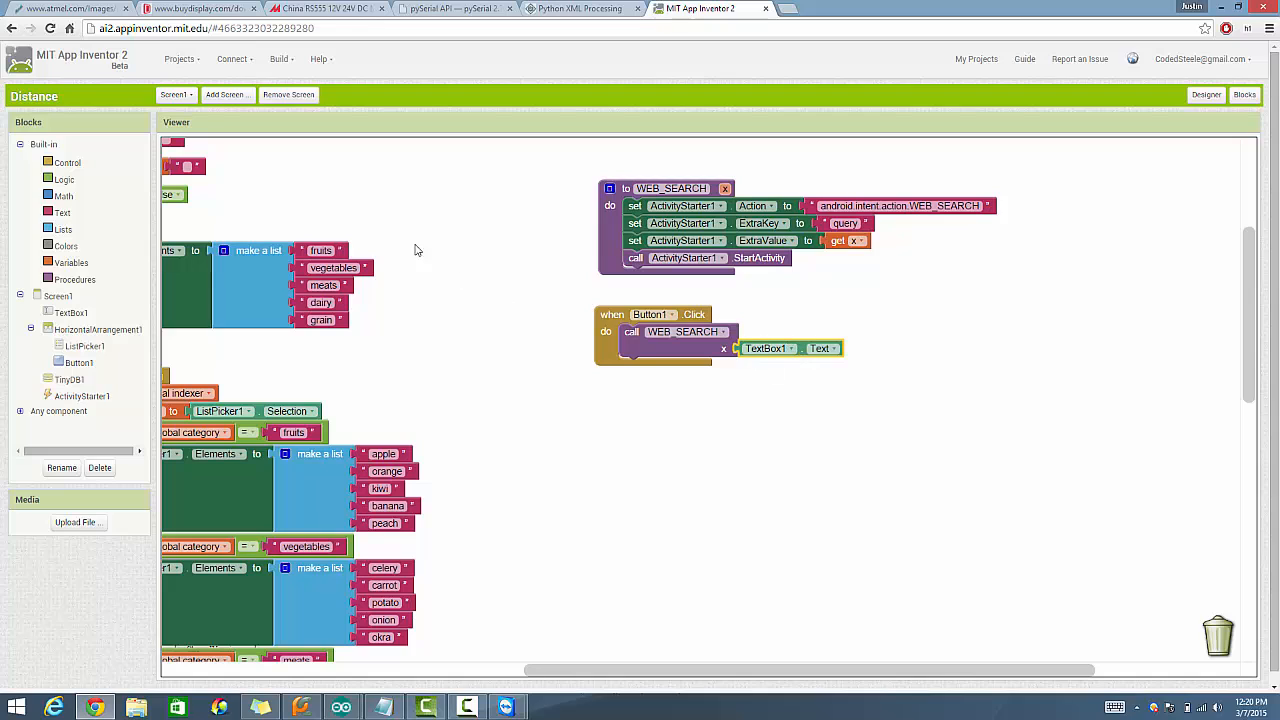
pyautogui.moveTo(700, 476)
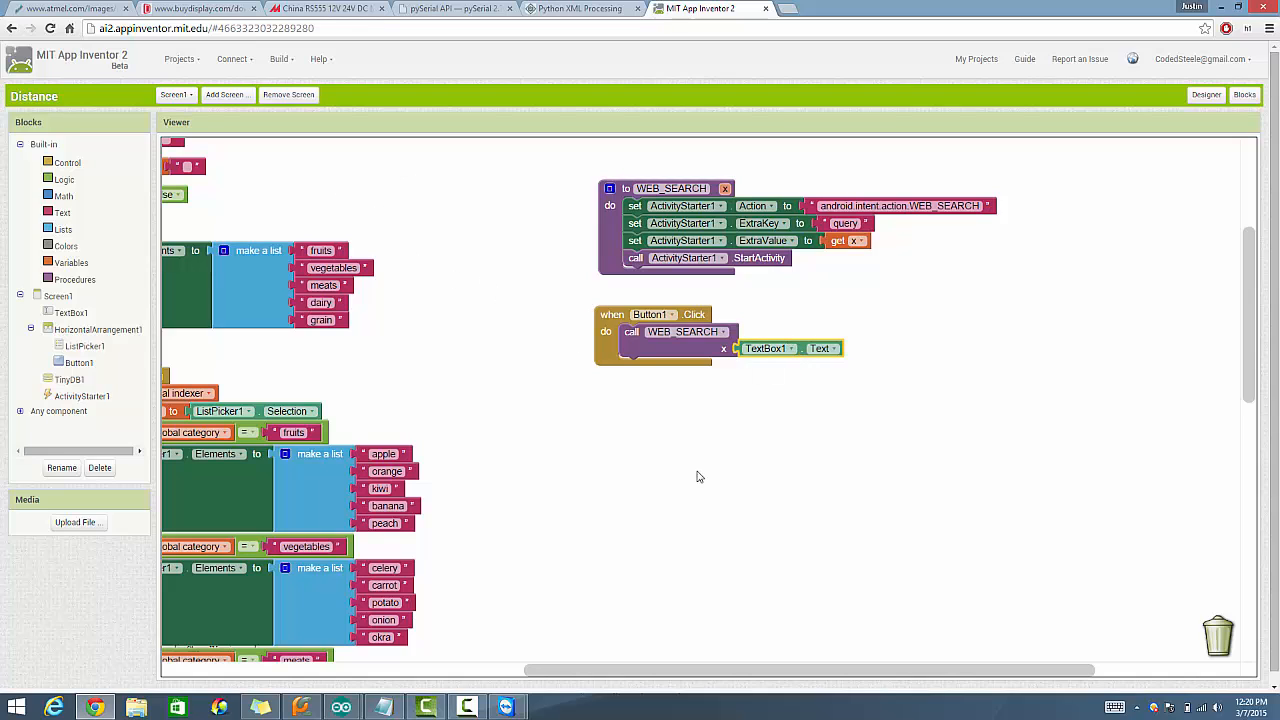
pyautogui.moveTo(770, 280)
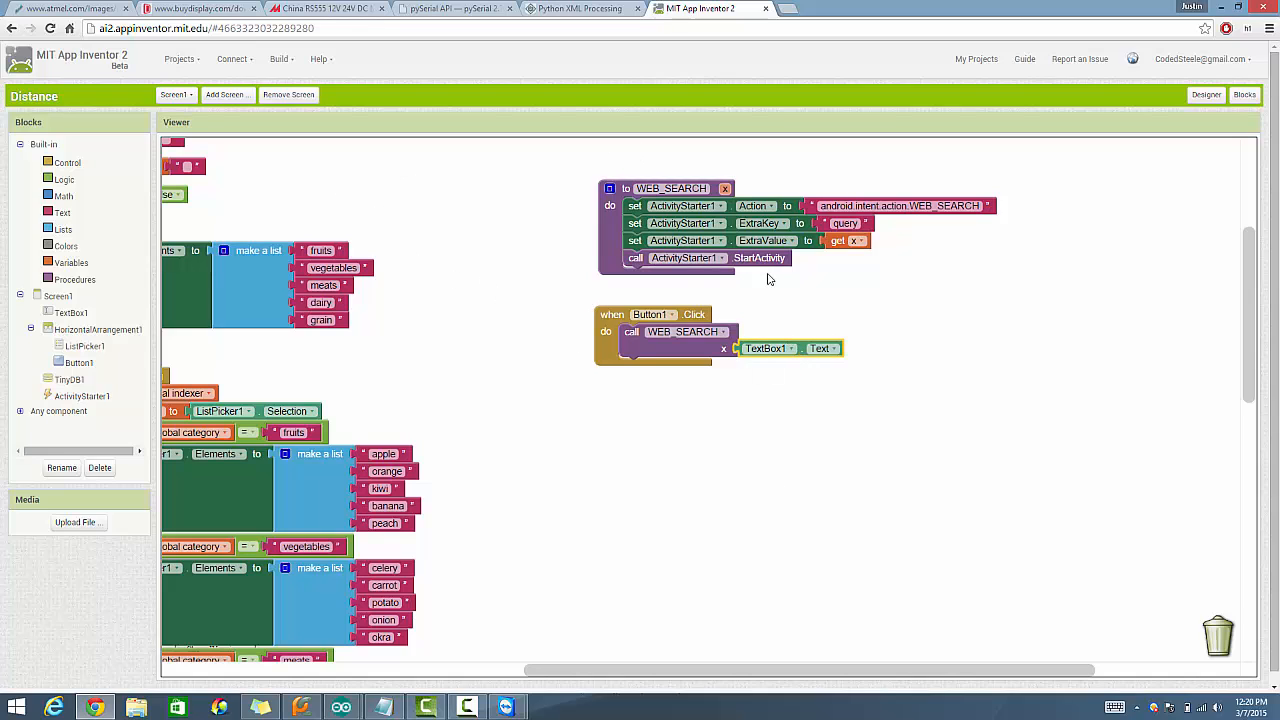
pyautogui.moveTo(622, 162)
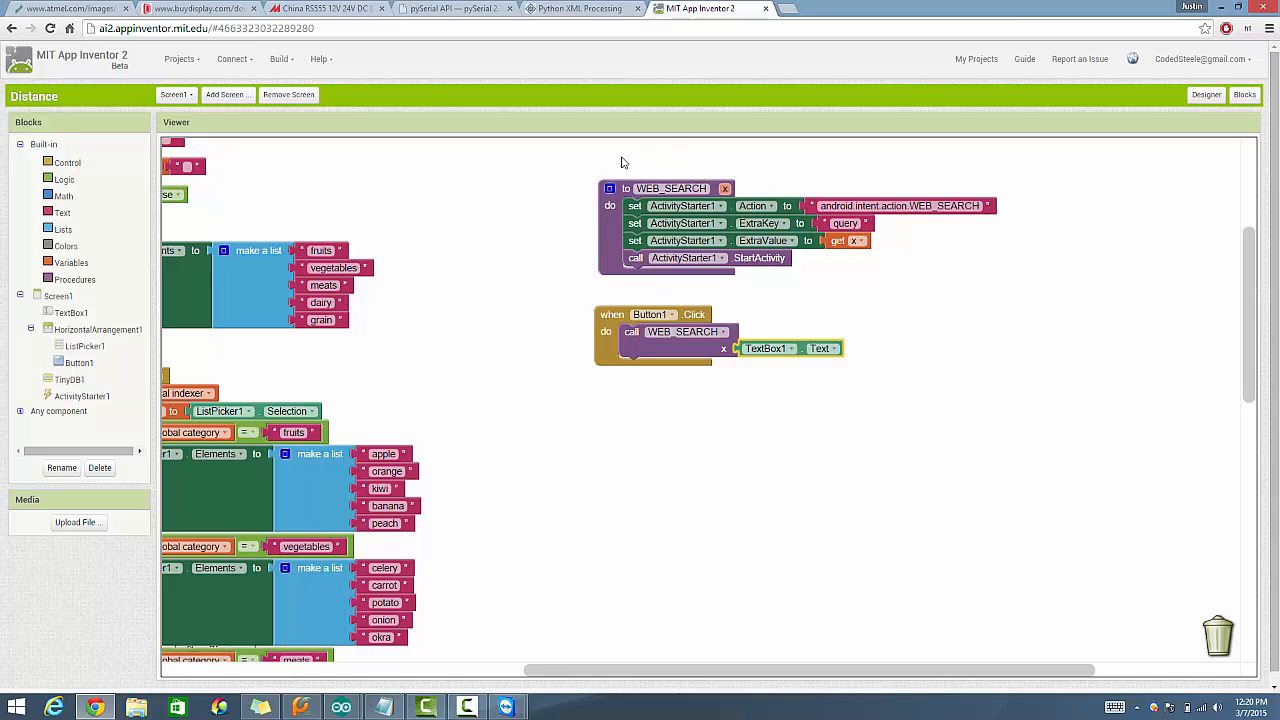
pyautogui.moveTo(658, 432)
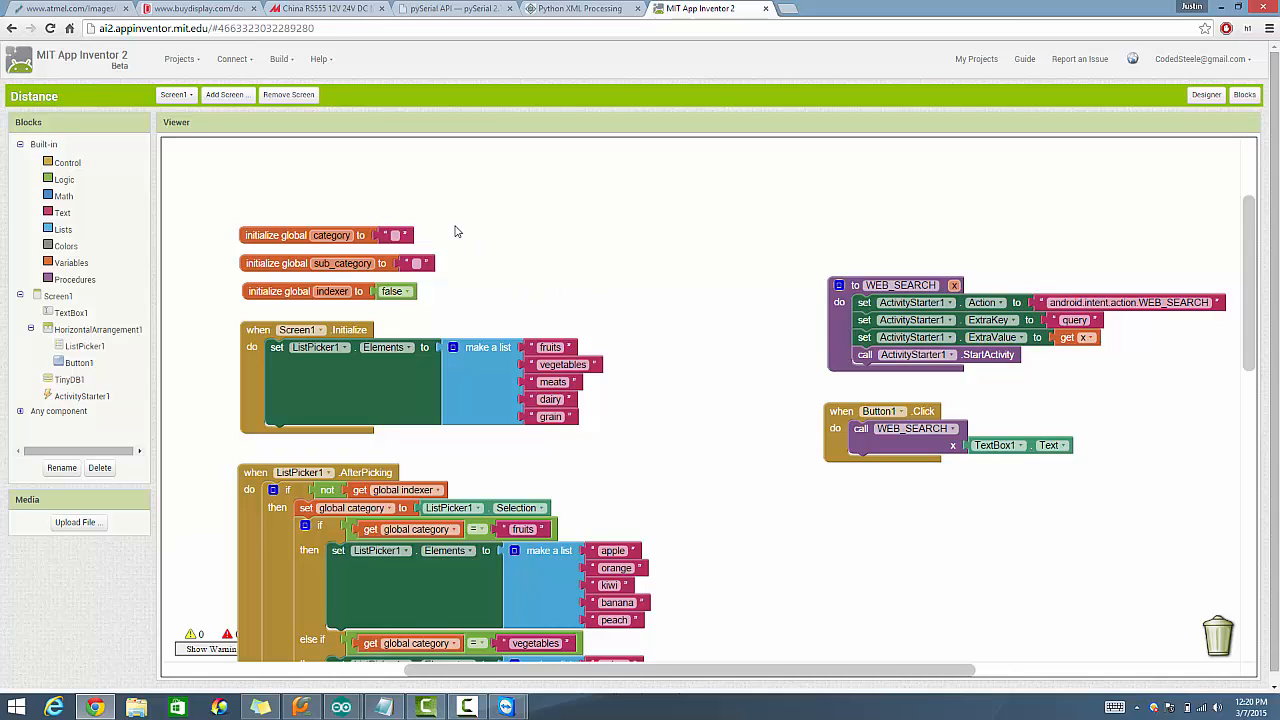
pyautogui.moveTo(230, 296)
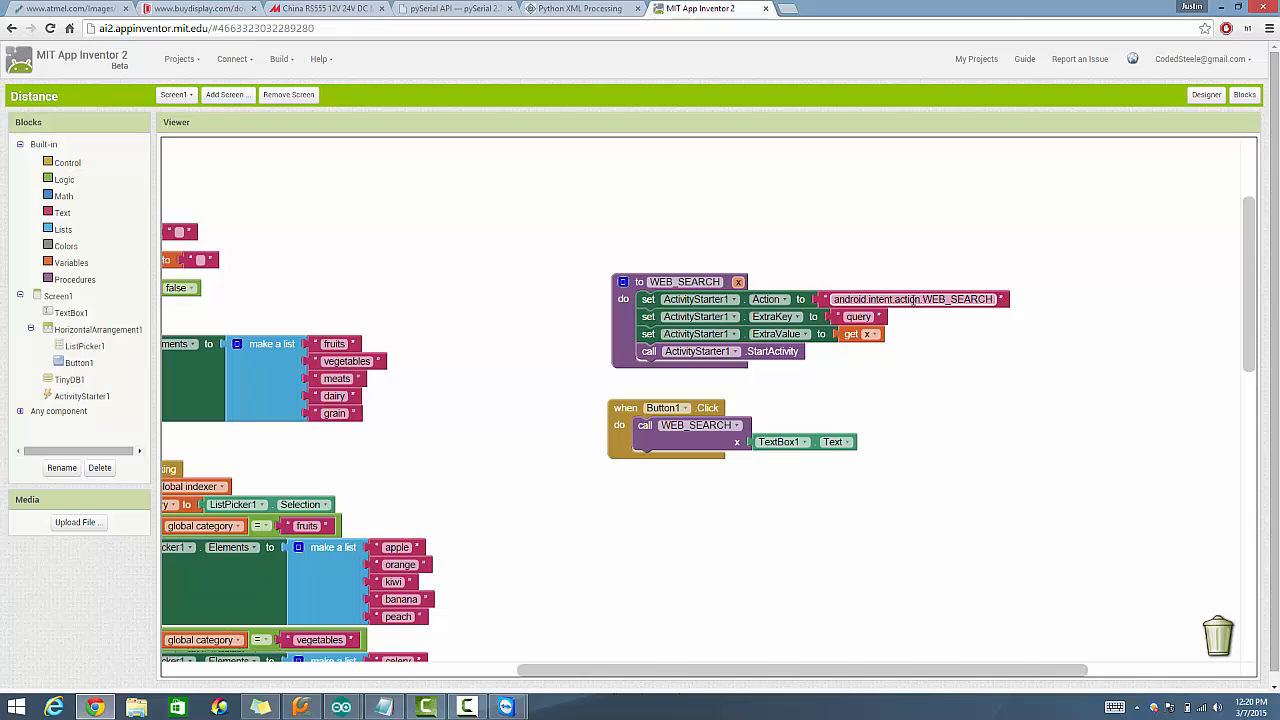
pyautogui.moveTo(906, 298)
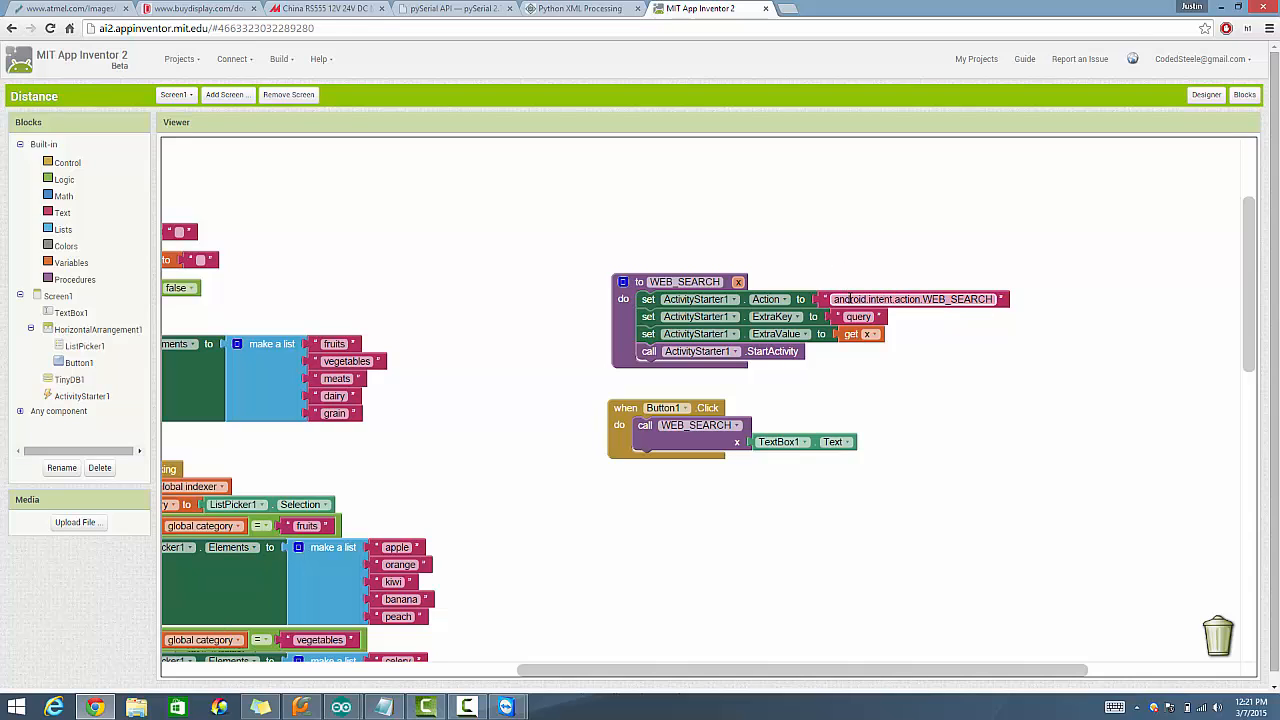
pyautogui.click(912, 298)
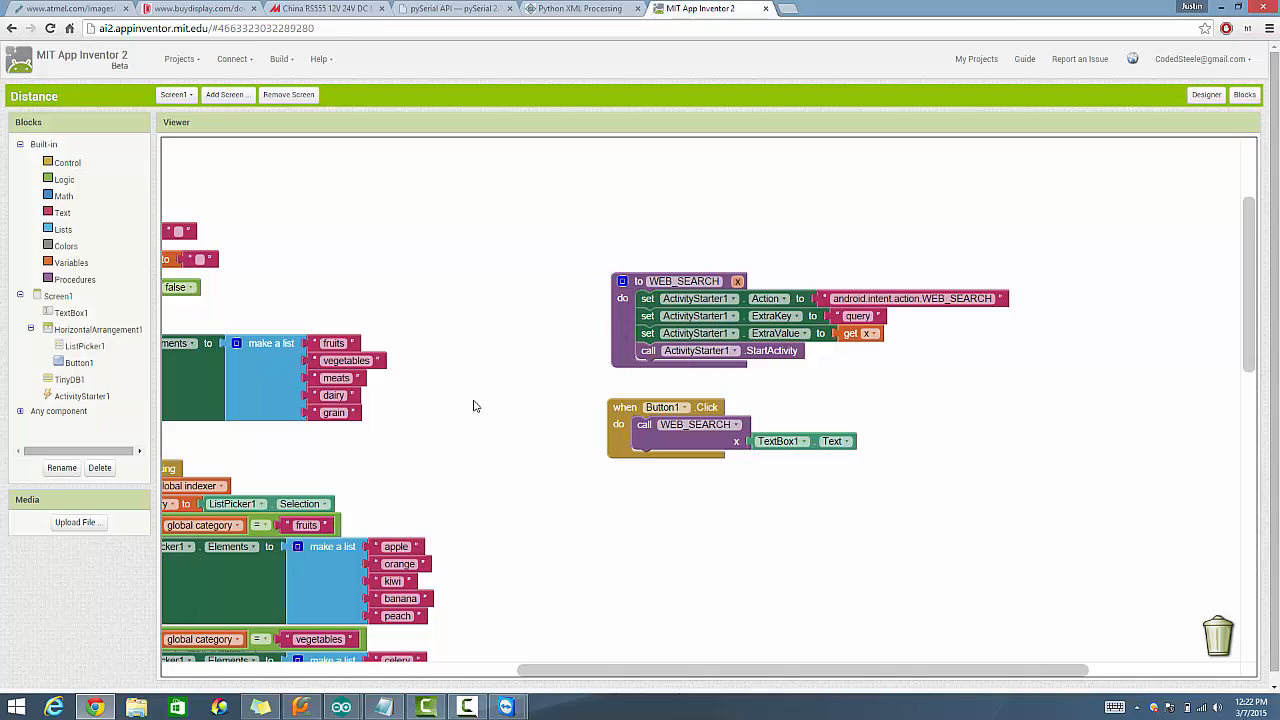
pyautogui.moveTo(532, 408)
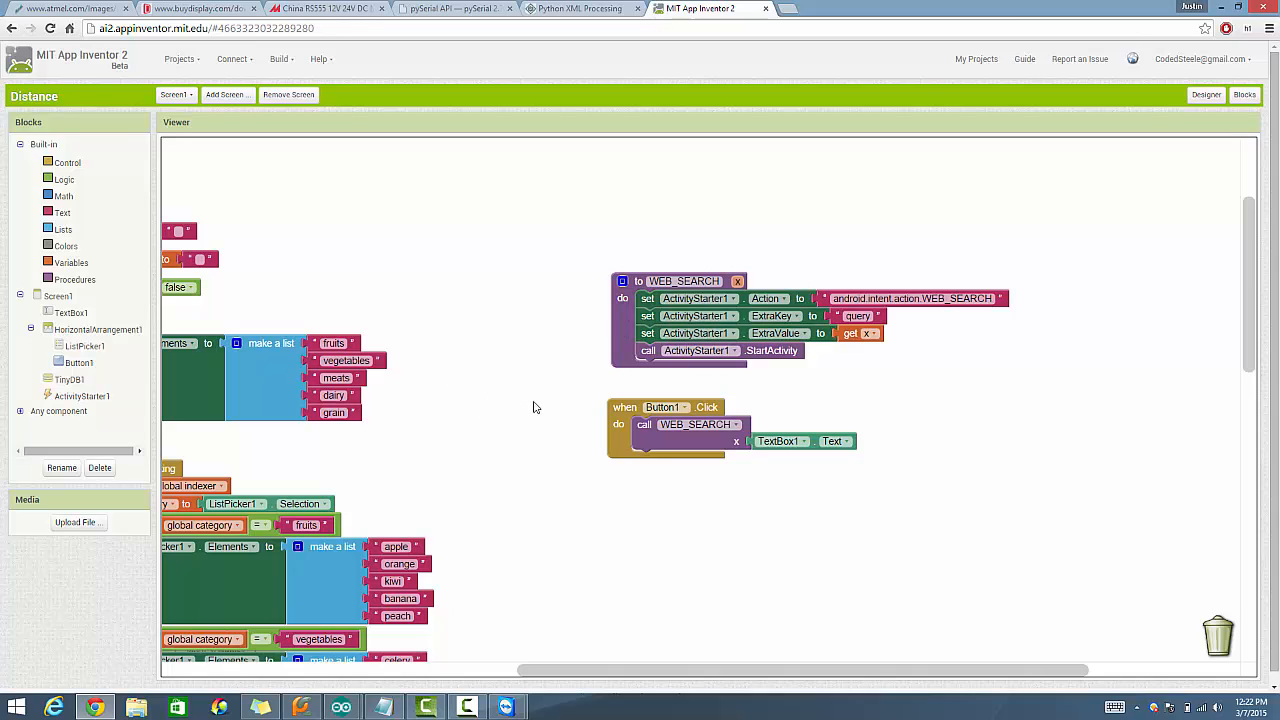
pyautogui.moveTo(568, 436)
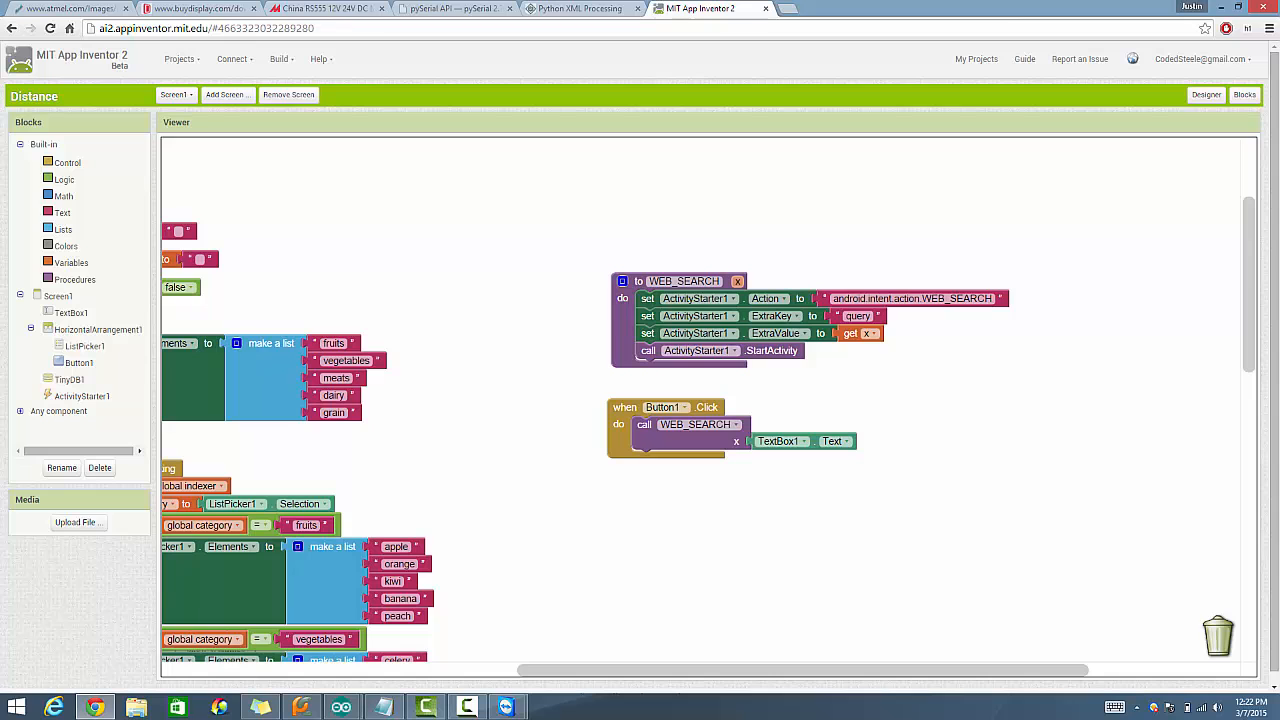
pyautogui.scroll(-3)
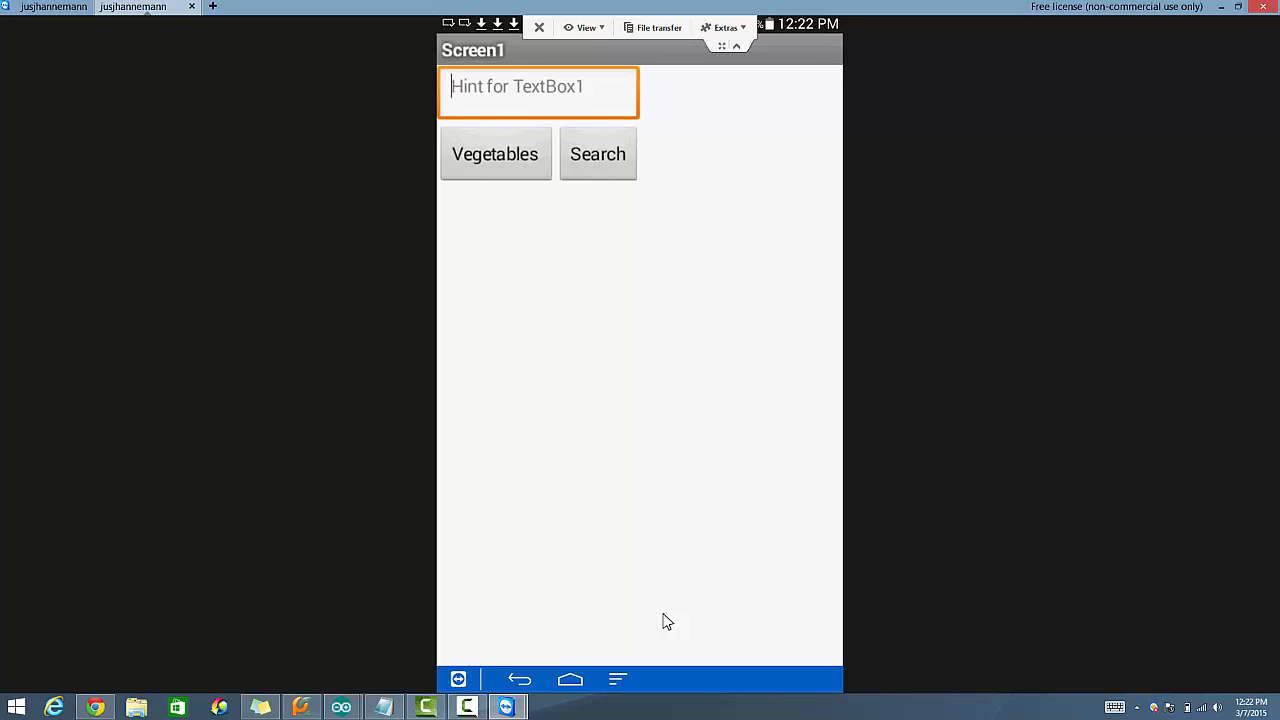
# - Enter 'grain rice' in TextBox1 on the phone and launch the web search
pyautogui.click(496, 154)
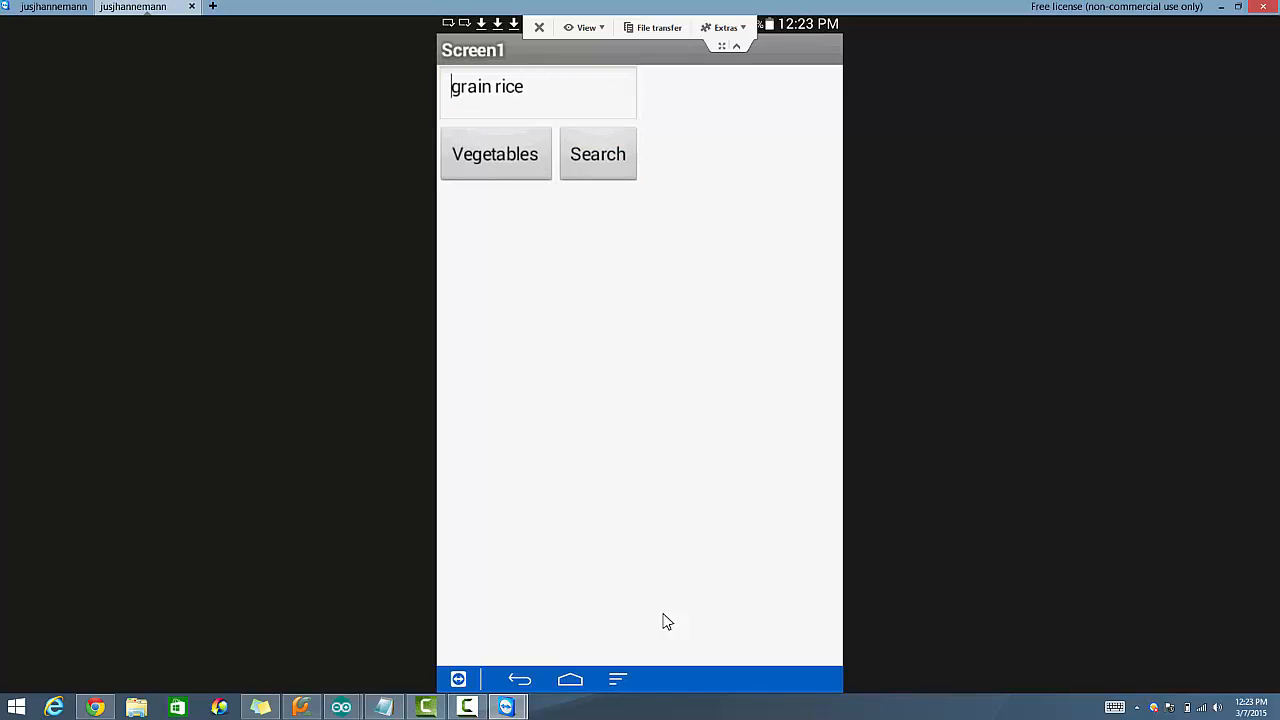
pyautogui.click(596, 154)
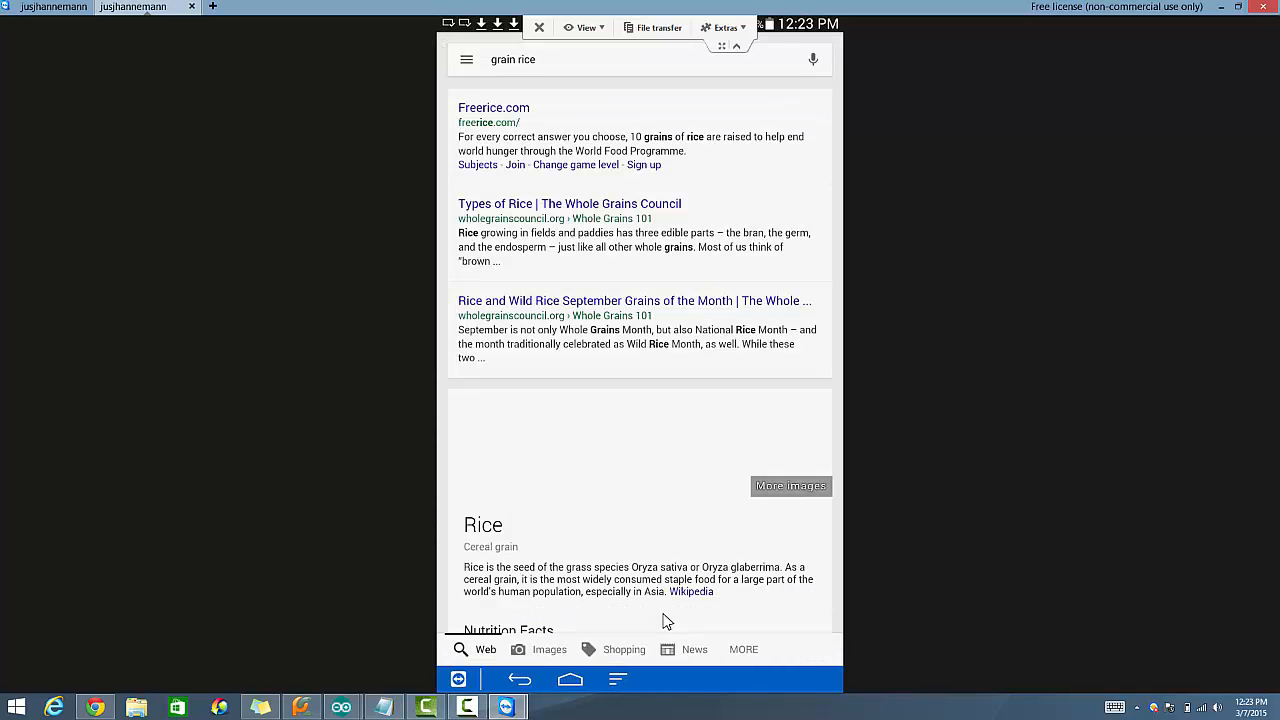